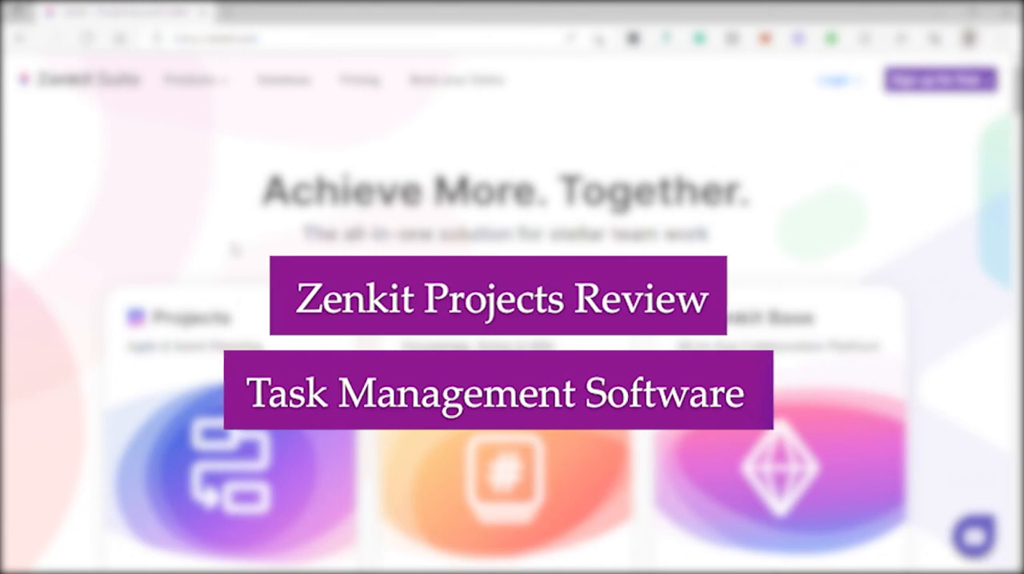
Scroll the Zenkit homepage to the To Do, Zenforms and Zenchat product cards.
scroll("down", 3)
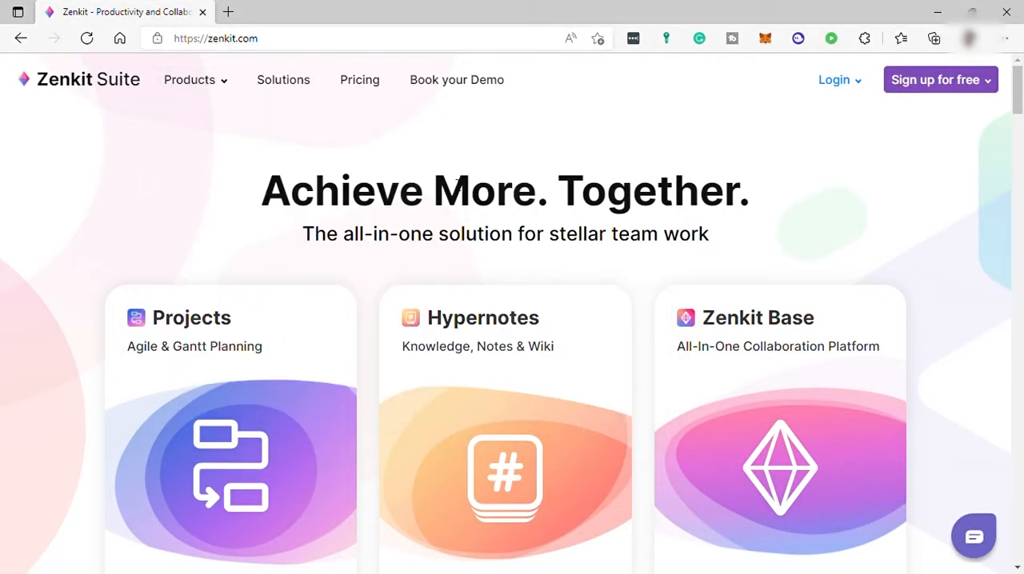
scroll("down", 3)
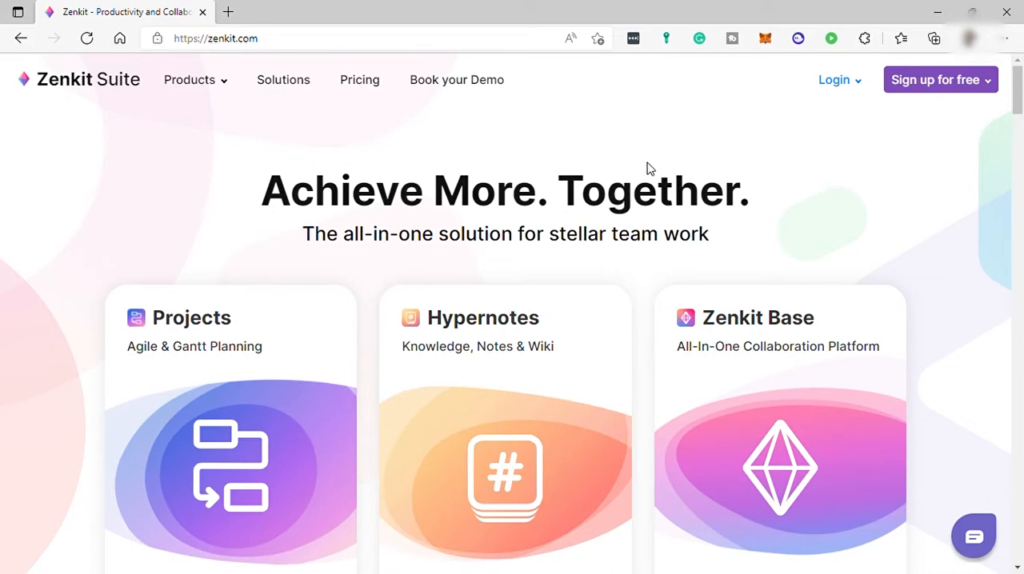
mouse_move(353, 271)
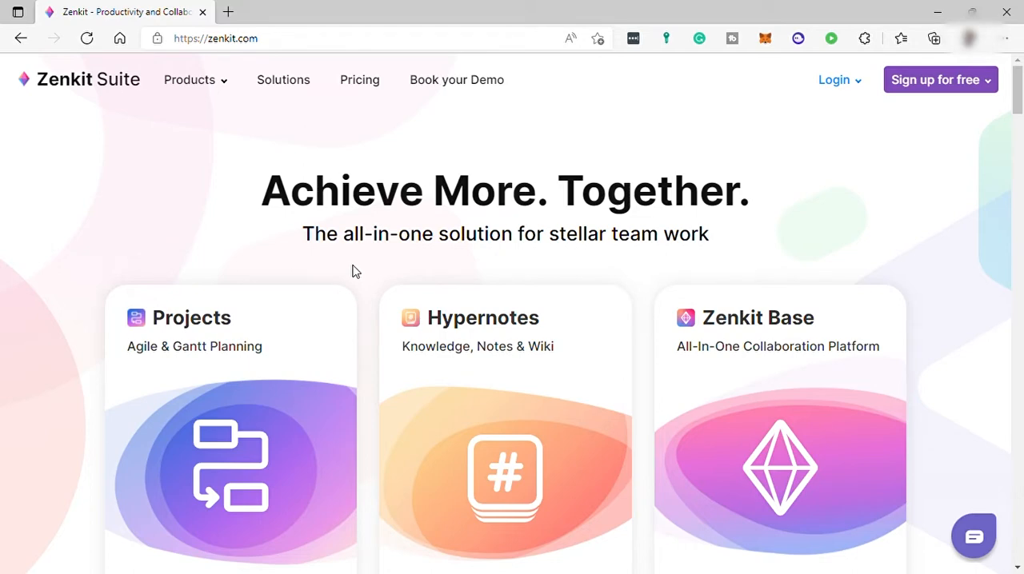
left_click(195, 79)
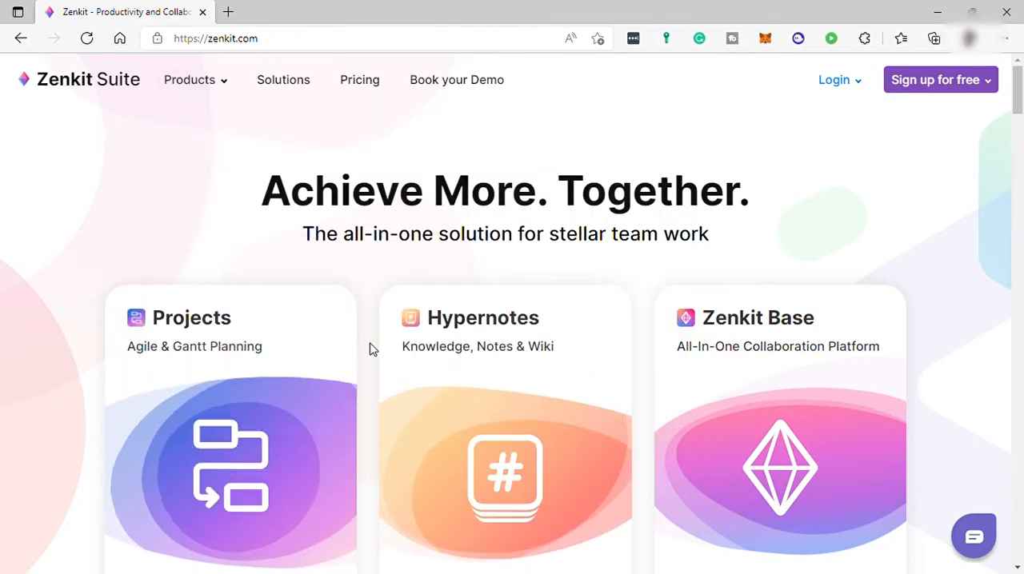
mouse_move(908, 230)
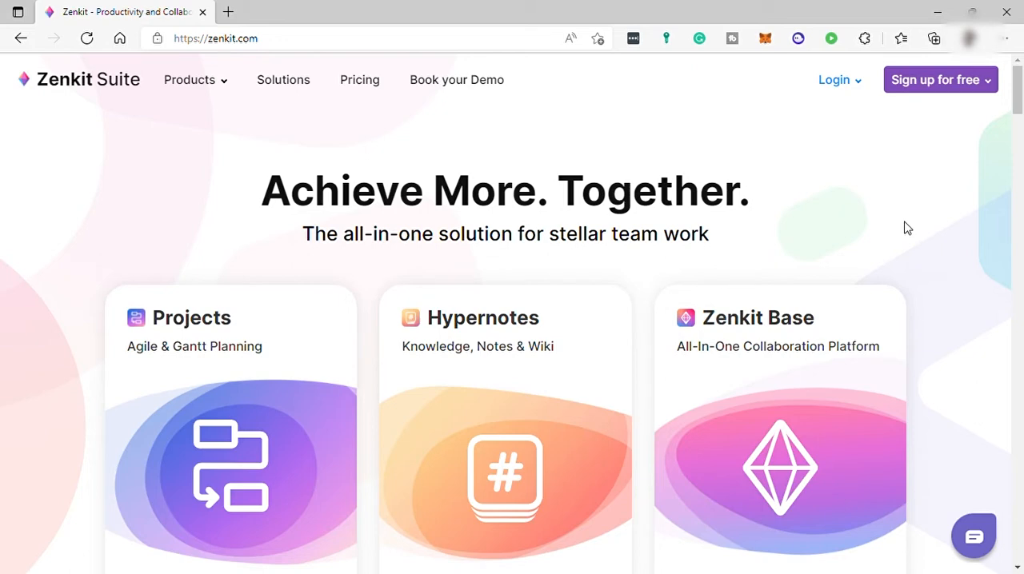
mouse_move(908, 238)
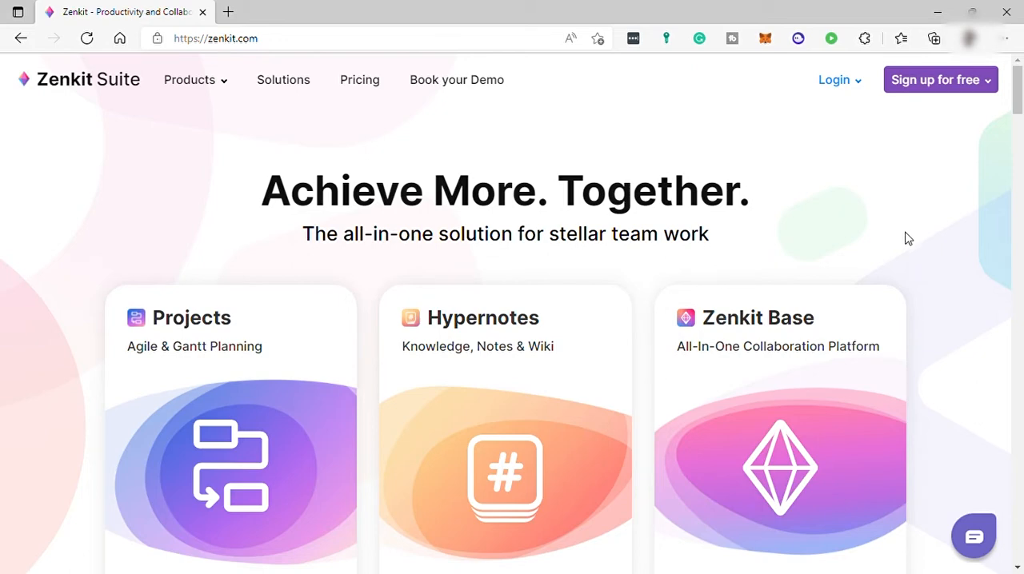
mouse_move(529, 265)
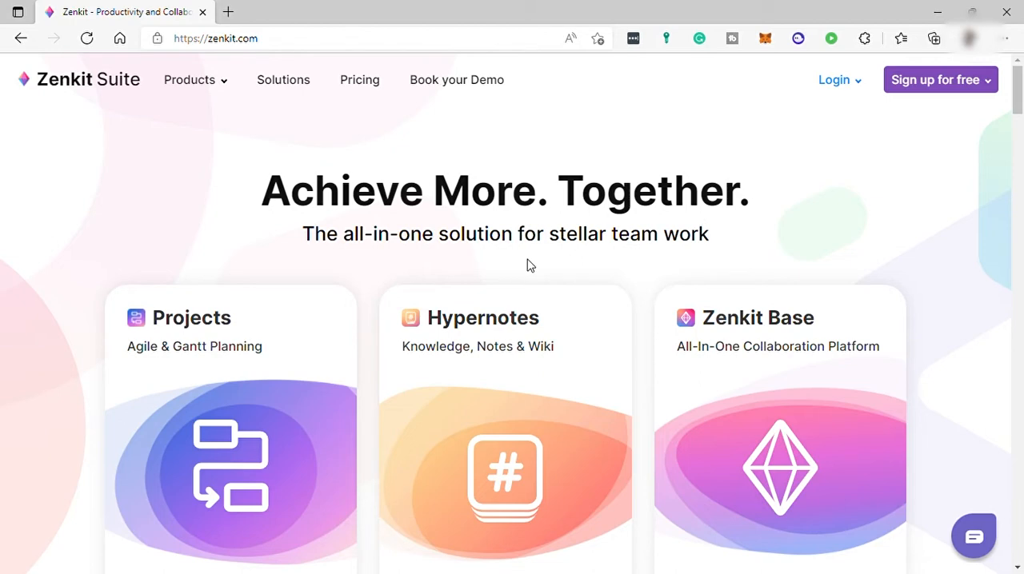
mouse_move(294, 287)
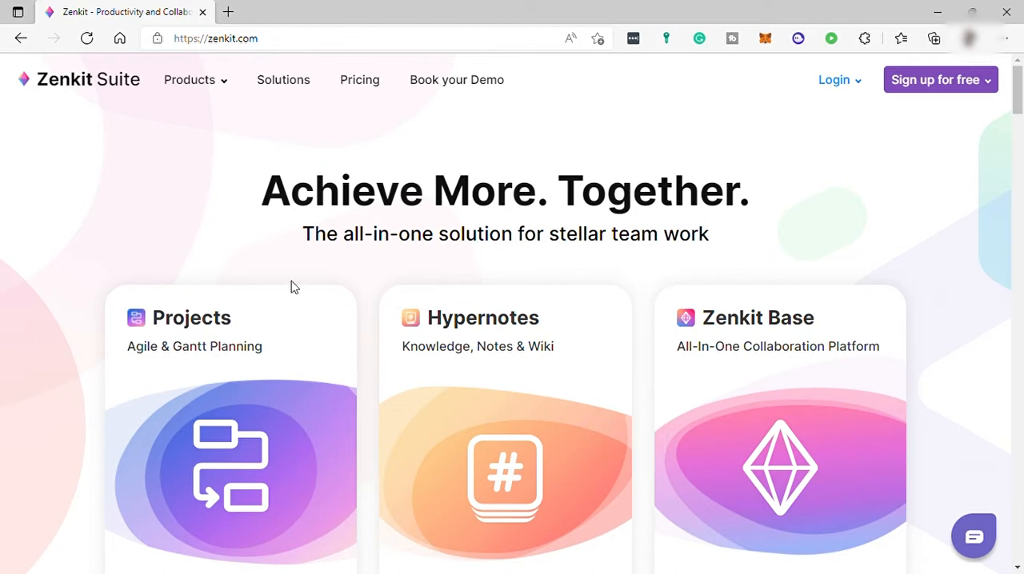
left_click(190, 79)
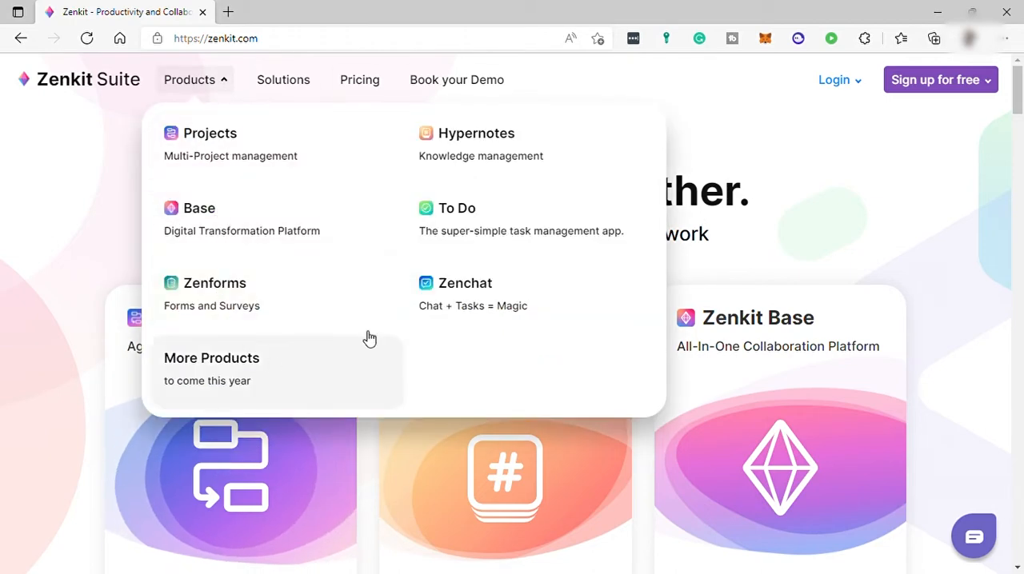
mouse_move(247, 172)
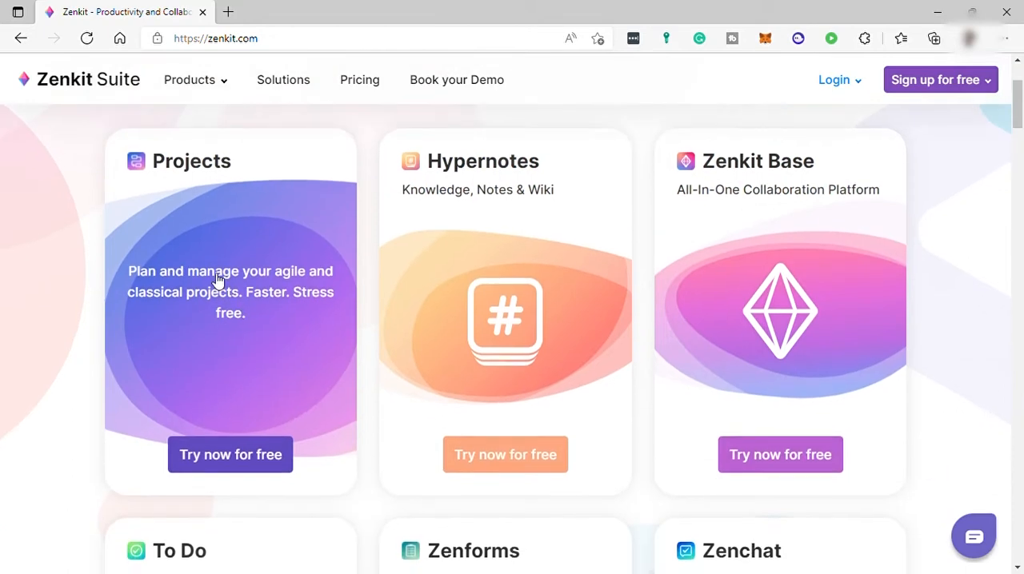
mouse_move(199, 340)
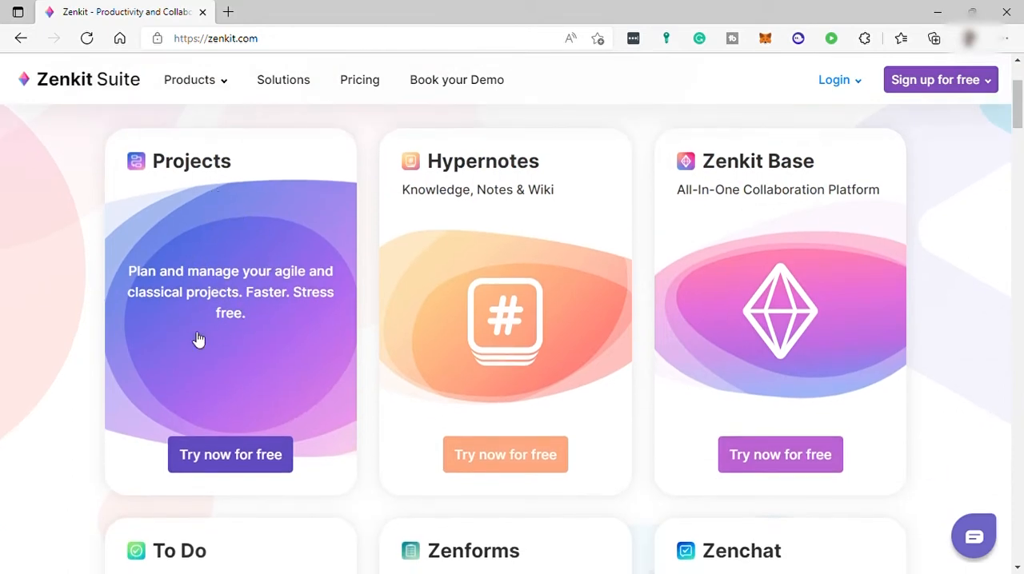
mouse_move(210, 320)
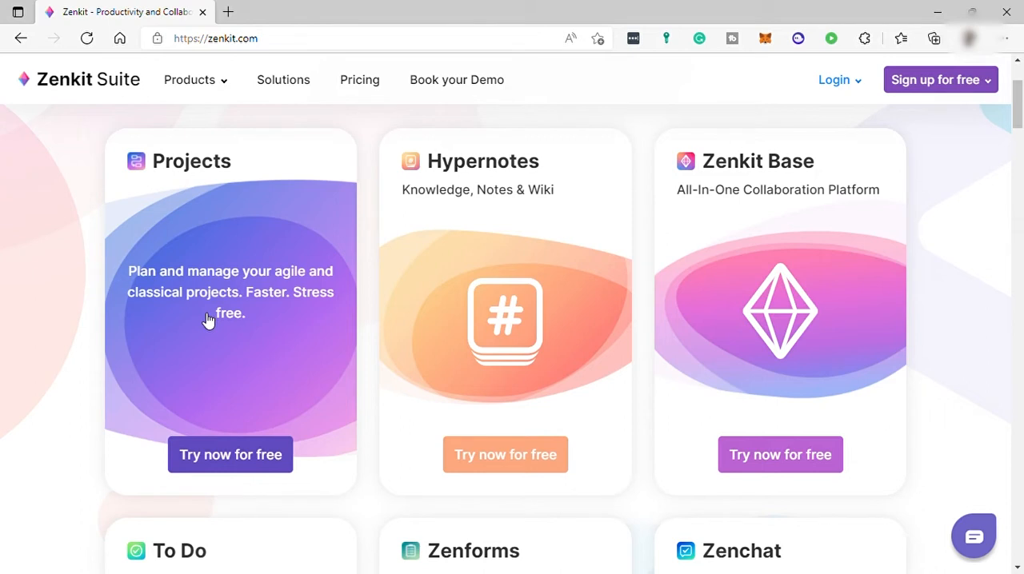
mouse_move(247, 326)
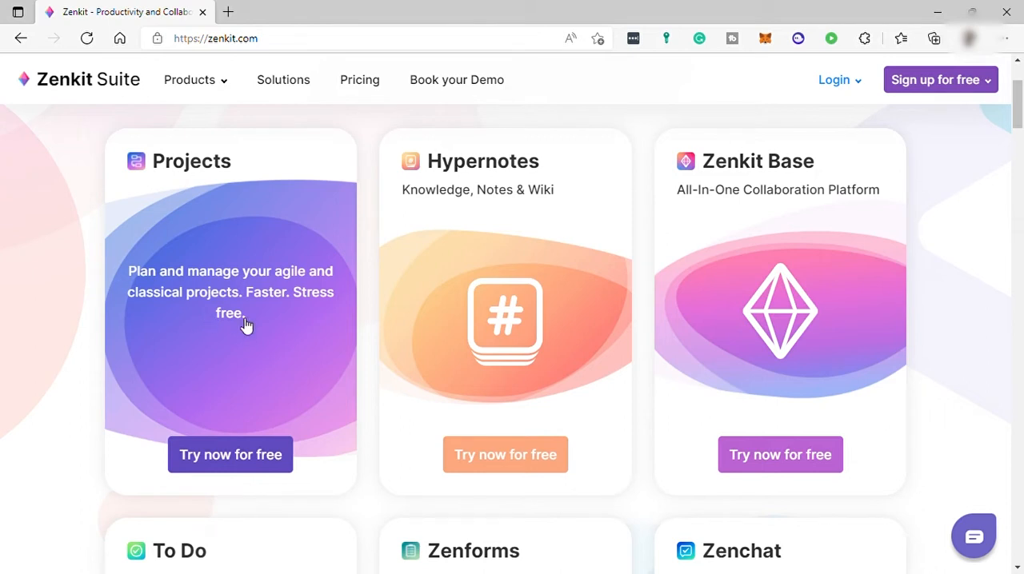
mouse_move(244, 332)
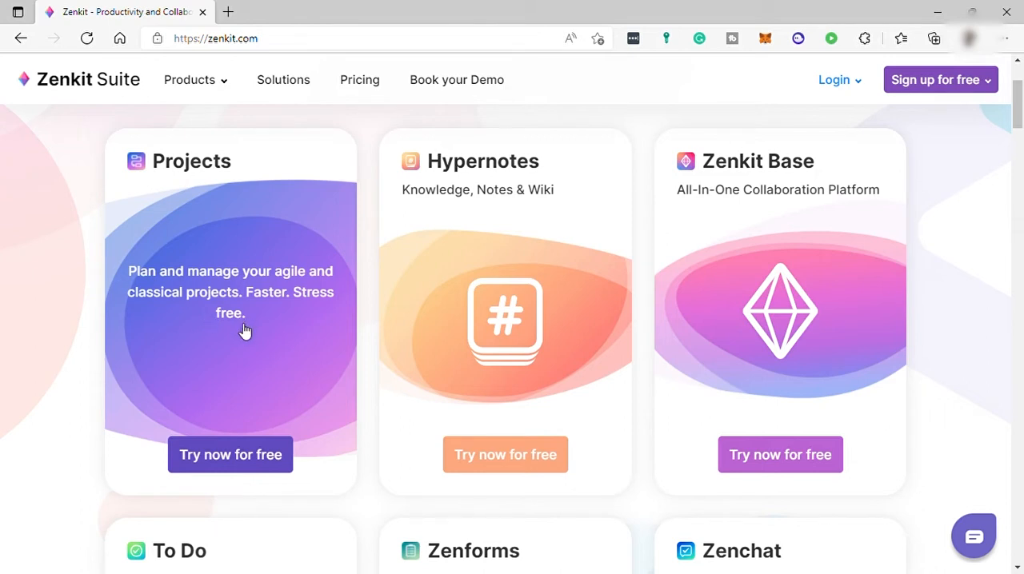
mouse_move(264, 266)
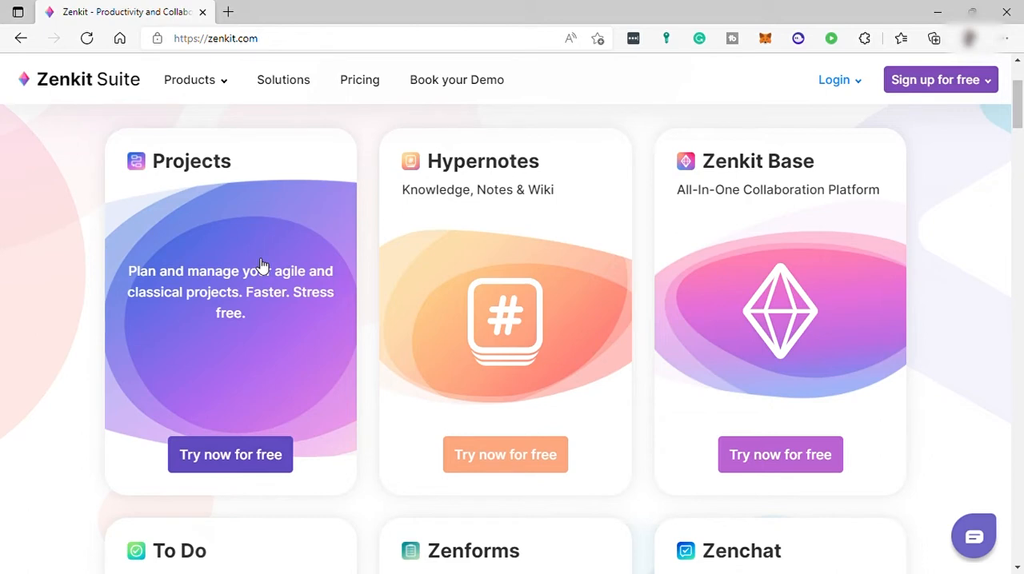
mouse_move(494, 349)
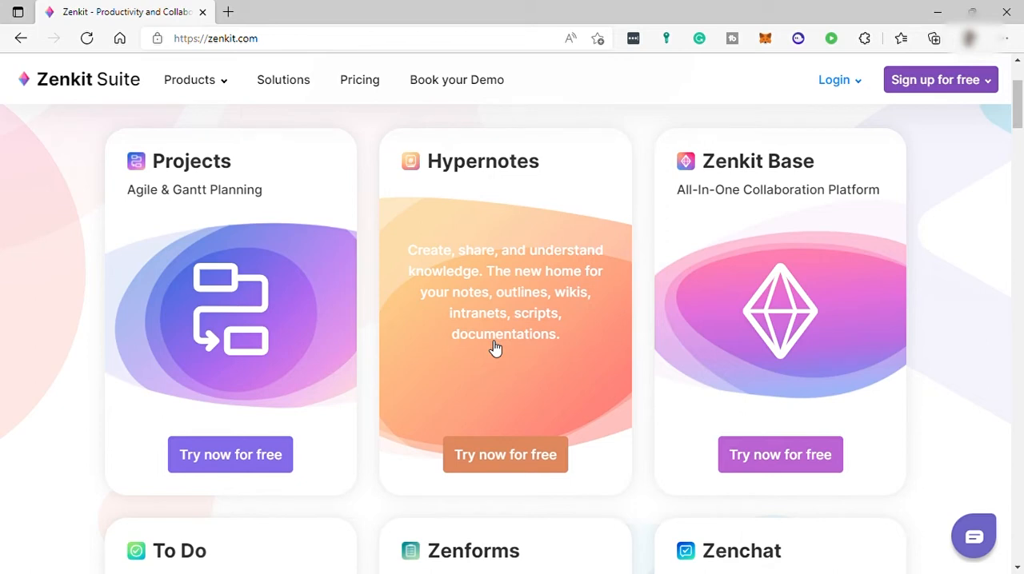
mouse_move(482, 347)
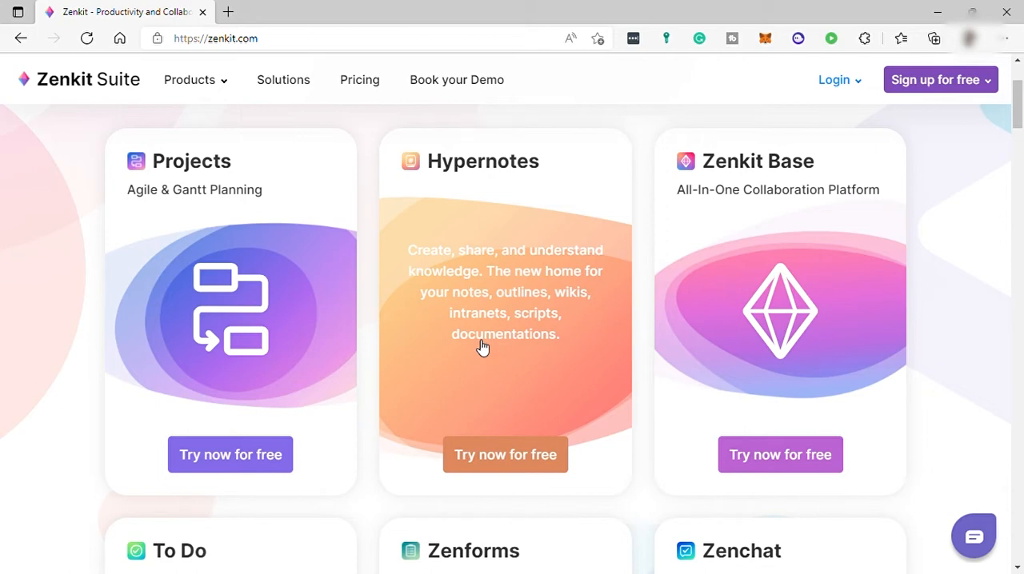
mouse_move(774, 364)
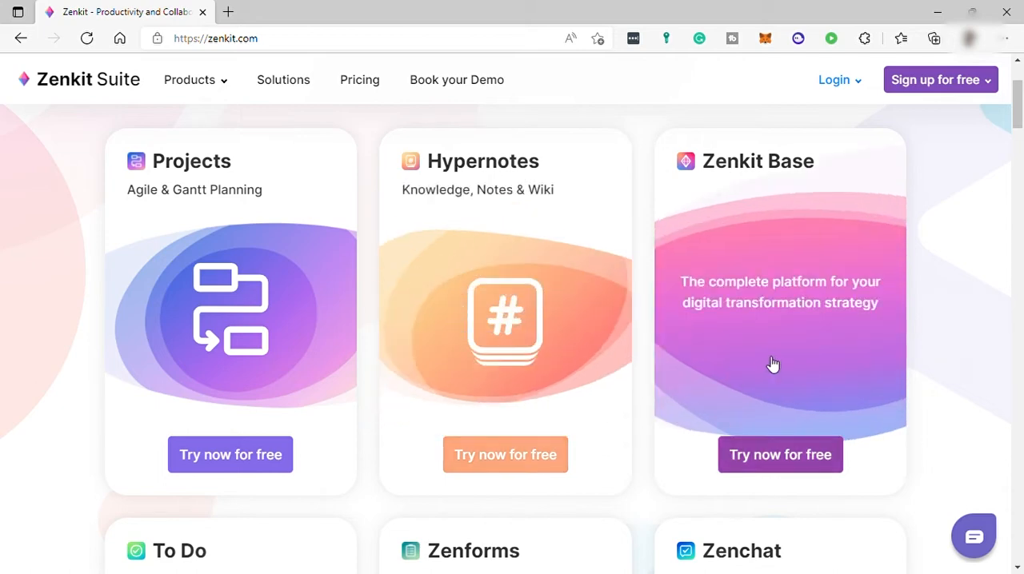
mouse_move(752, 378)
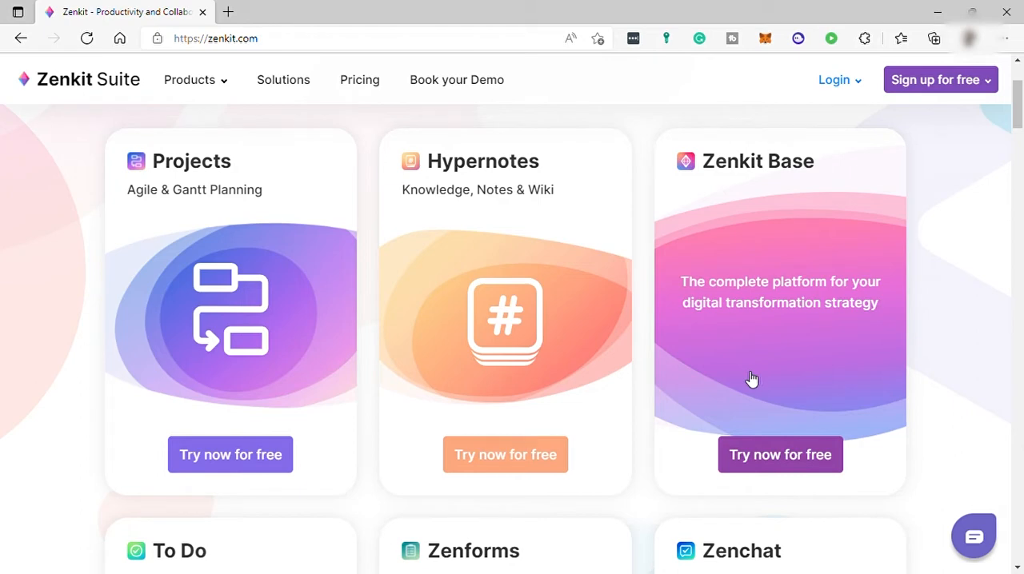
mouse_move(724, 385)
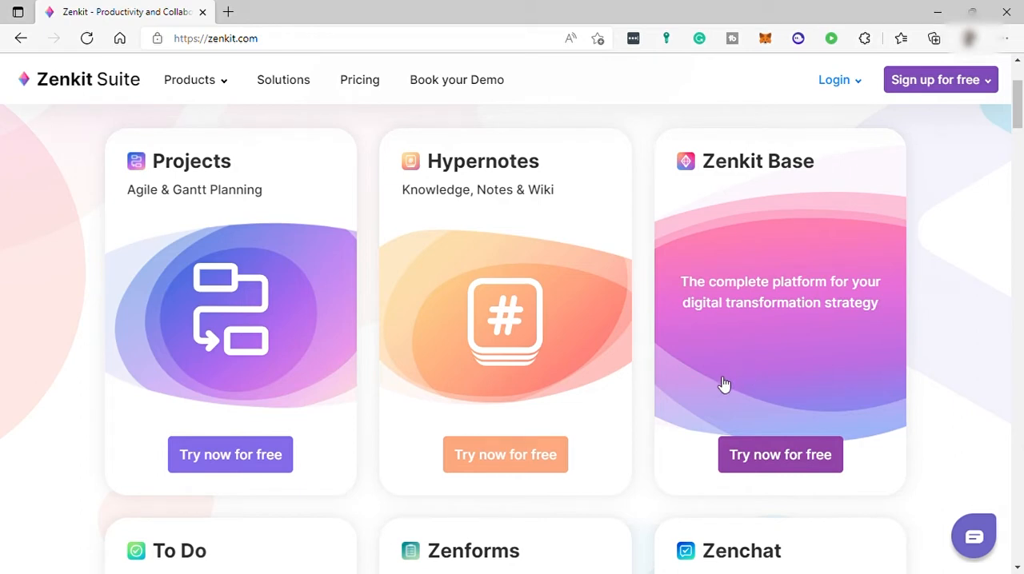
mouse_move(734, 389)
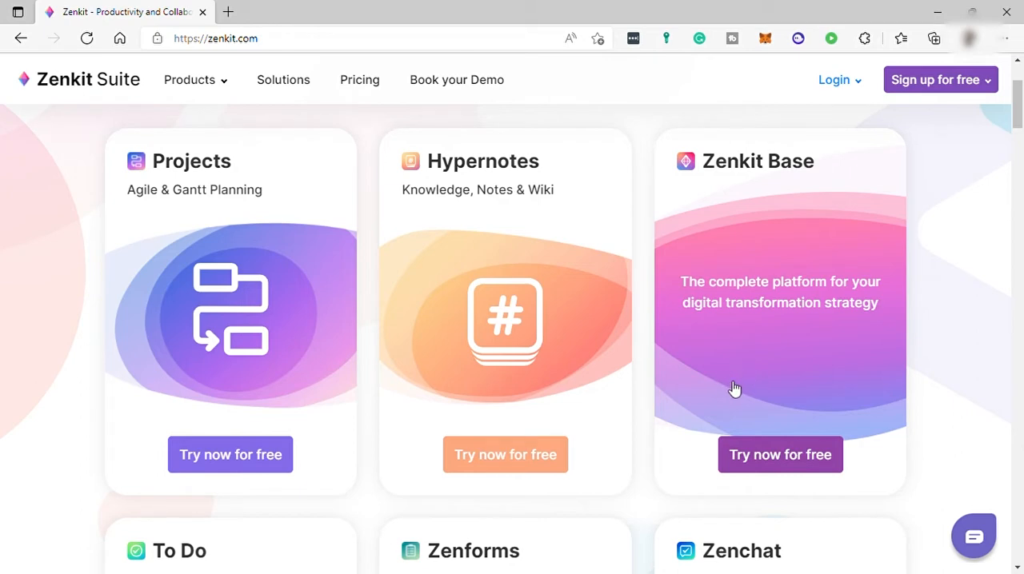
mouse_move(829, 375)
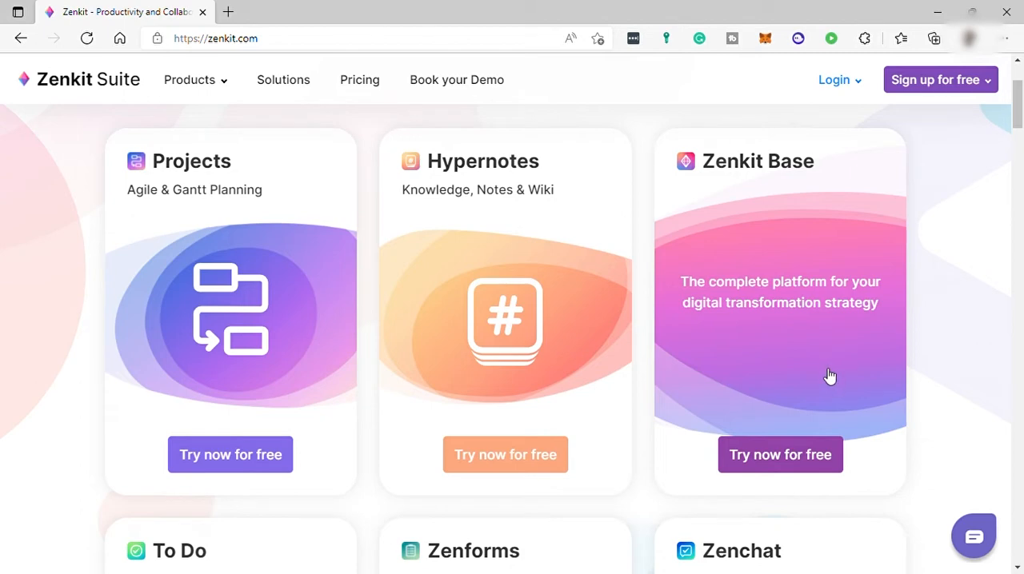
mouse_move(829, 378)
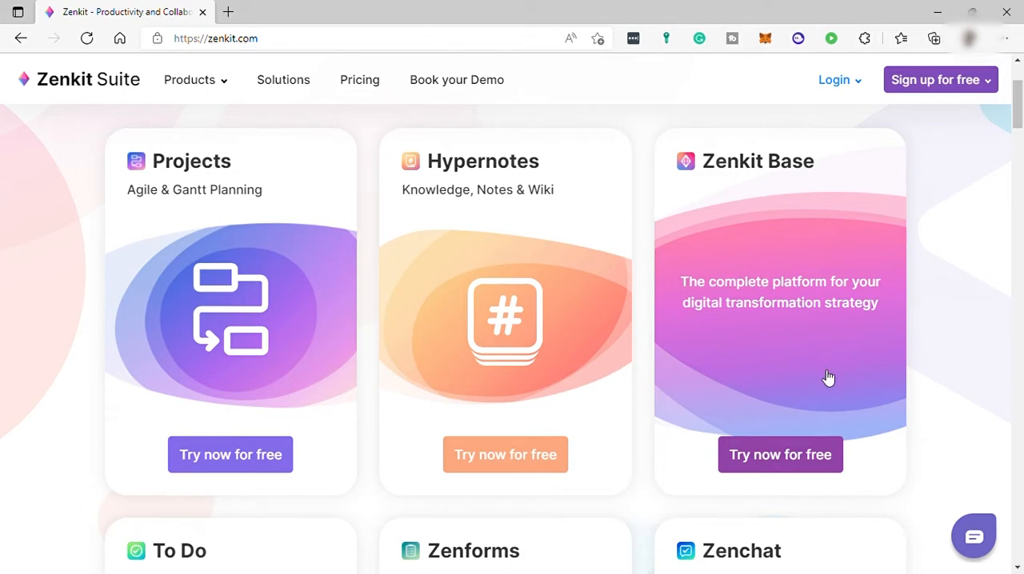
mouse_move(808, 377)
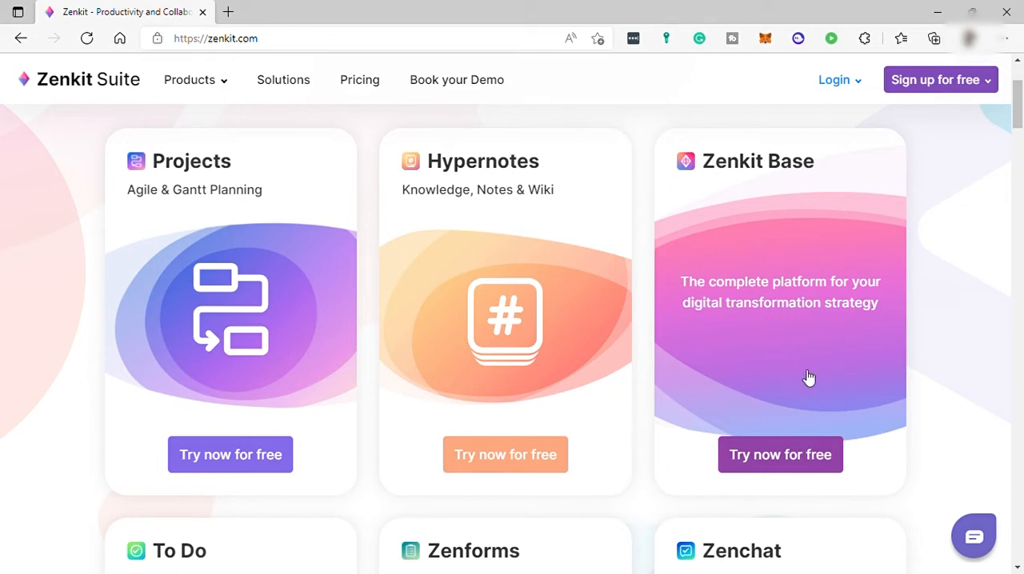
mouse_move(833, 356)
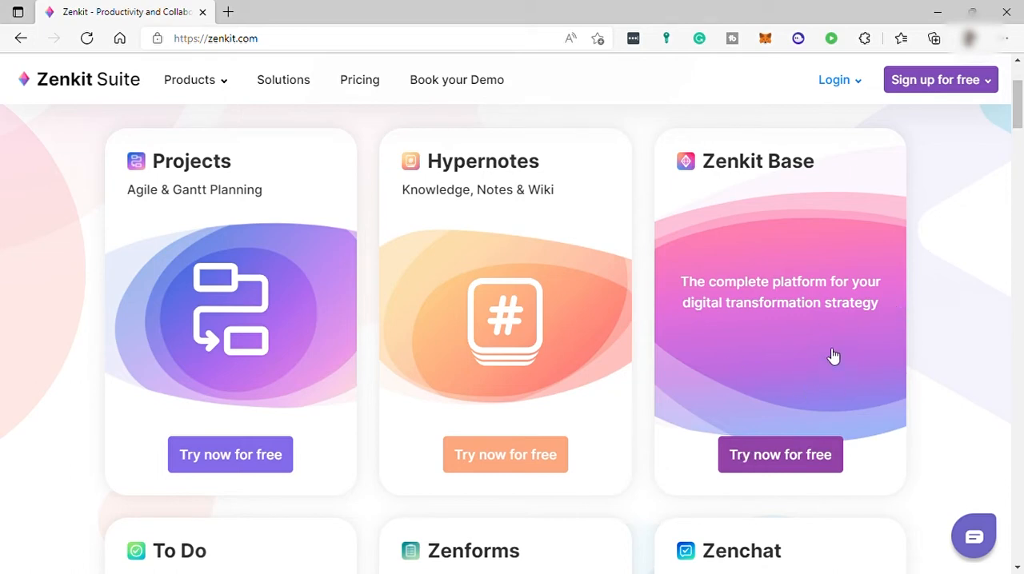
mouse_move(764, 280)
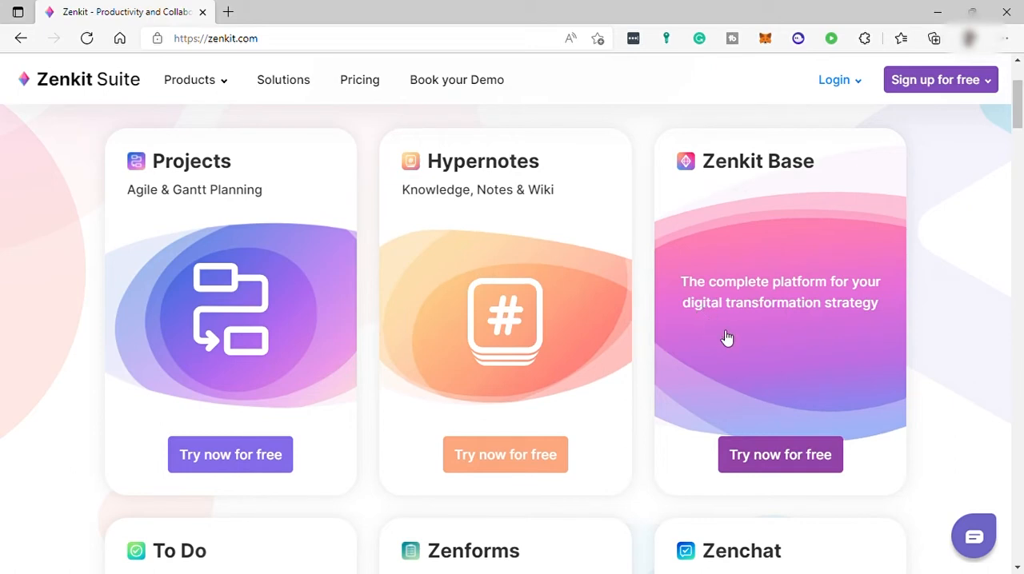
mouse_move(772, 310)
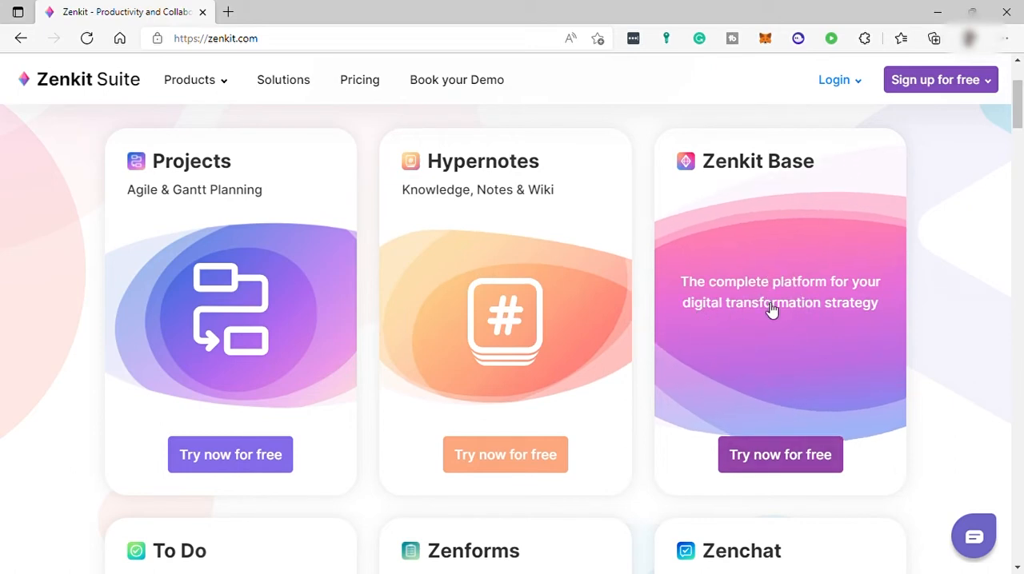
scroll("down", 3)
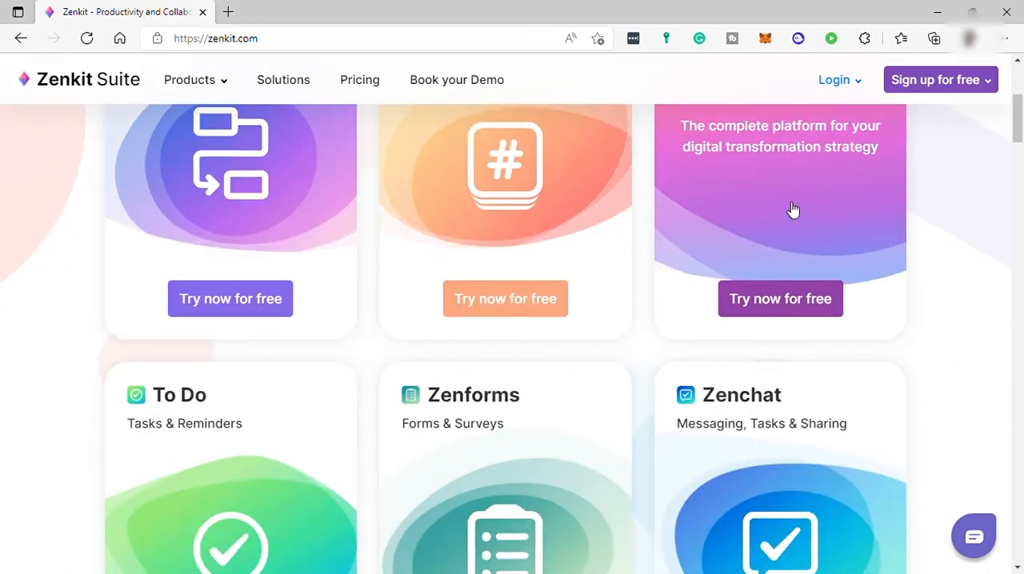
mouse_move(779, 225)
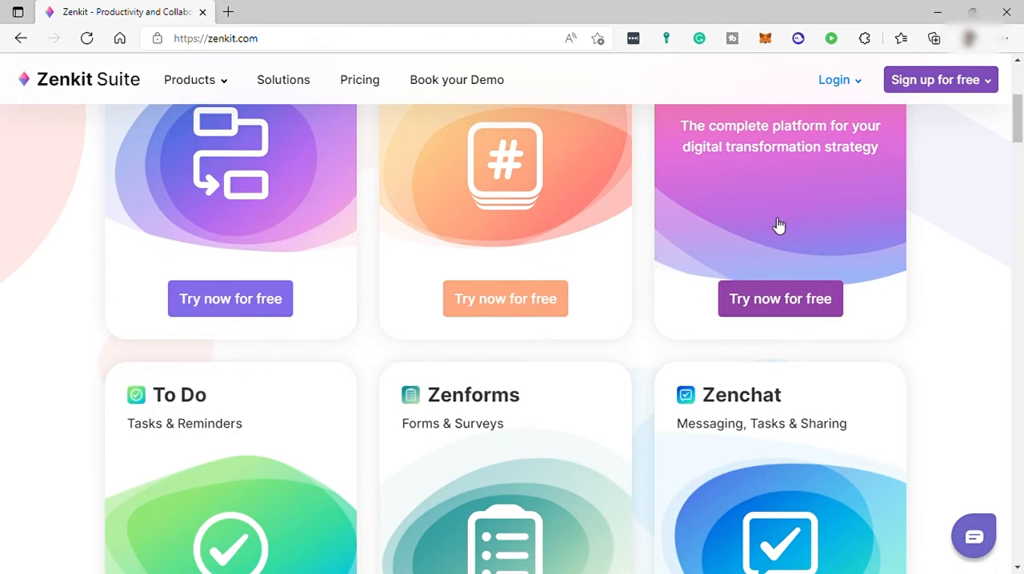
mouse_move(803, 232)
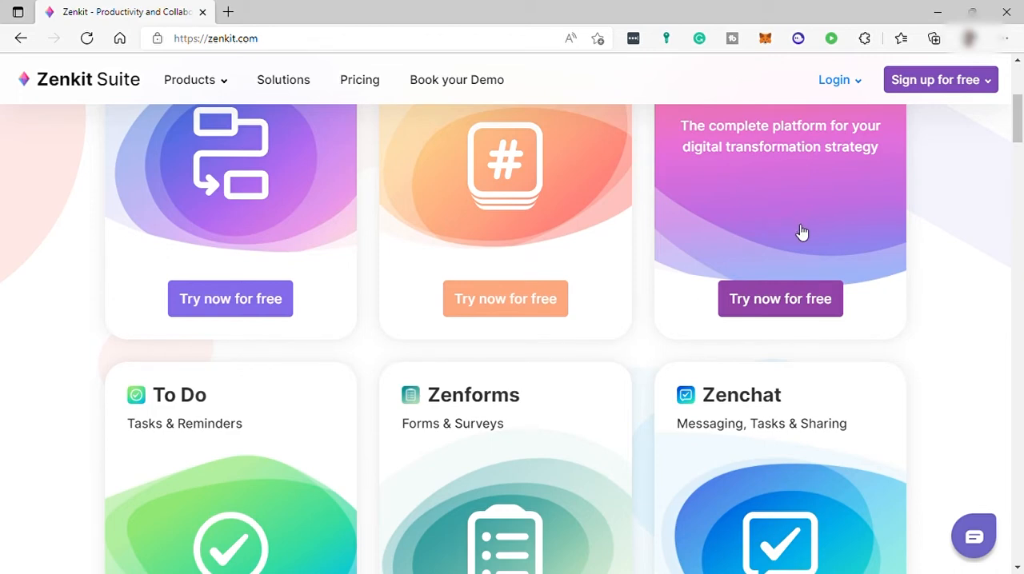
mouse_move(807, 237)
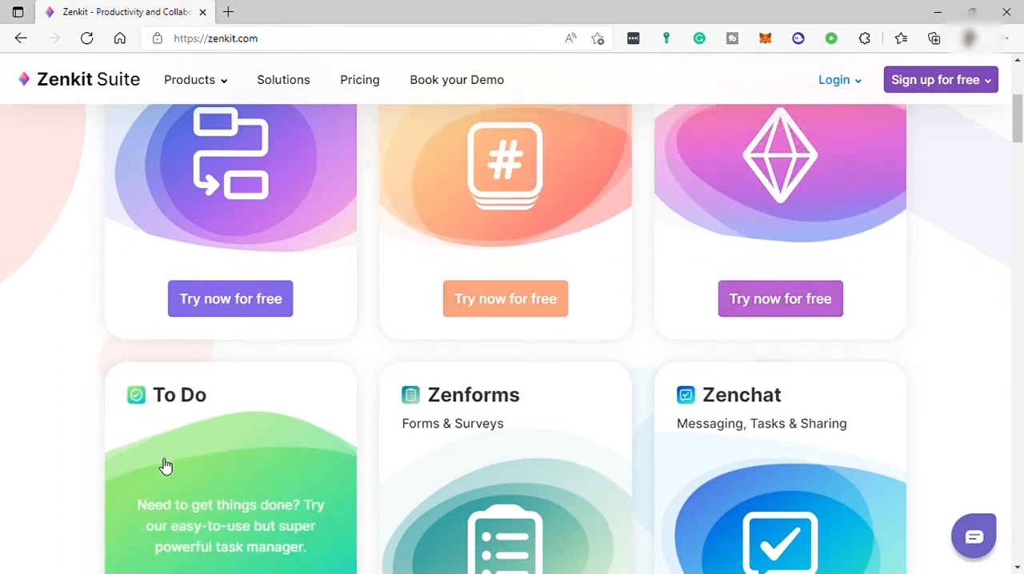
Scroll further until the To Do, Zenforms and Zenchat cards show fully with free trials.
scroll("down", 3)
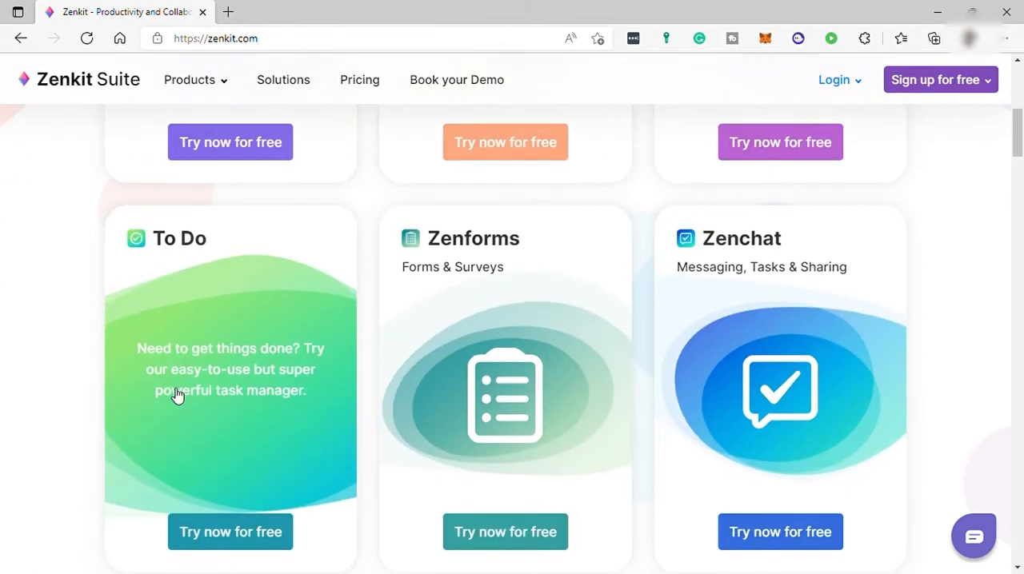
mouse_move(231, 398)
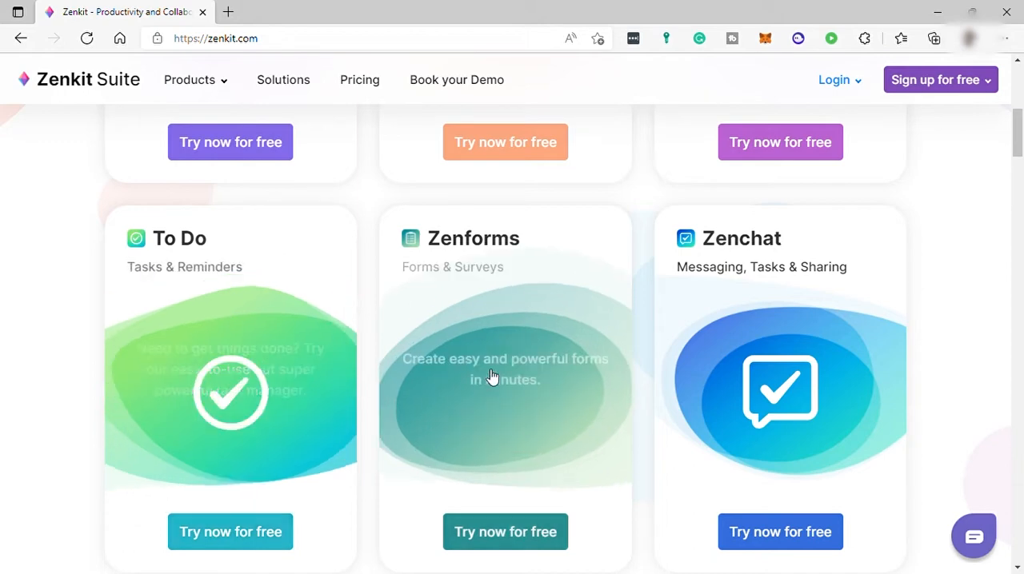
mouse_move(335, 382)
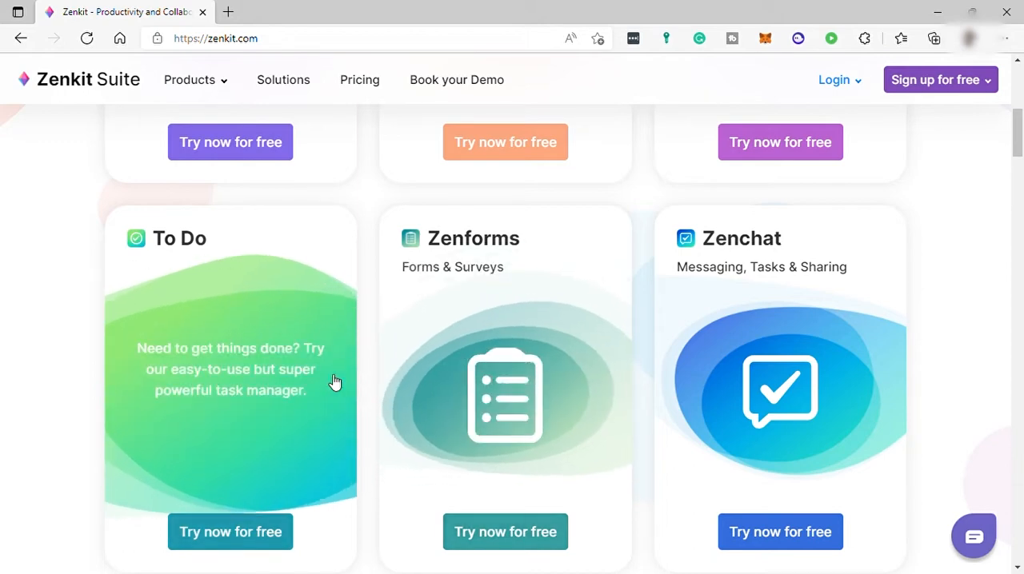
mouse_move(339, 387)
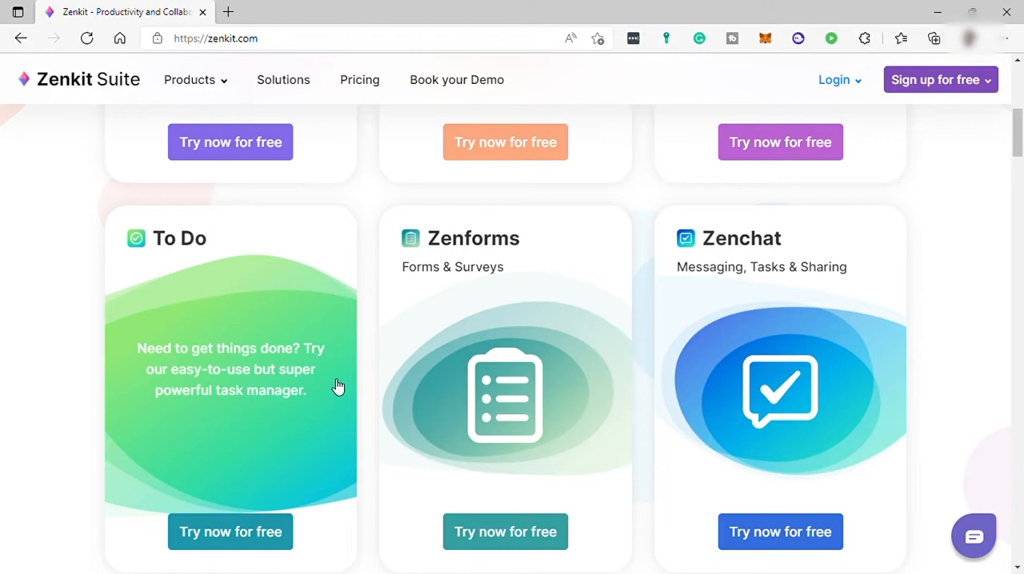
mouse_move(148, 377)
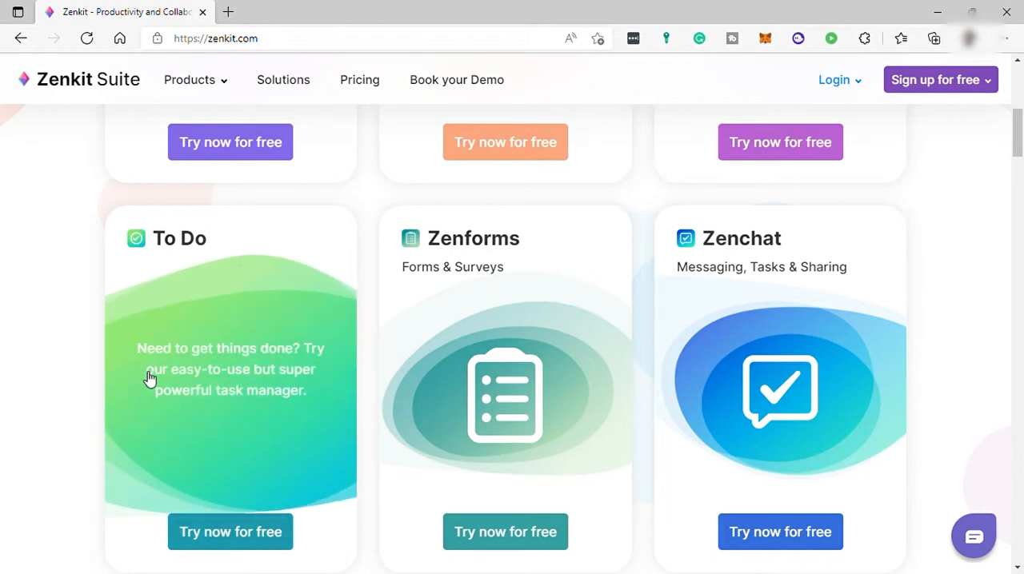
mouse_move(272, 427)
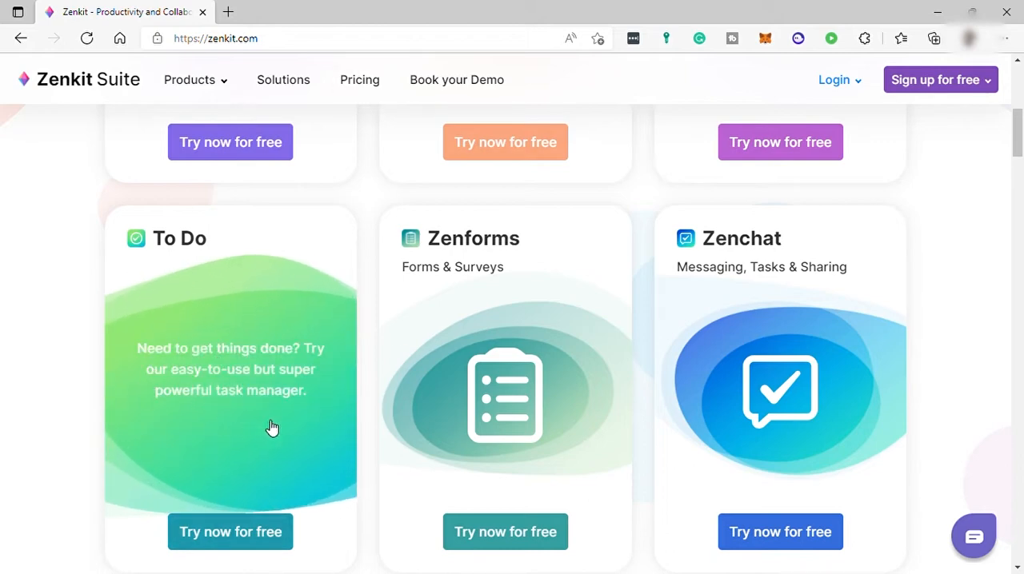
mouse_move(270, 425)
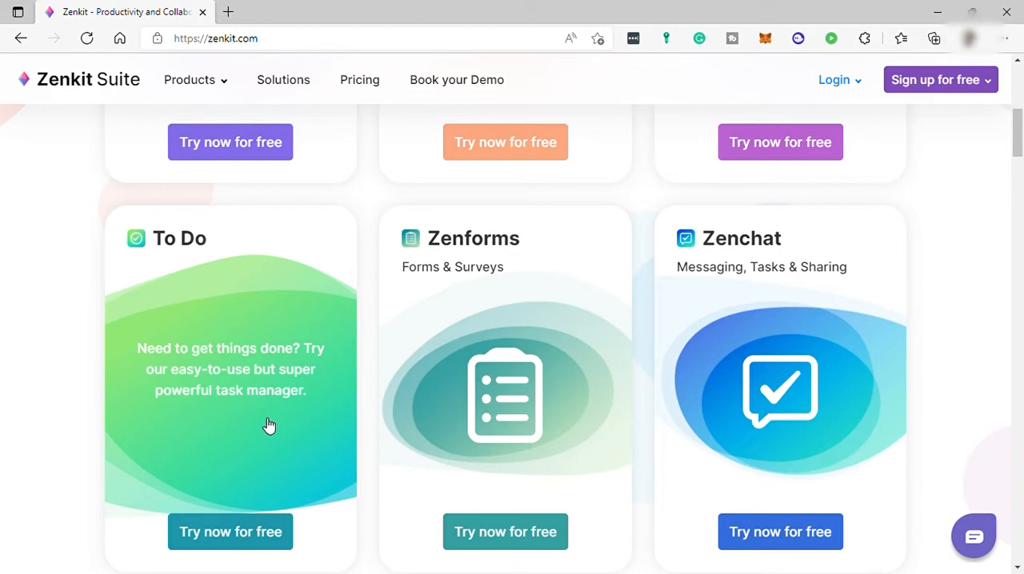
mouse_move(252, 396)
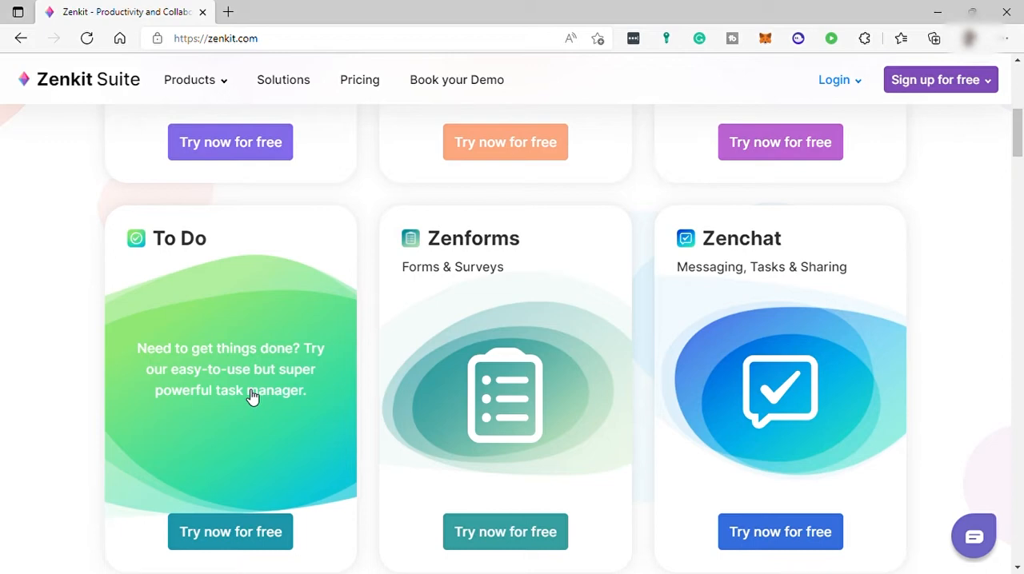
mouse_move(275, 402)
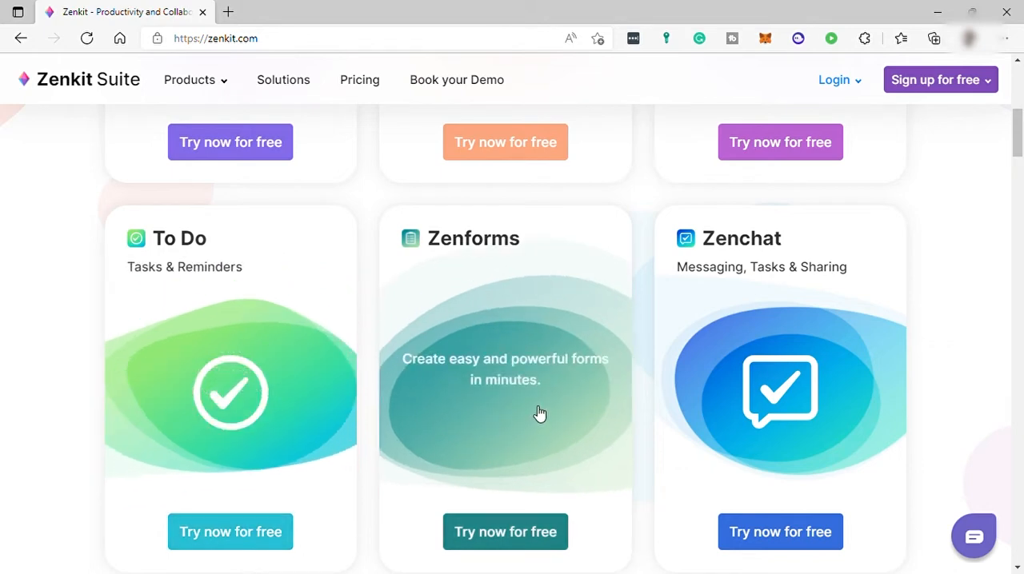
mouse_move(537, 413)
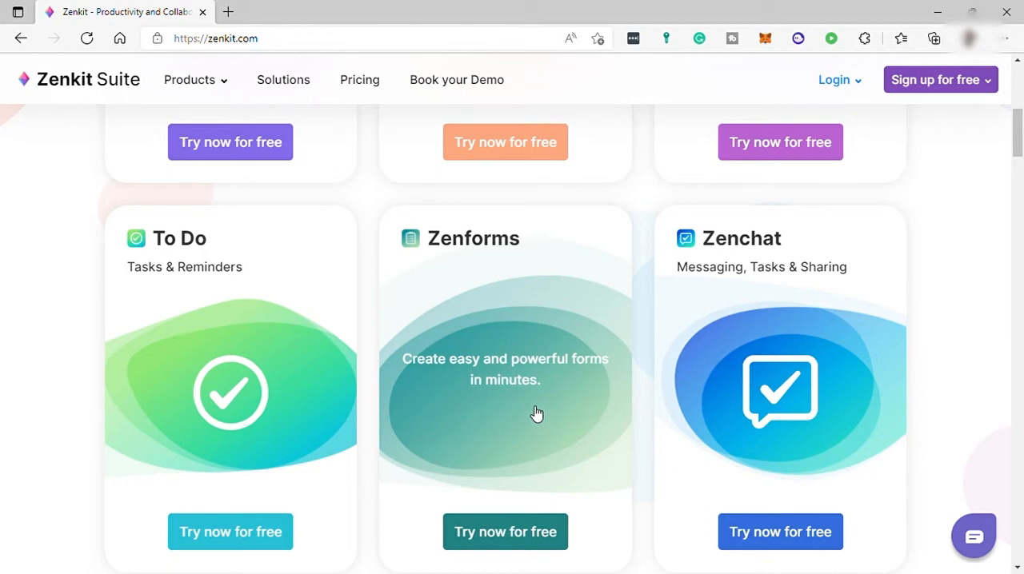
mouse_move(533, 411)
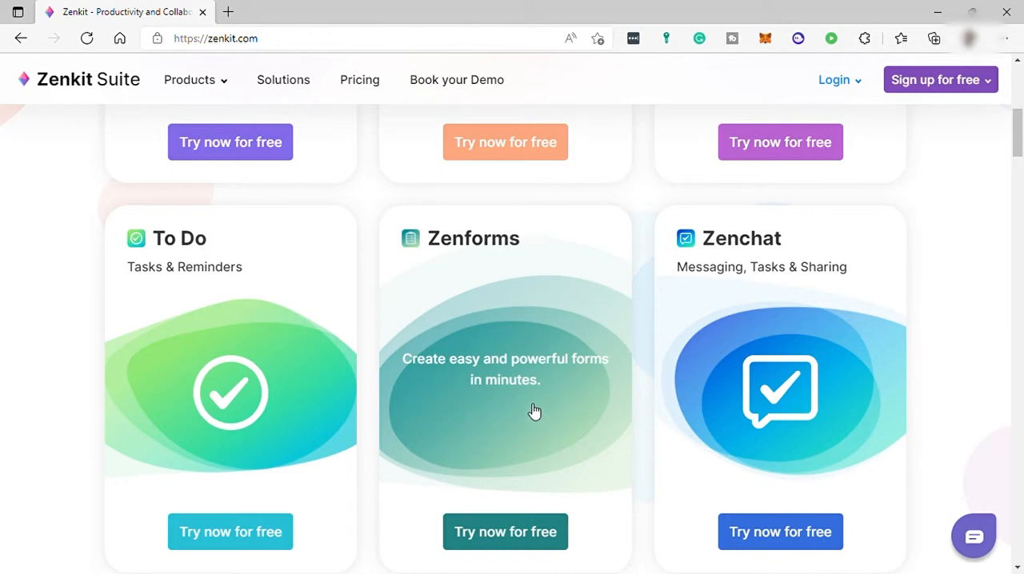
mouse_move(533, 411)
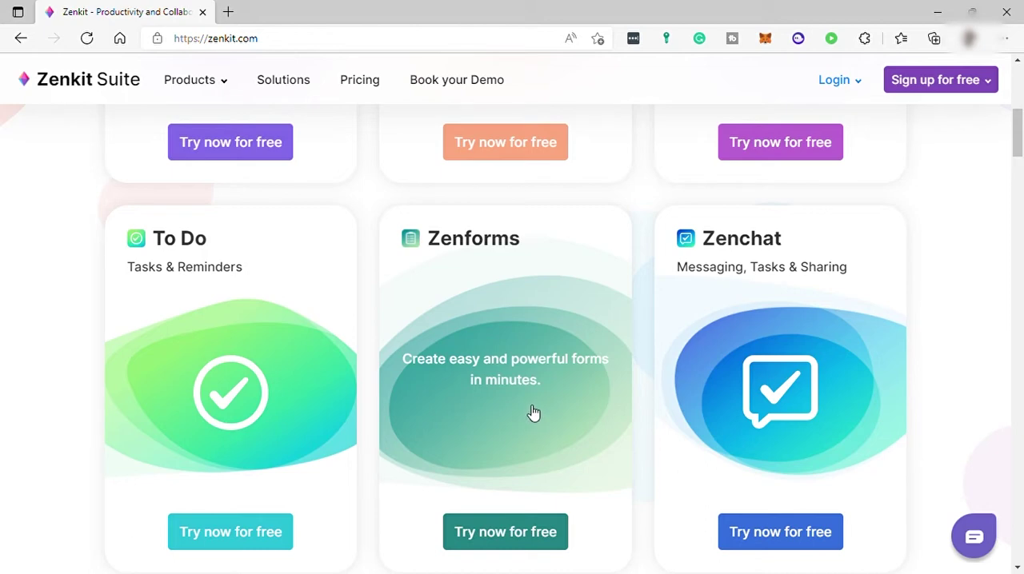
mouse_move(515, 404)
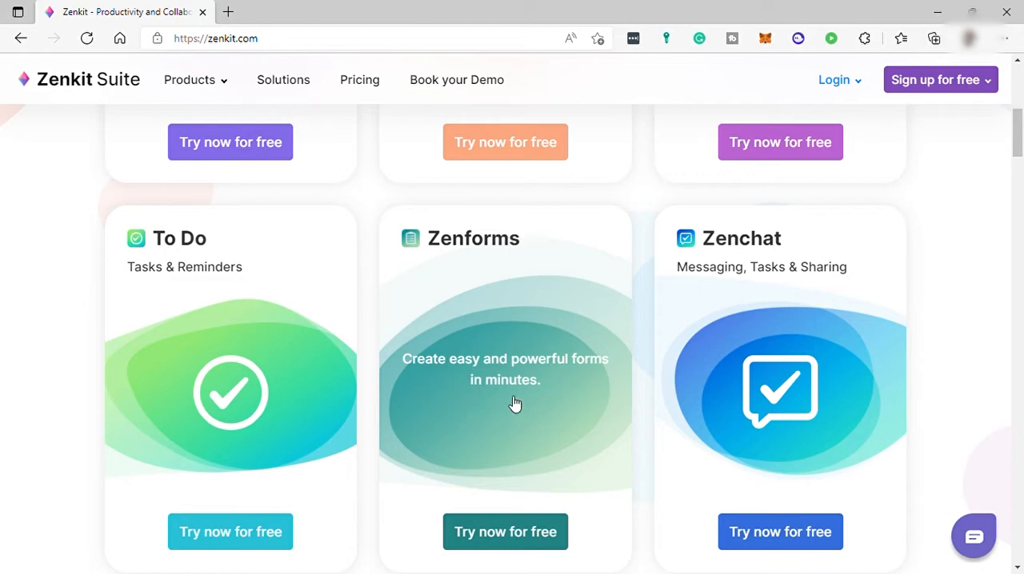
mouse_move(489, 412)
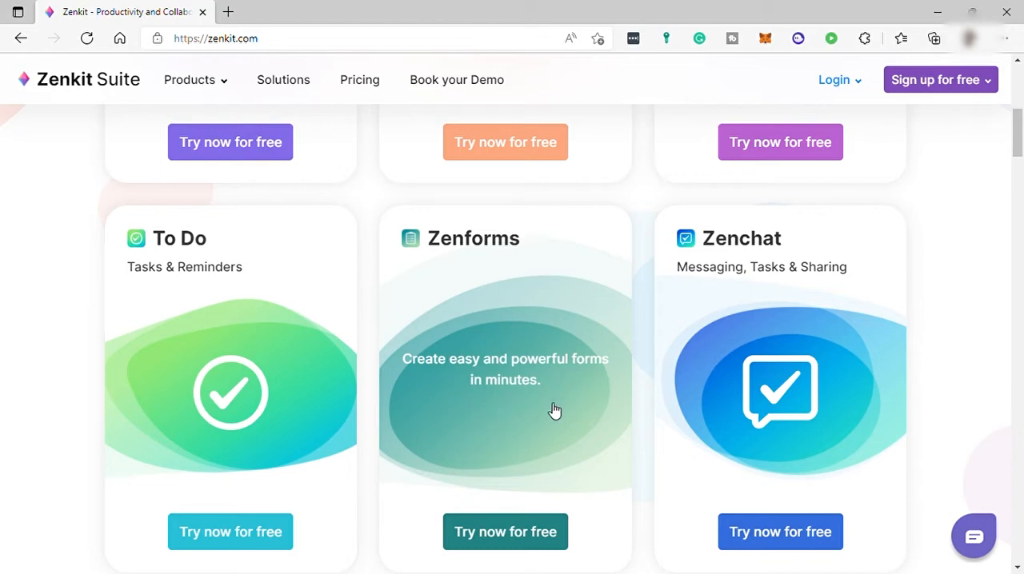
mouse_move(519, 461)
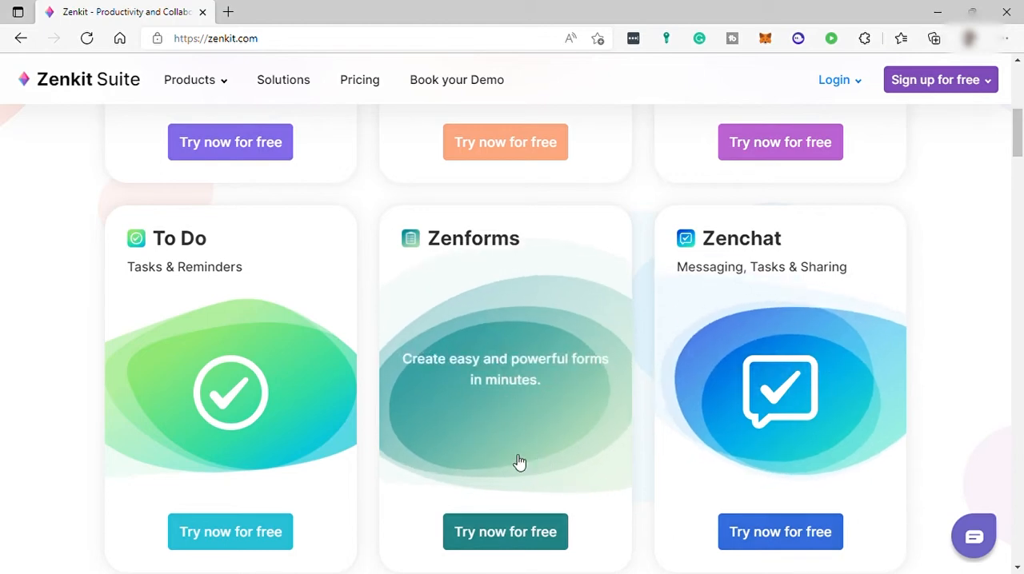
mouse_move(530, 497)
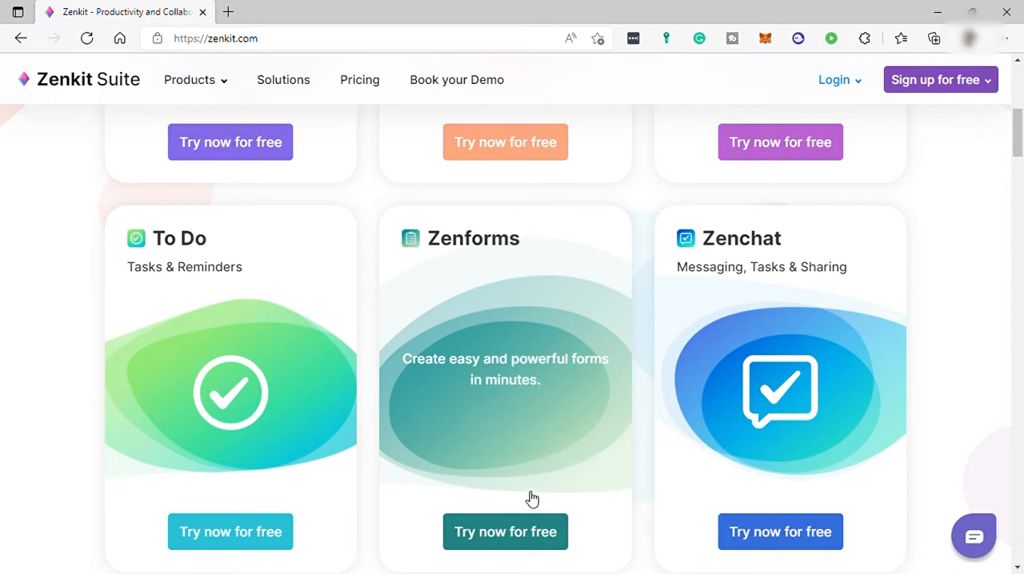
mouse_move(541, 261)
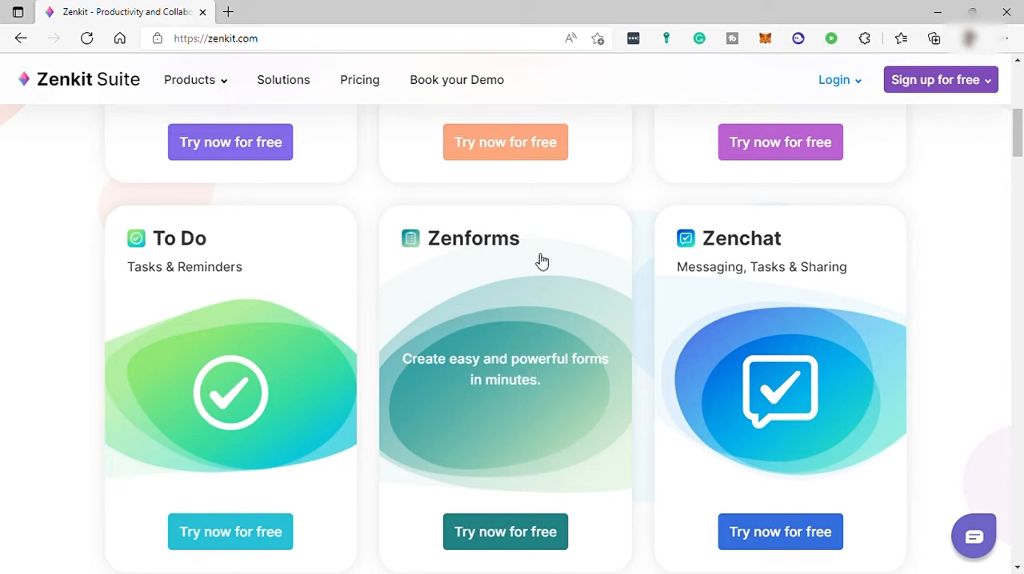
mouse_move(472, 284)
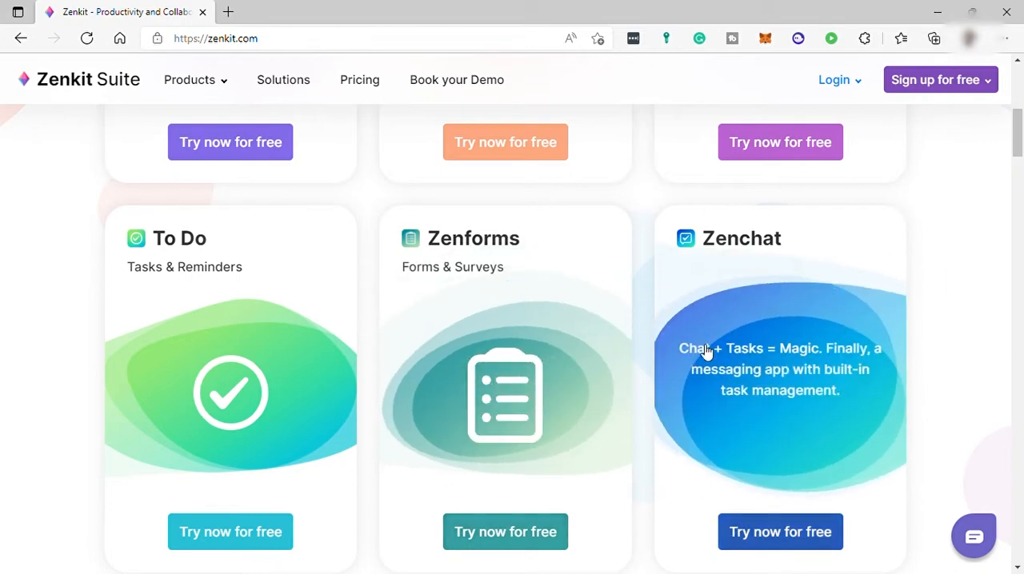
mouse_move(718, 353)
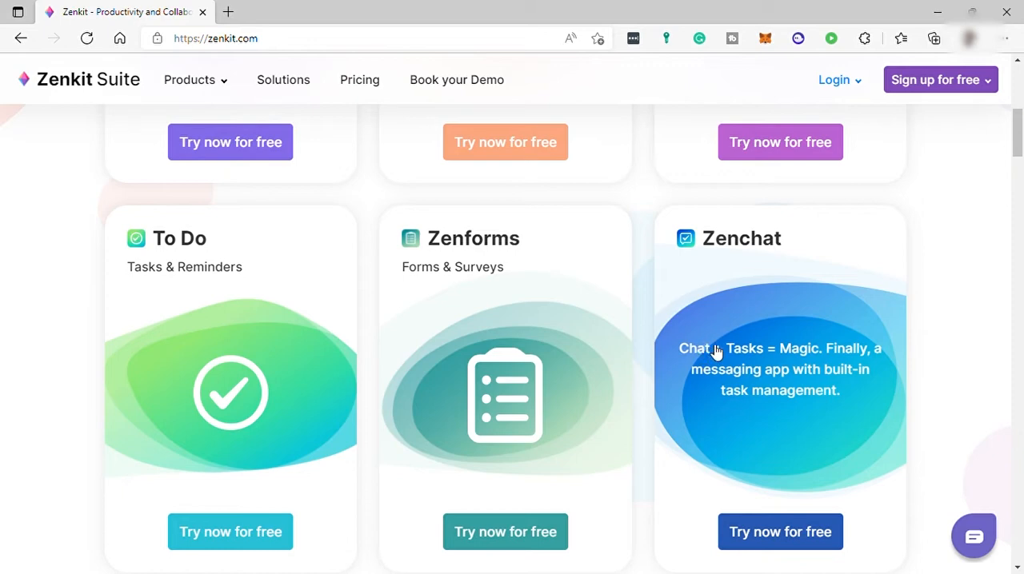
mouse_move(841, 294)
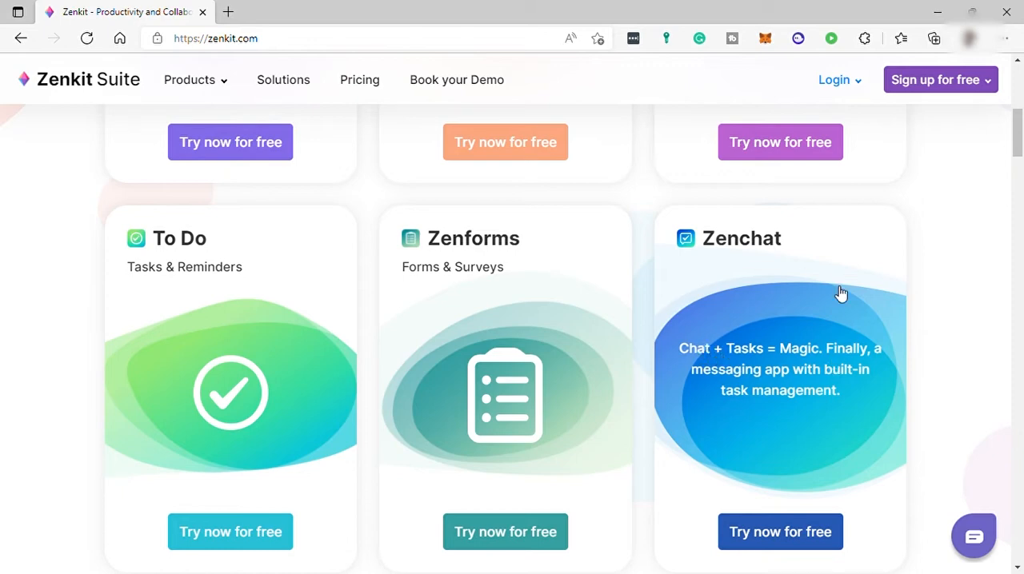
Scroll past the product cards to the 'Book your personal Web-Demo today!' section.
scroll("down", 3)
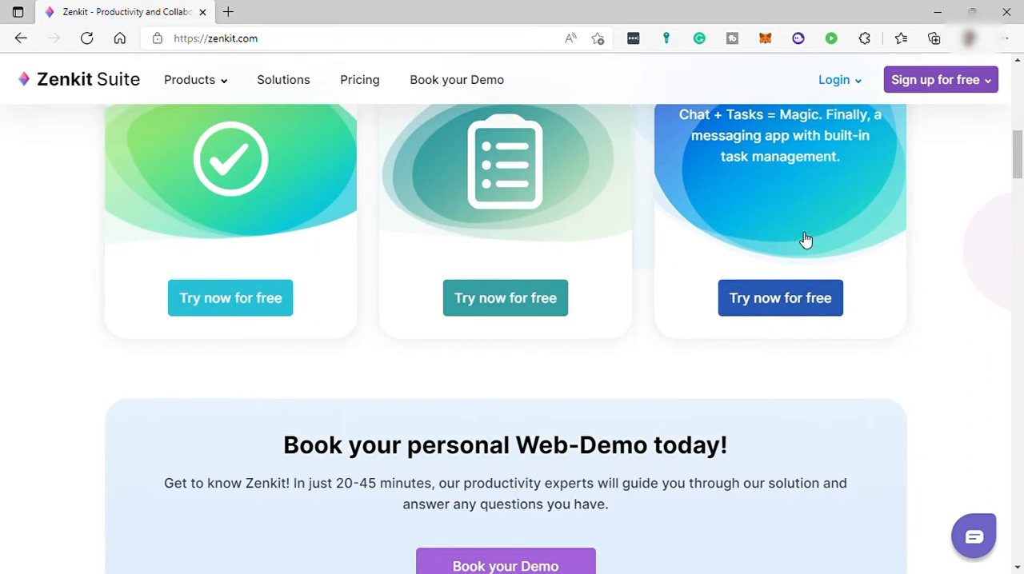
mouse_move(801, 270)
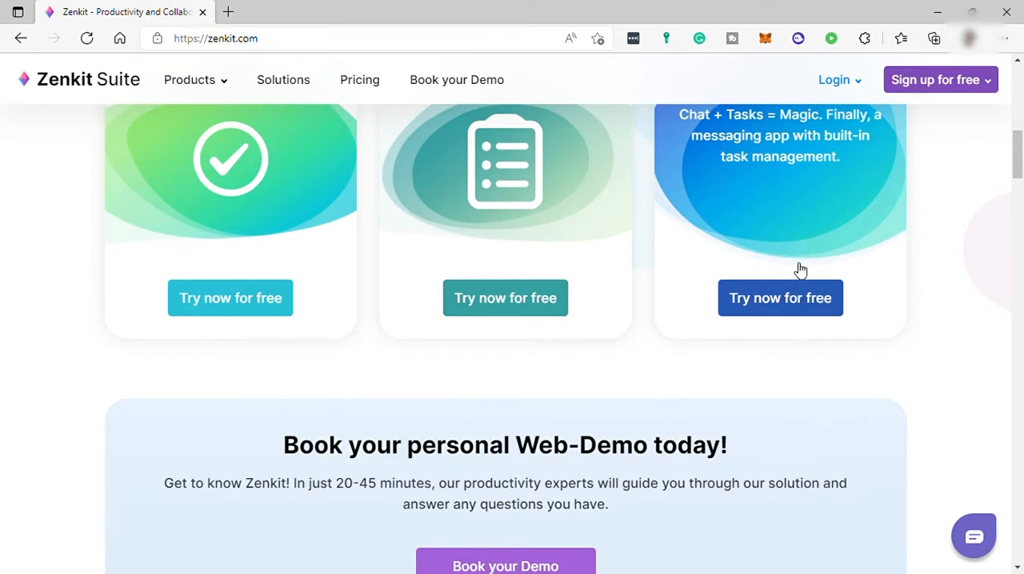
mouse_move(800, 272)
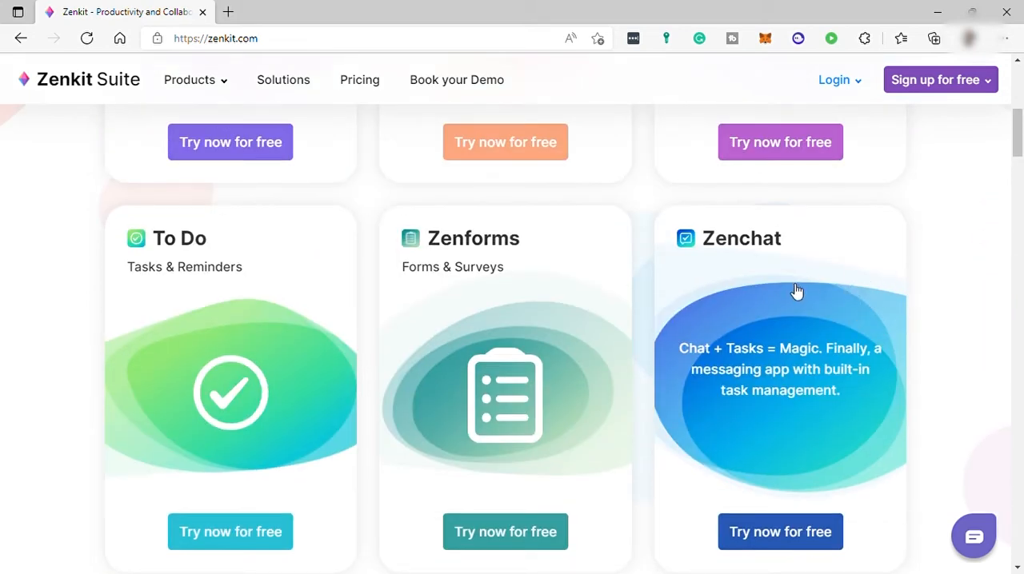
mouse_move(774, 267)
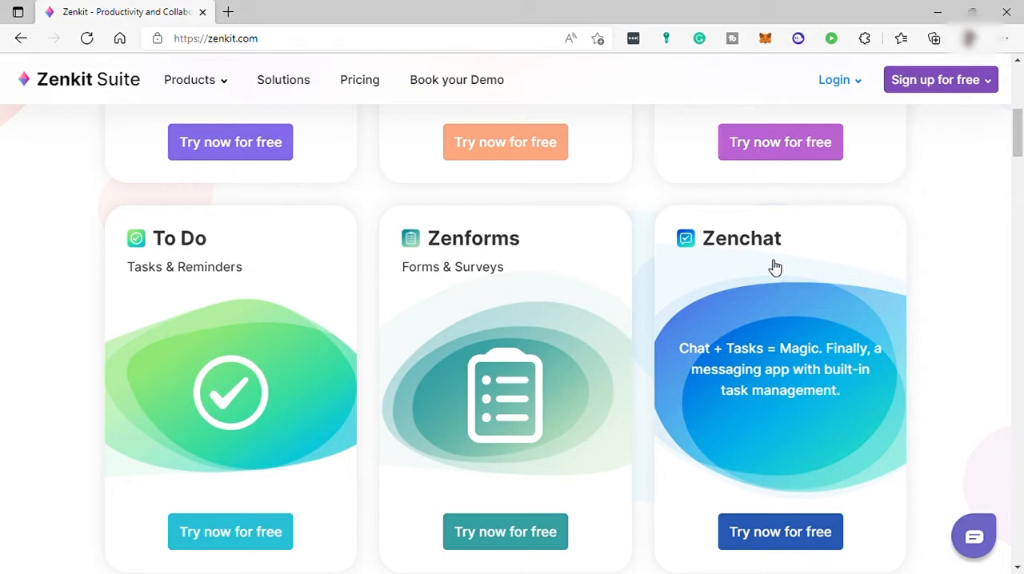
scroll("down", 3)
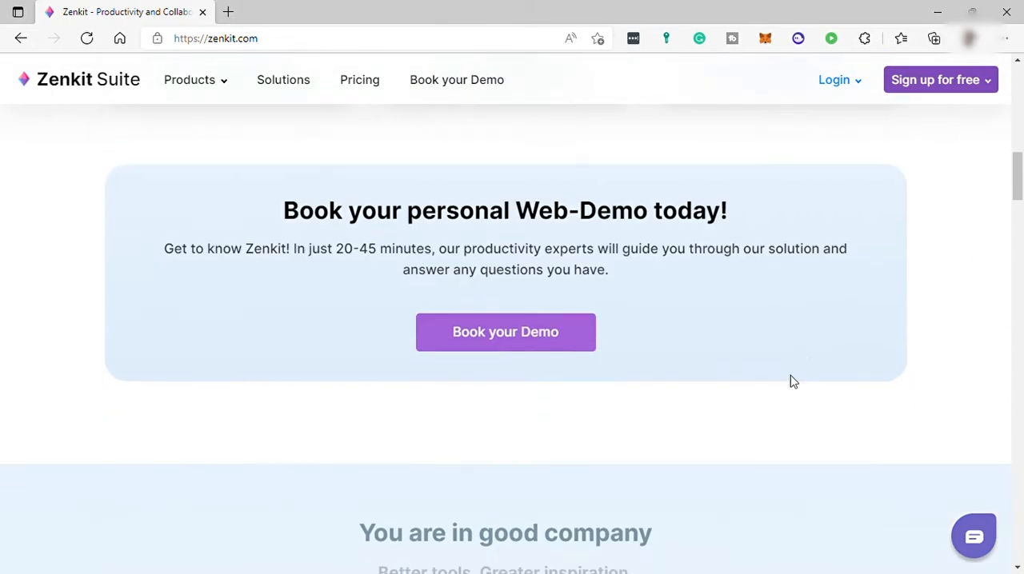
mouse_move(817, 455)
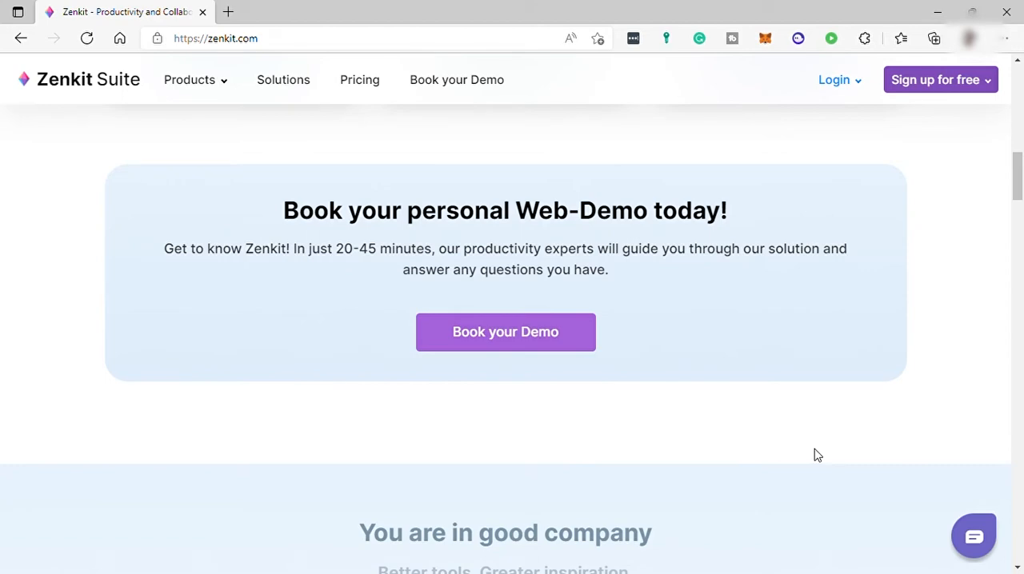
mouse_move(815, 453)
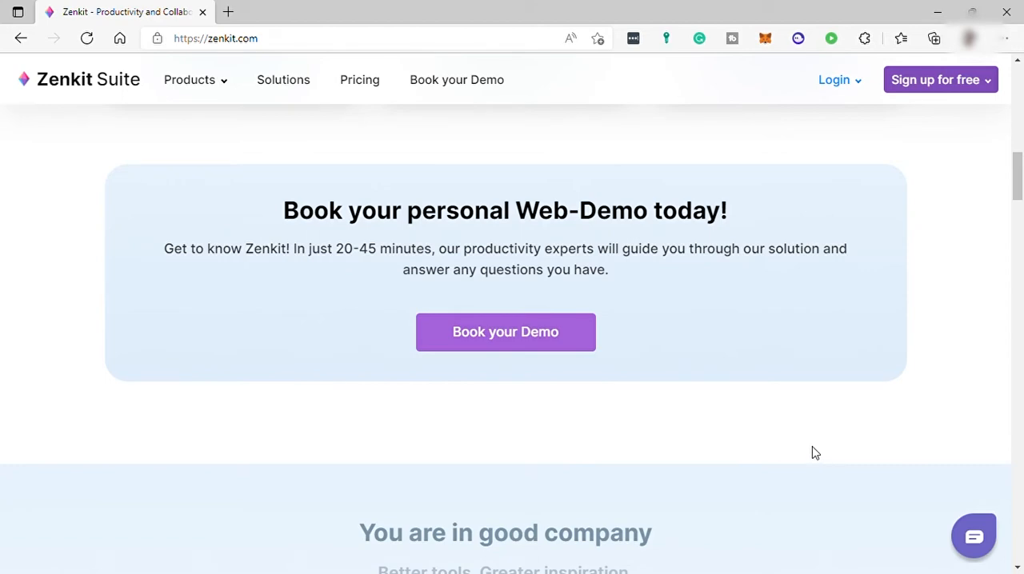
Open the Products dropdown listing Projects, Hypernotes, Base, To Do, Zenforms and Zenchat.
left_click(189, 79)
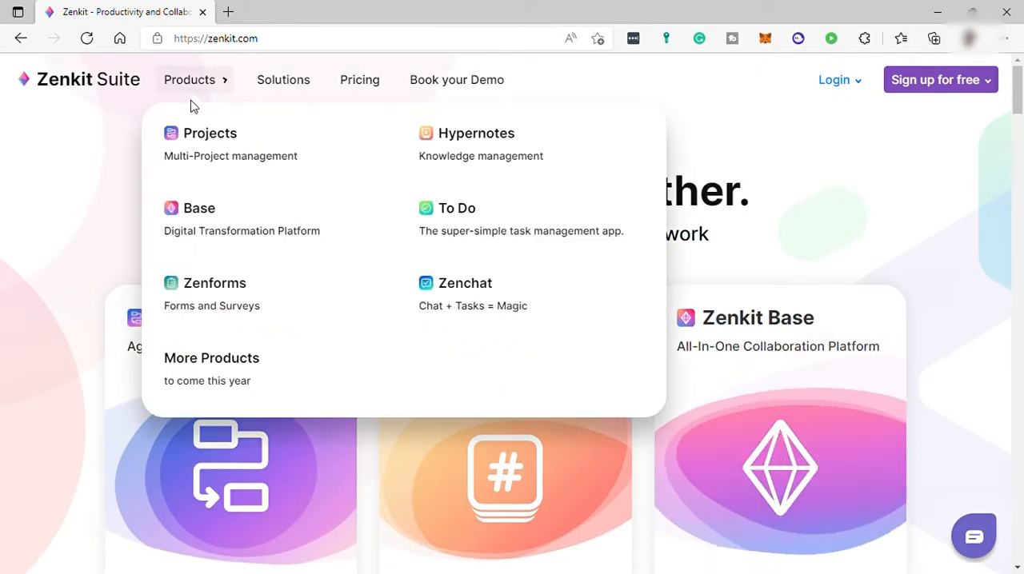
mouse_move(337, 295)
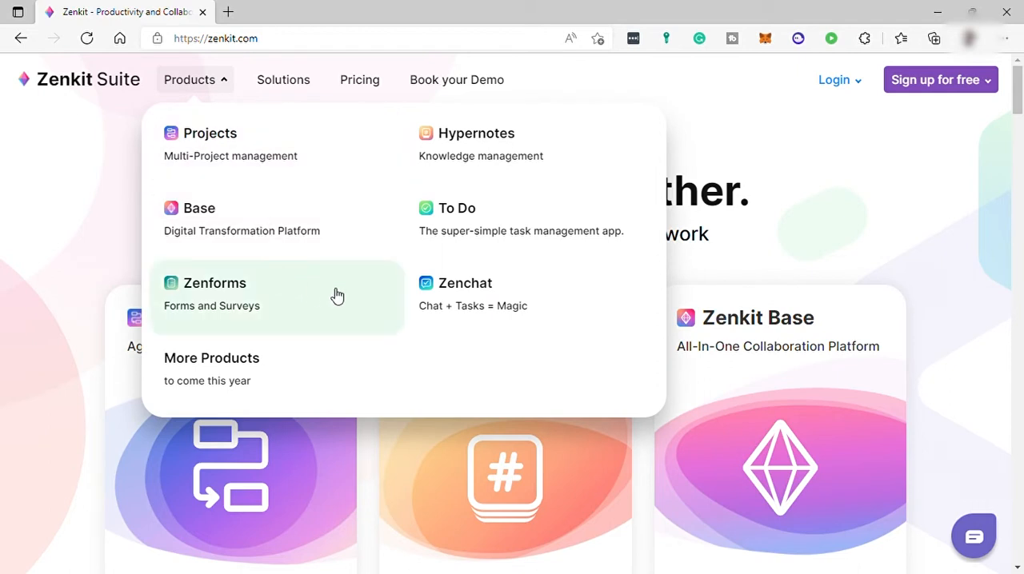
mouse_move(222, 143)
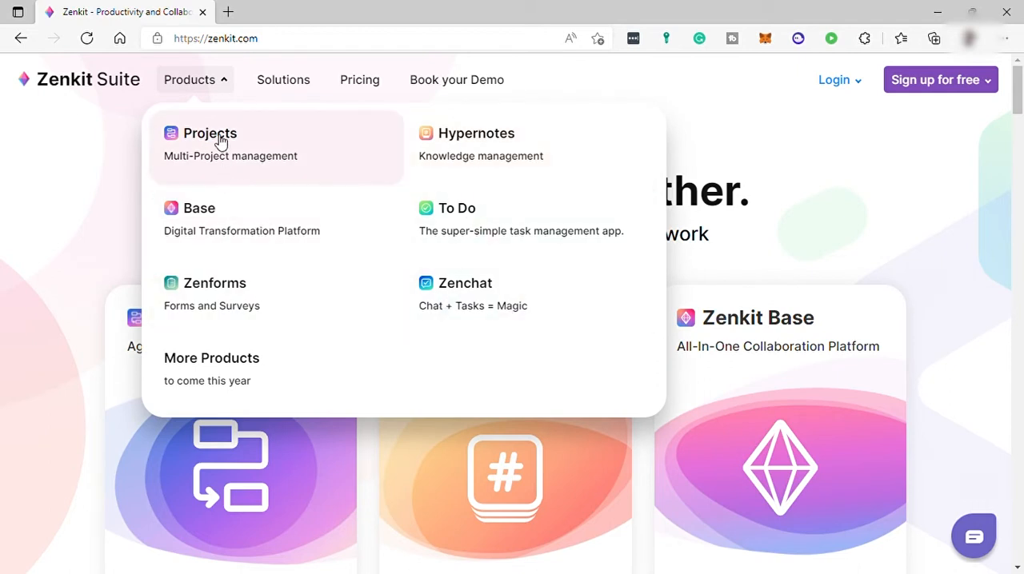
mouse_move(268, 289)
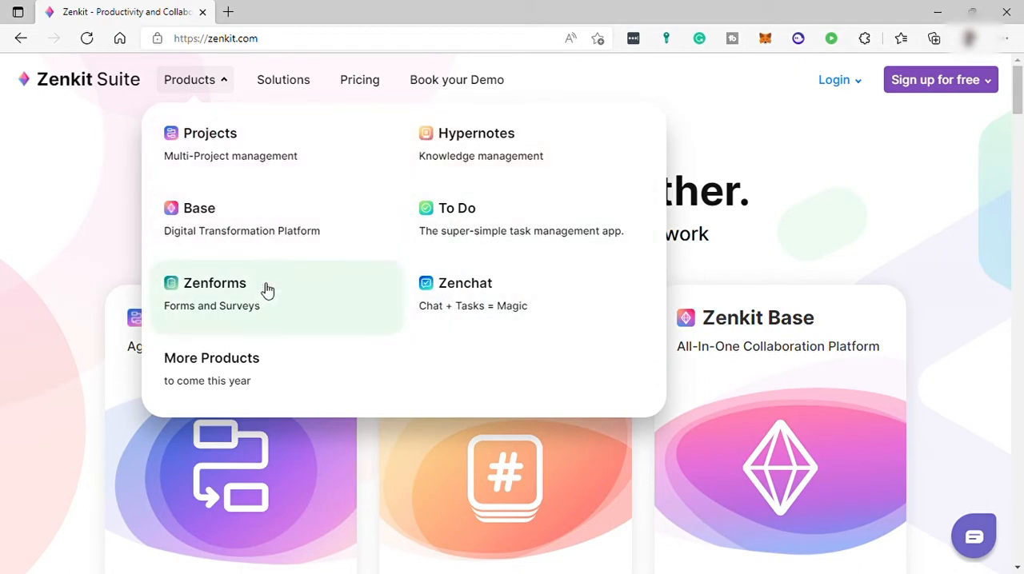
mouse_move(415, 132)
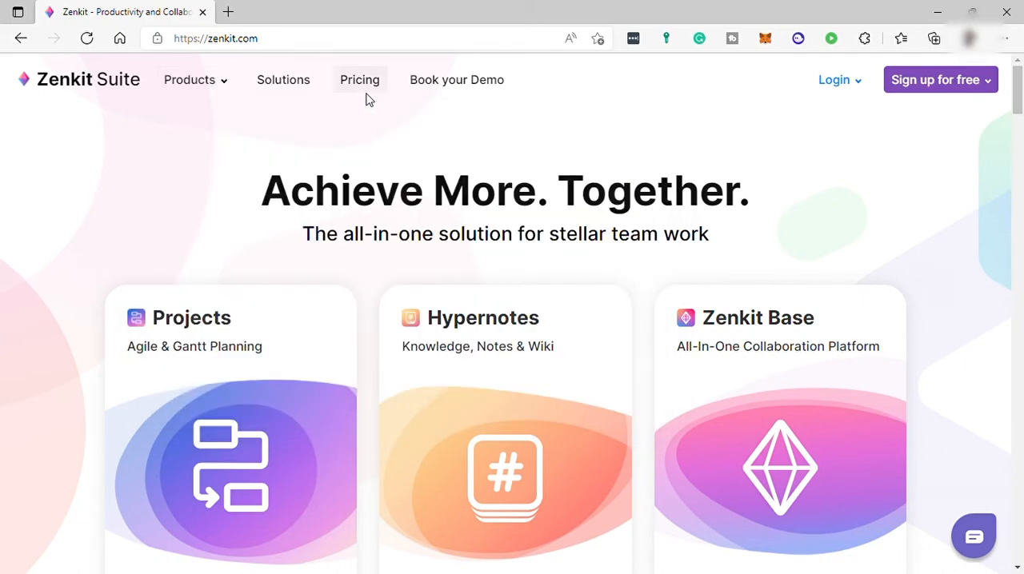
Open Pricing, switch the currency to dollars, and scroll to the per-user price table.
left_click(359, 79)
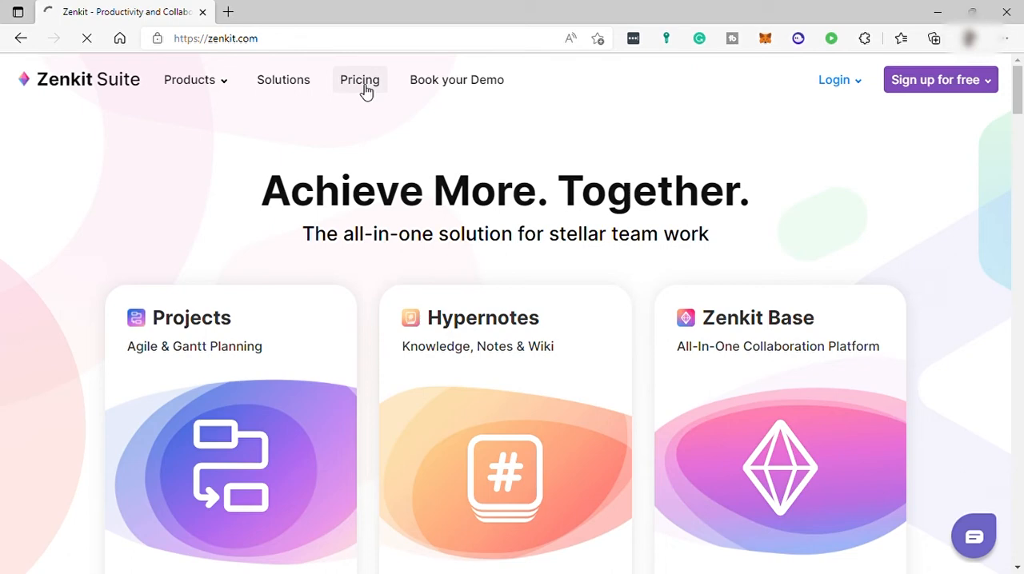
left_click(359, 79)
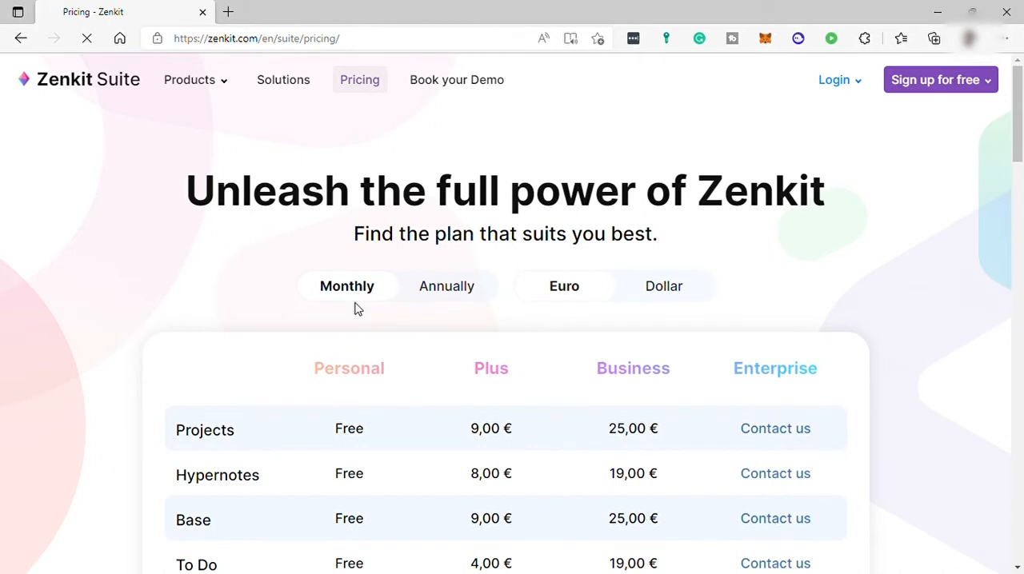
mouse_move(573, 298)
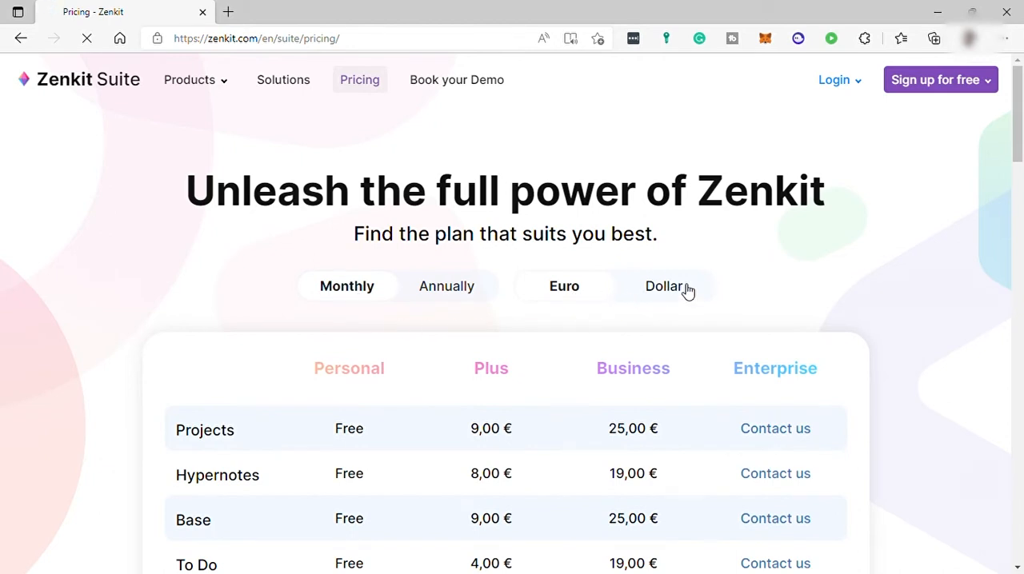
left_click(664, 286)
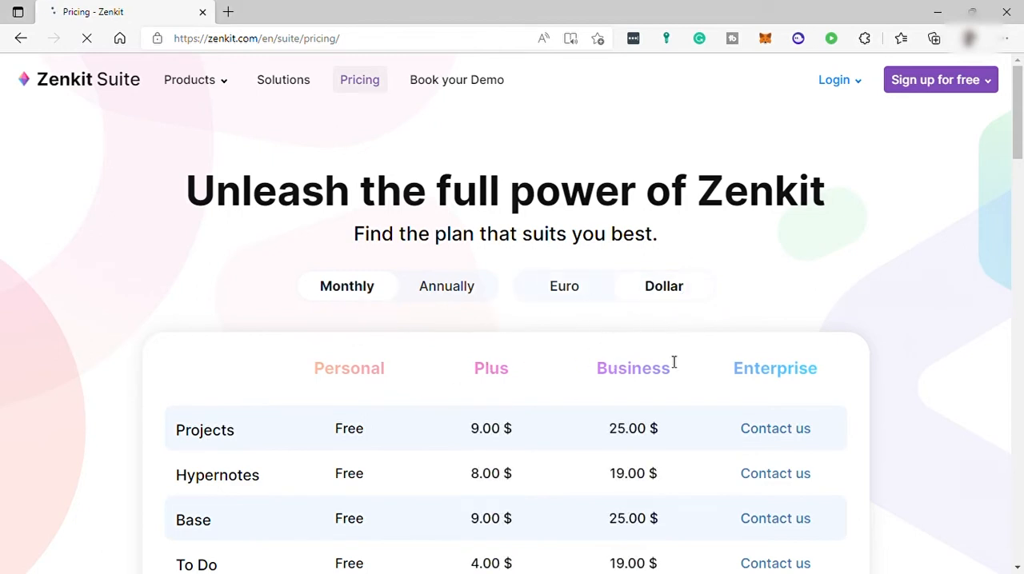
scroll("down", 3)
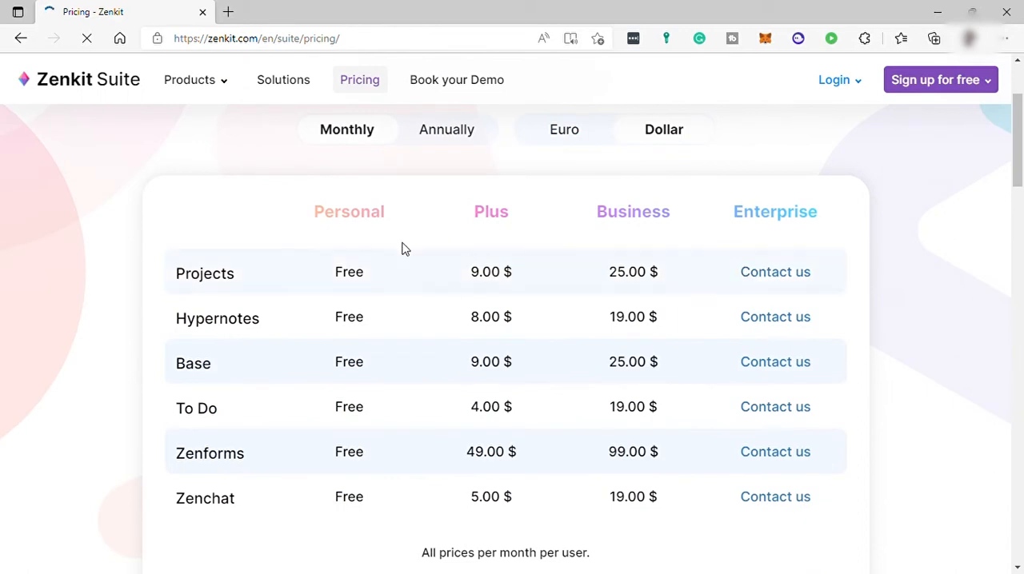
mouse_move(384, 504)
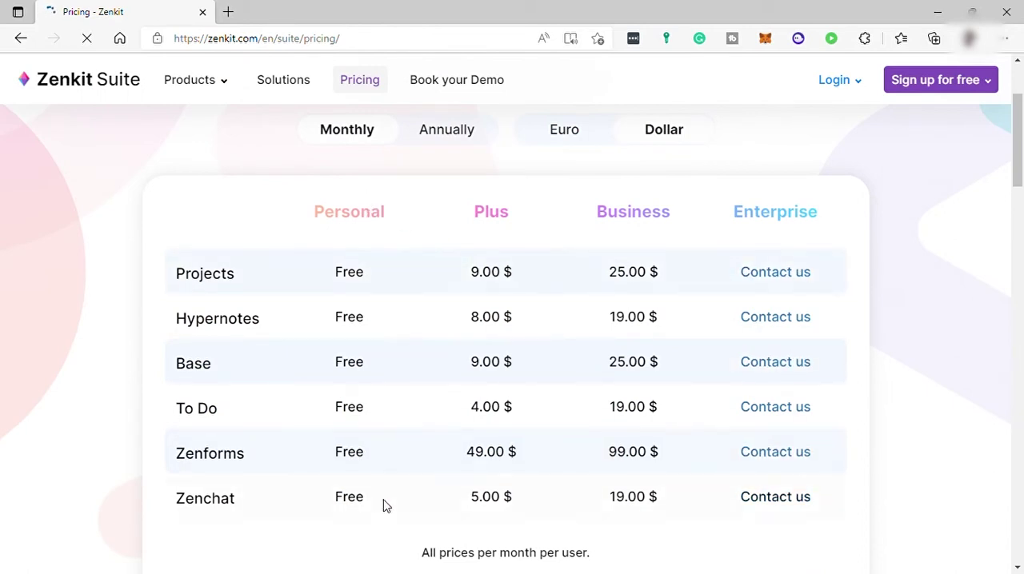
mouse_move(330, 213)
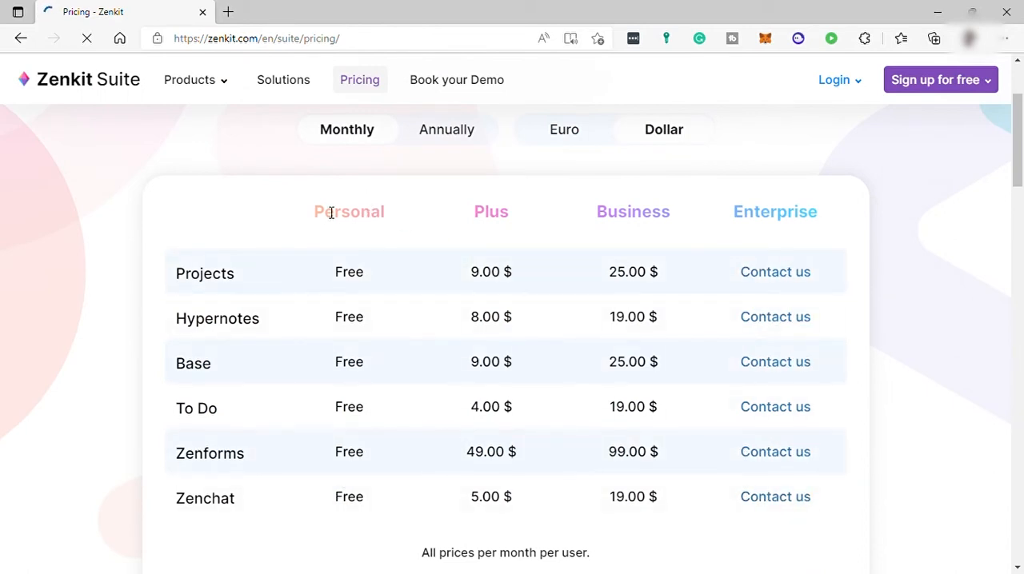
mouse_move(509, 218)
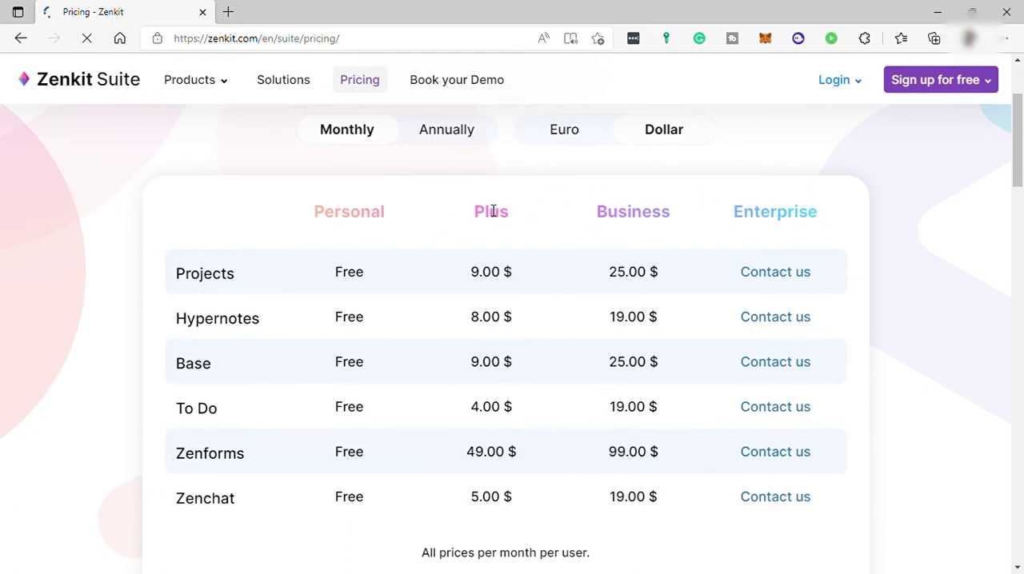
mouse_move(788, 239)
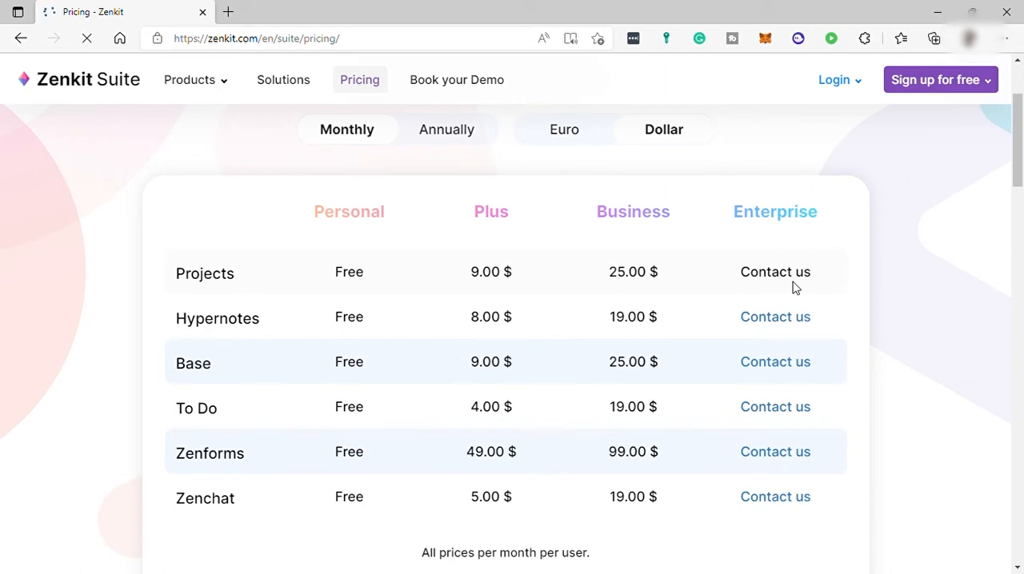
mouse_move(422, 281)
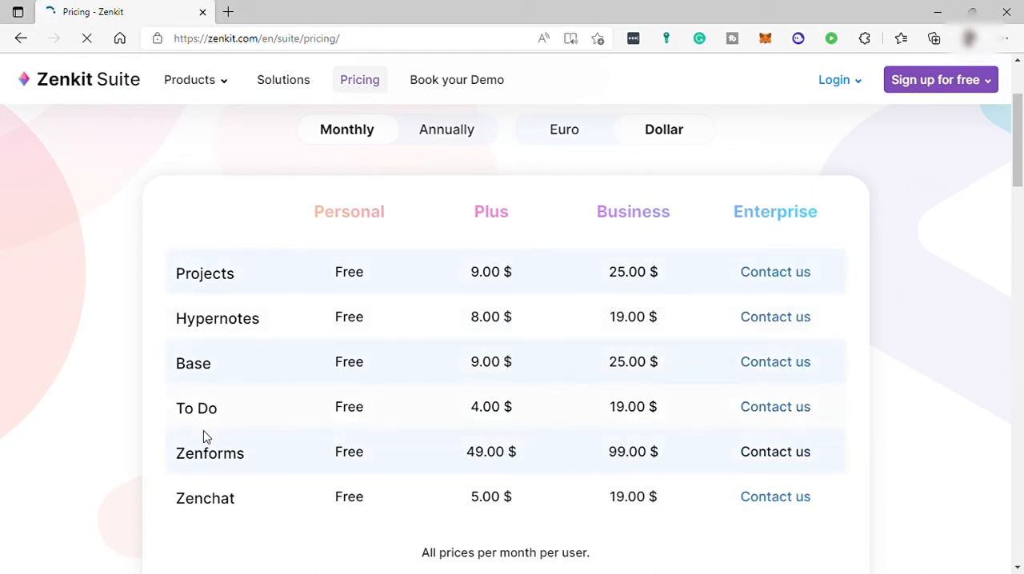
mouse_move(204, 280)
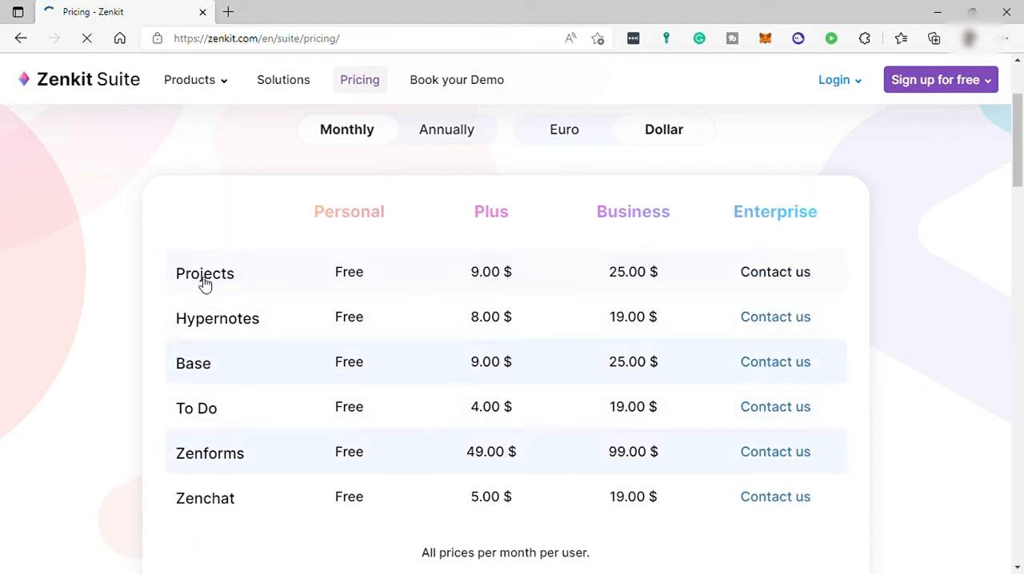
Open Zenkit Projects pricing and browse its Feature Overview of task, folder and storage limits.
left_click(205, 273)
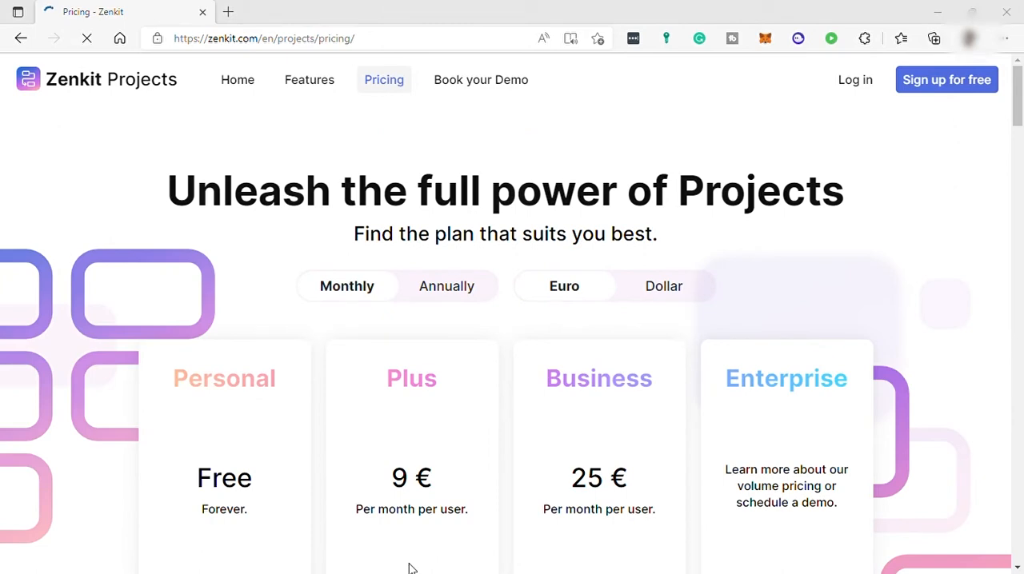
mouse_move(337, 254)
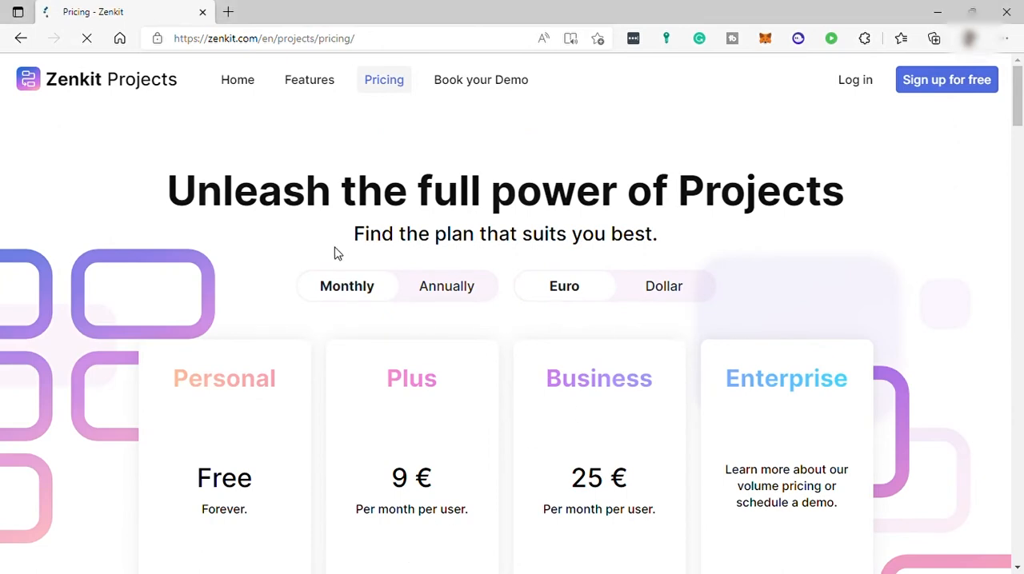
scroll("down", 3)
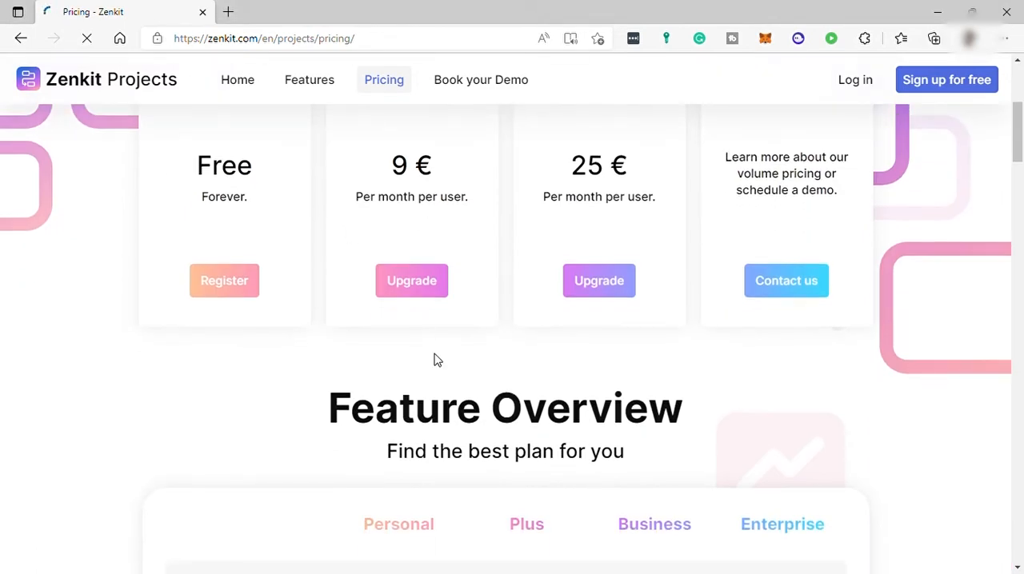
scroll("down", 3)
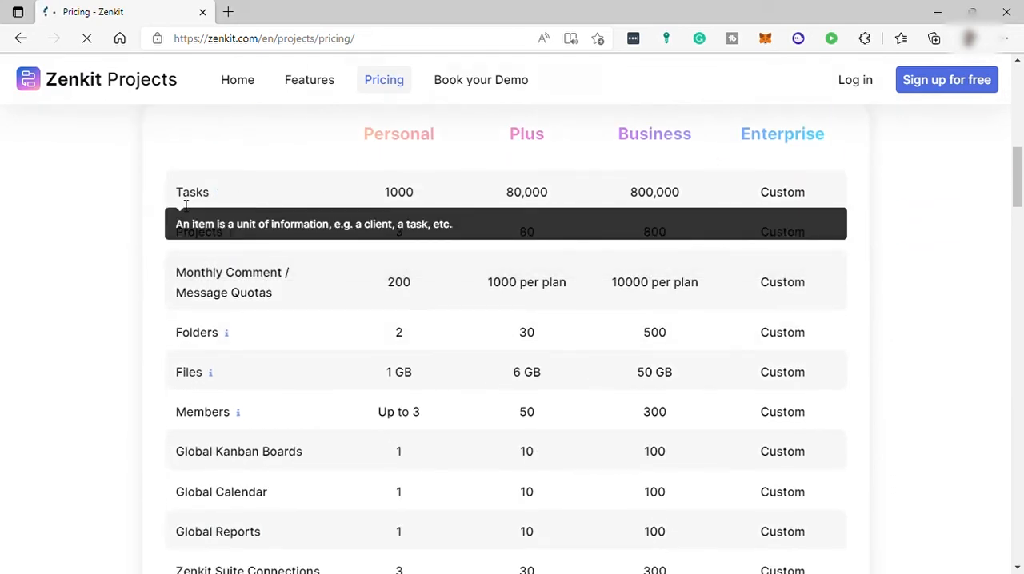
mouse_move(421, 177)
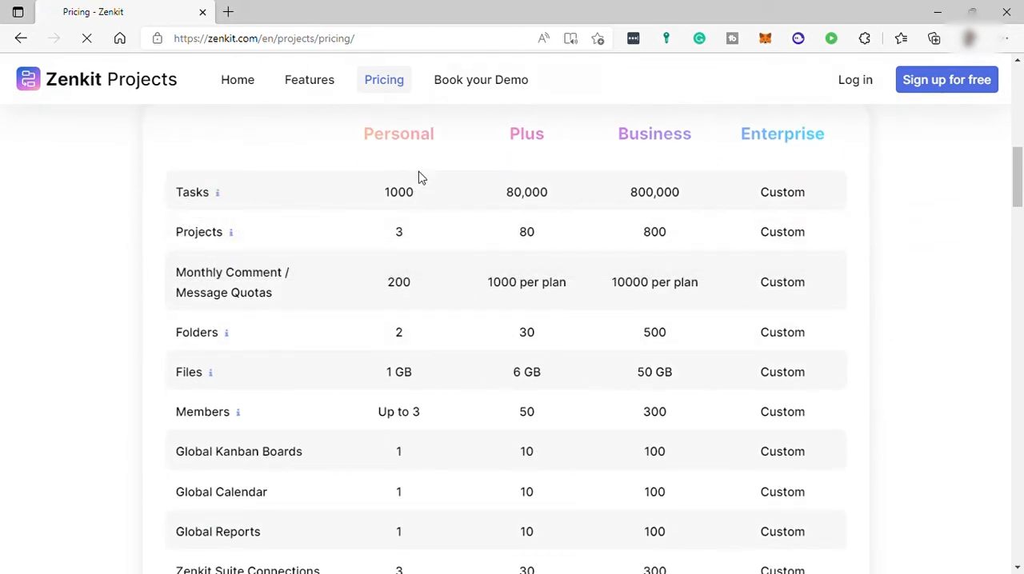
mouse_move(430, 236)
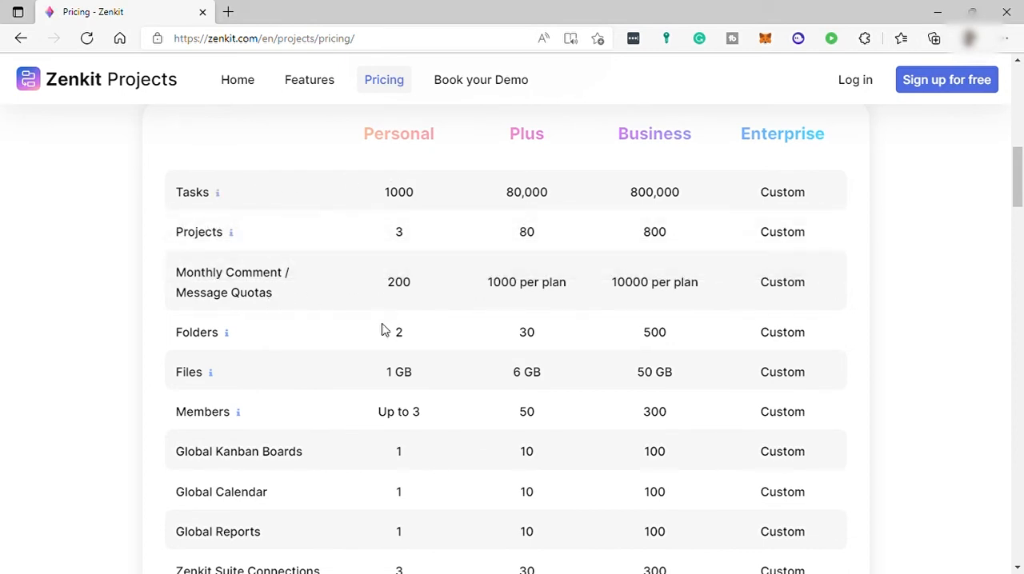
mouse_move(211, 372)
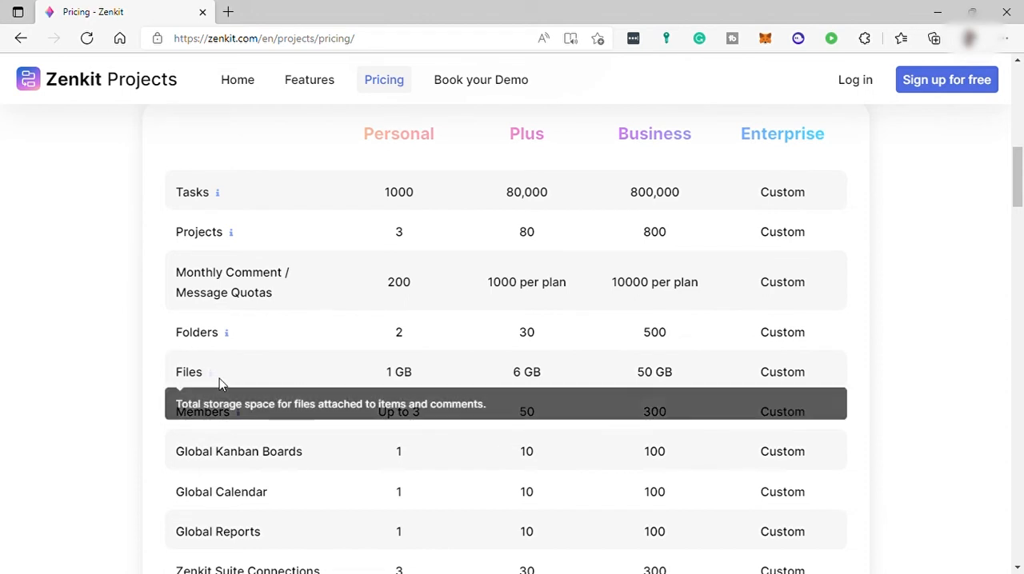
scroll("down", 3)
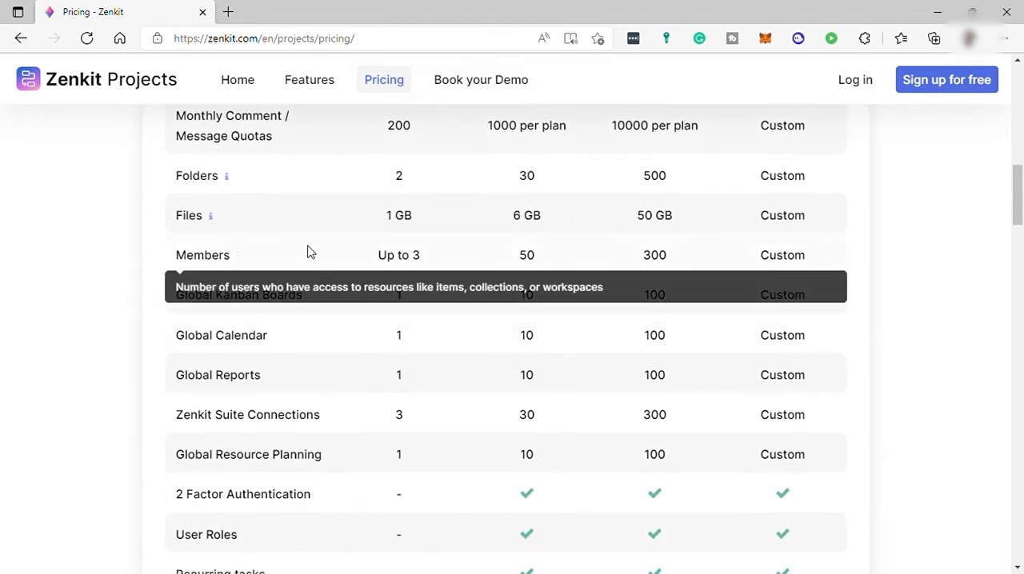
scroll("up", 3)
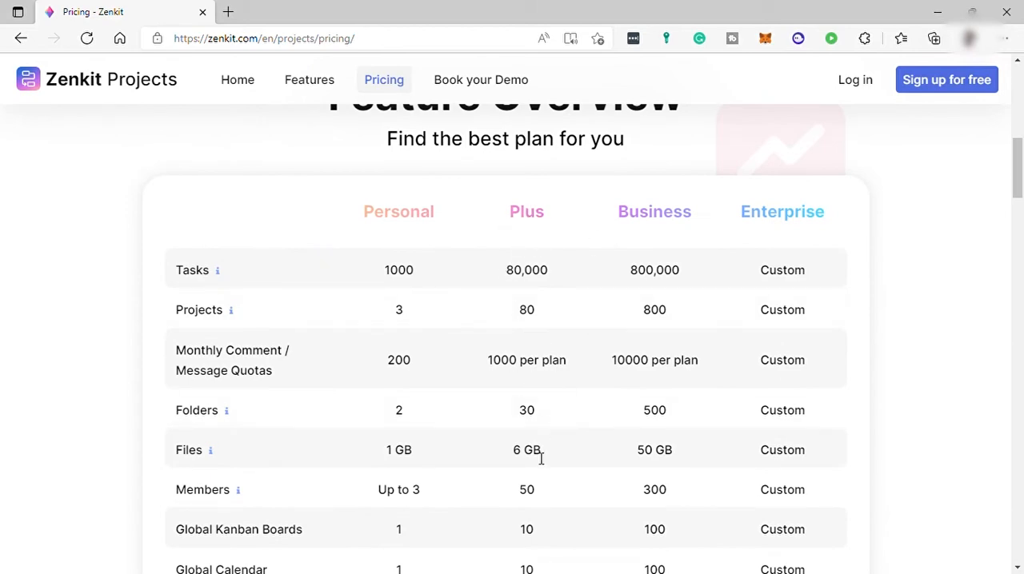
scroll("up", 3)
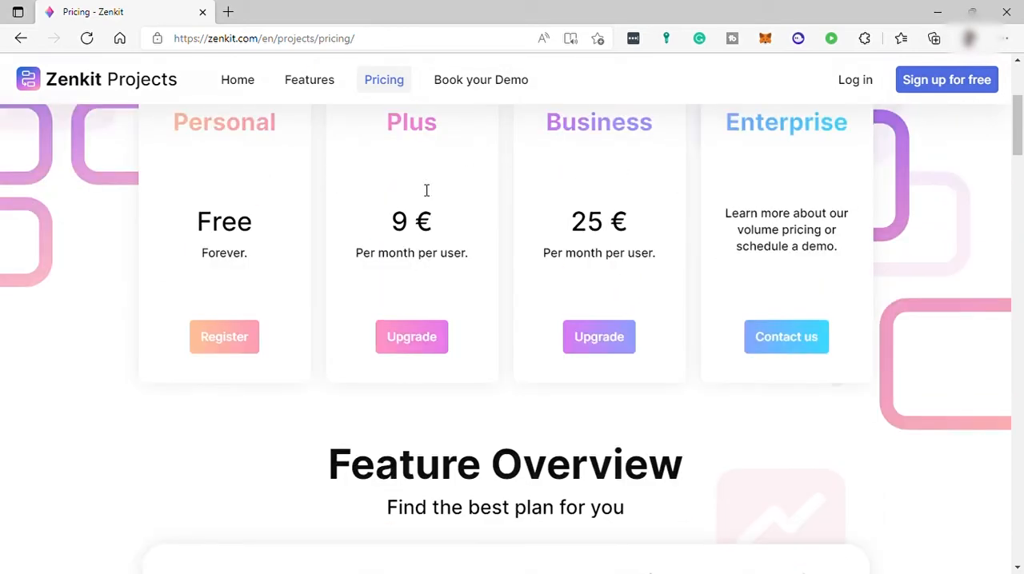
scroll("down", 3)
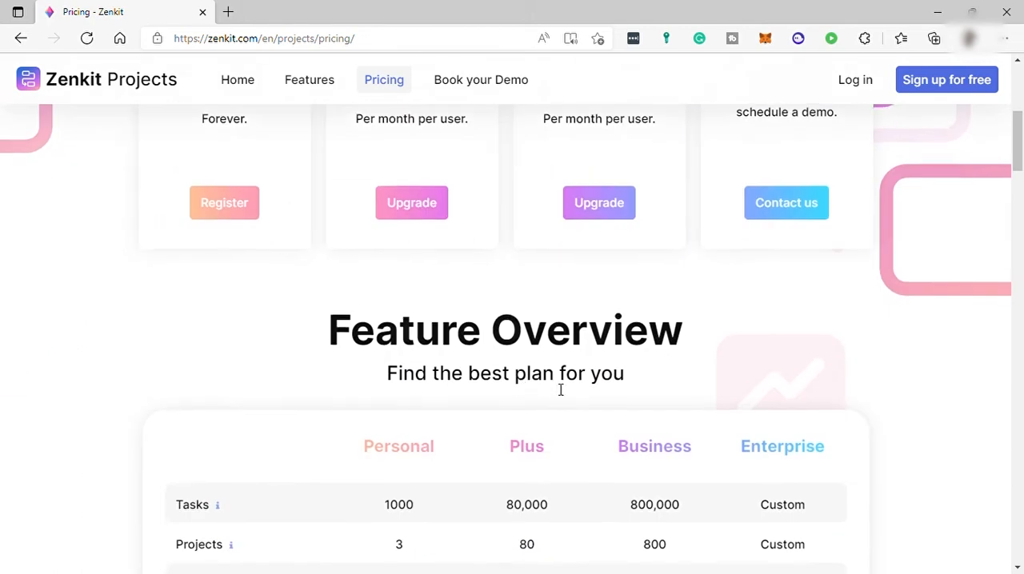
scroll("down", 3)
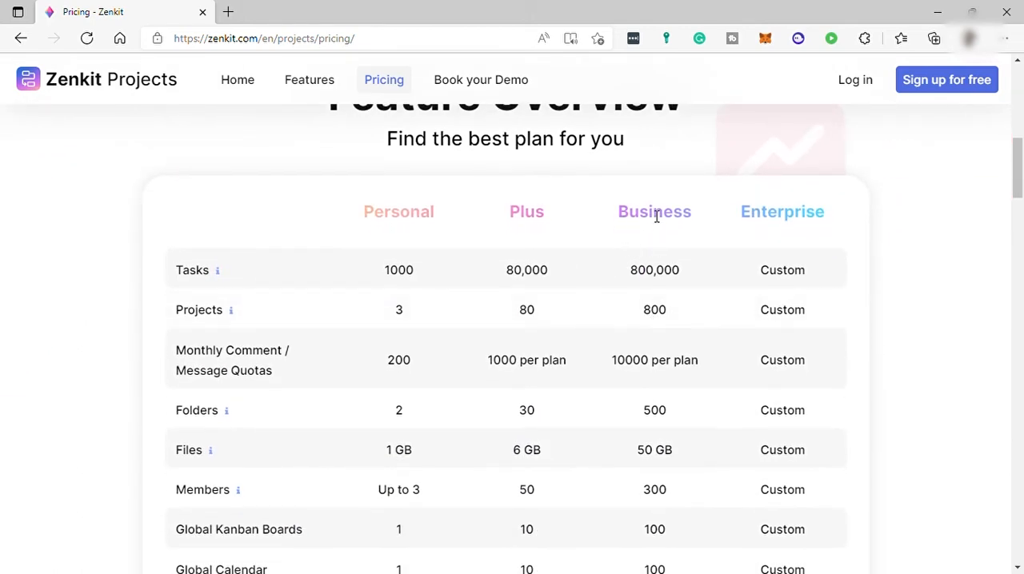
scroll("down", 3)
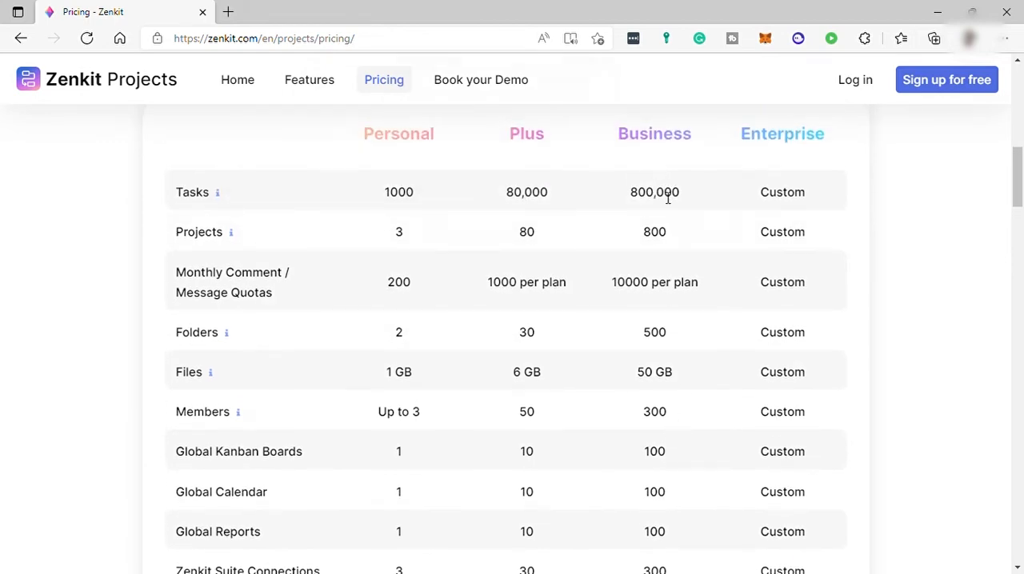
mouse_move(679, 262)
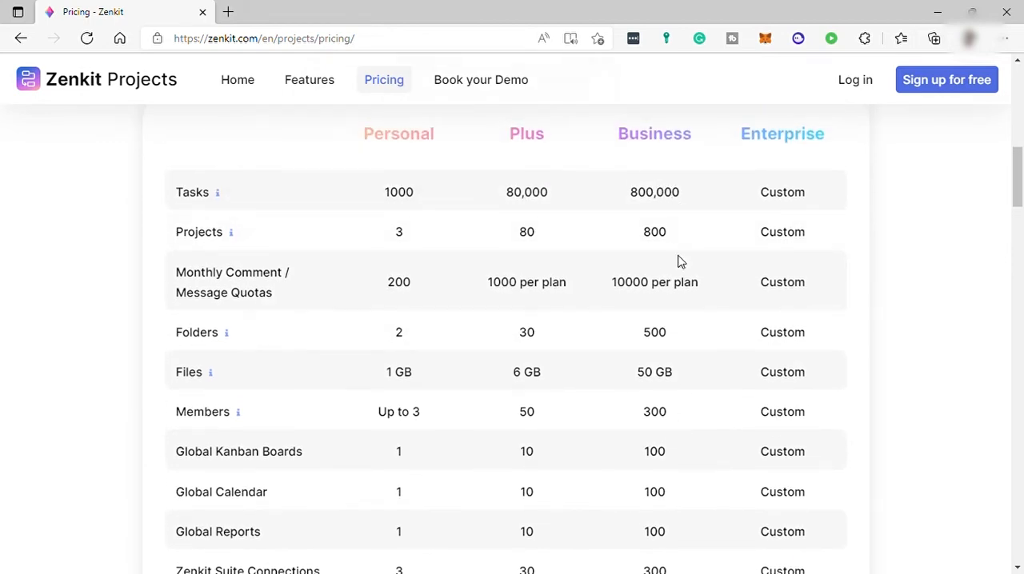
mouse_move(803, 170)
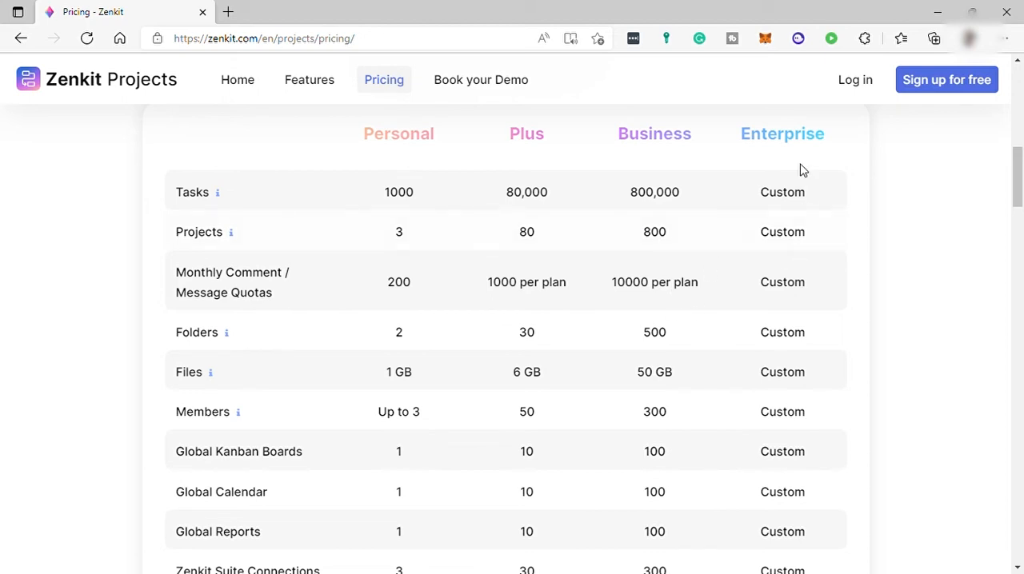
mouse_move(850, 248)
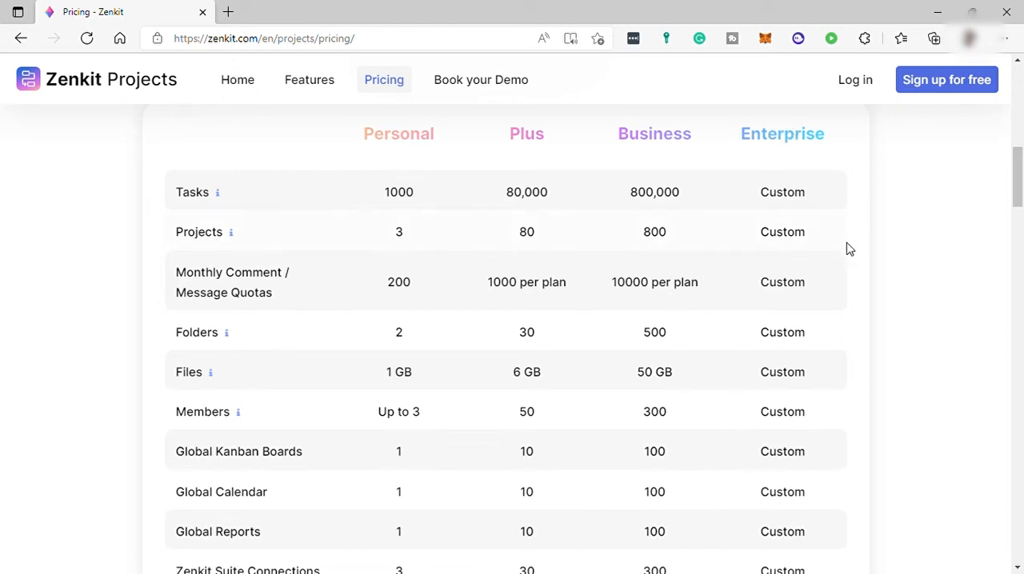
scroll("down", 3)
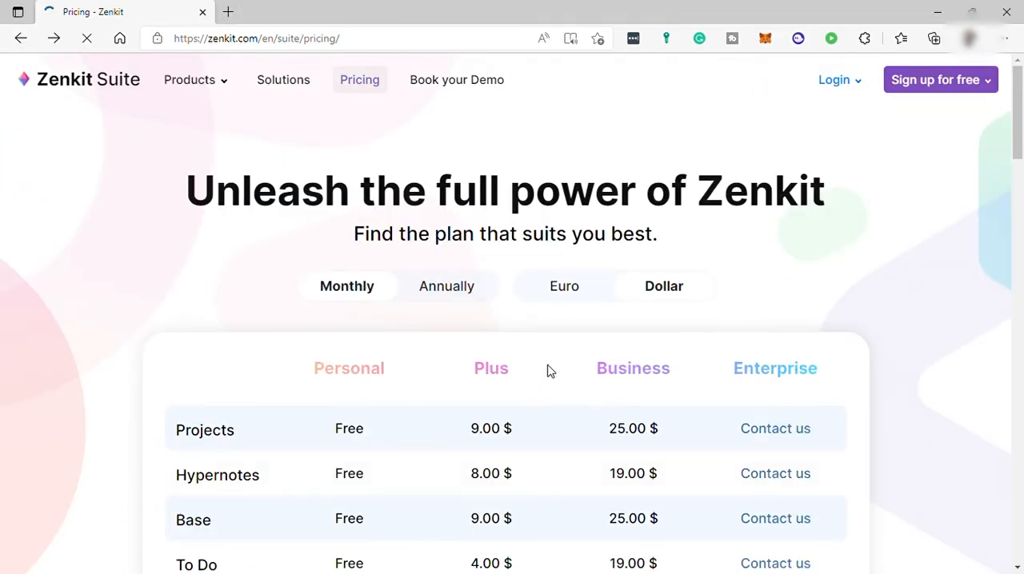
Scroll past product prices and the nonprofit note, then back to 'Unleash the full power of Zenkit'.
scroll("down", 3)
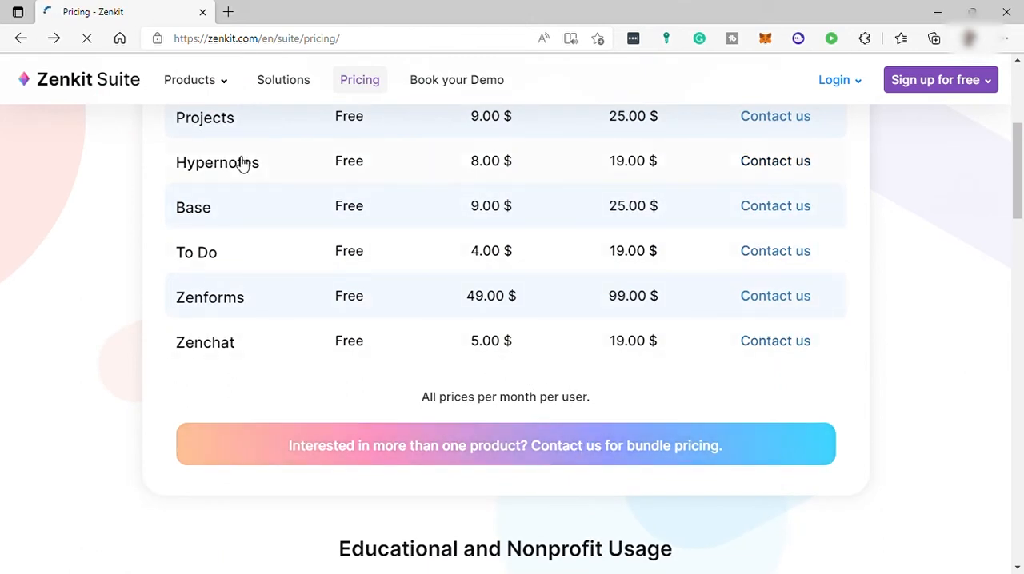
mouse_move(230, 344)
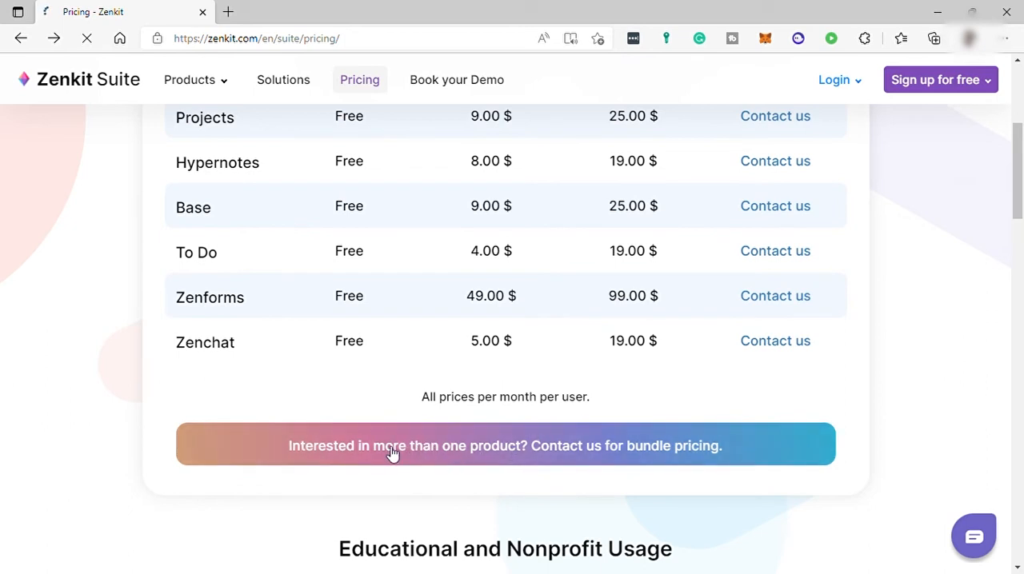
mouse_move(650, 445)
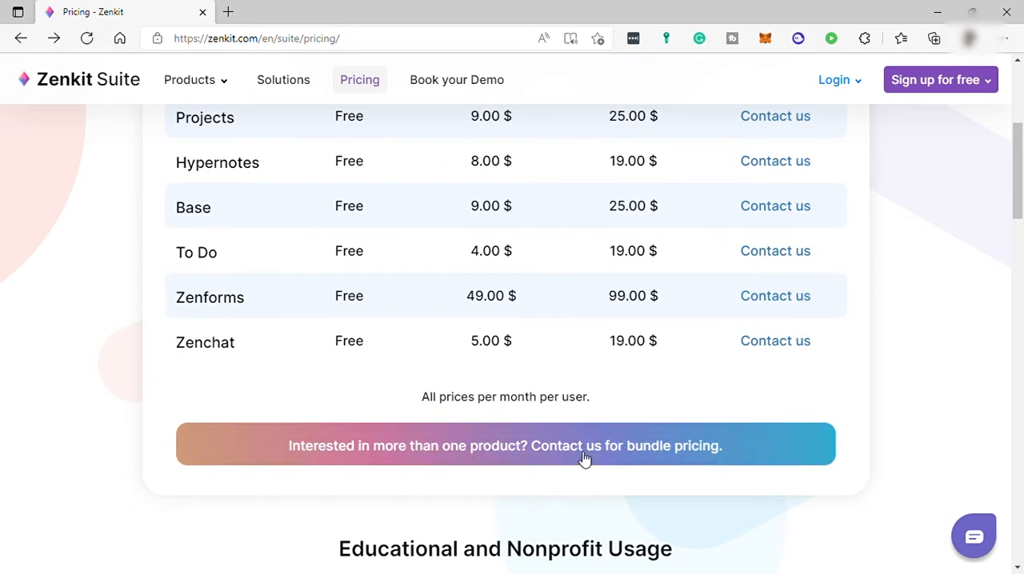
mouse_move(545, 450)
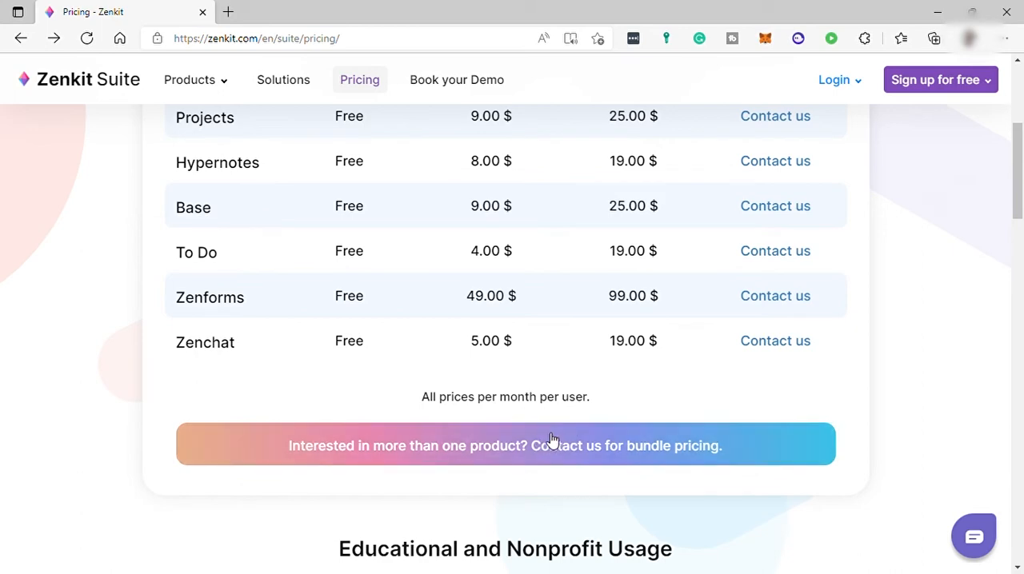
scroll("down", 3)
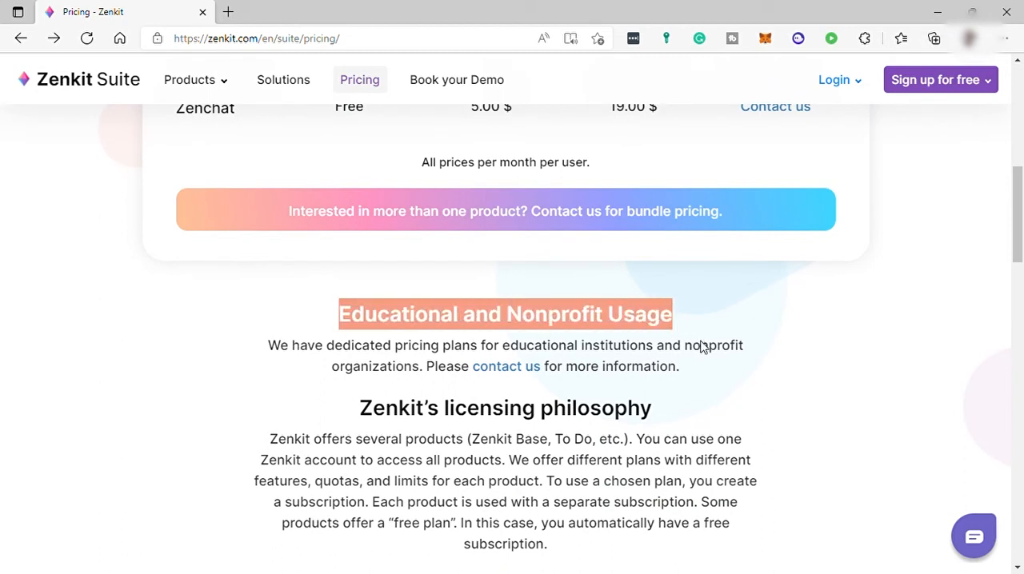
mouse_move(588, 376)
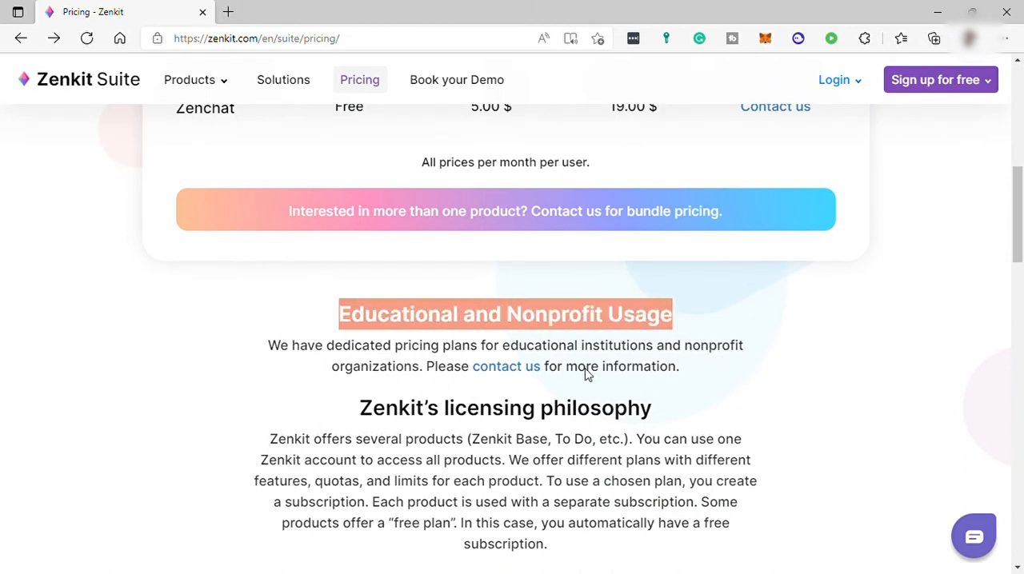
mouse_move(522, 378)
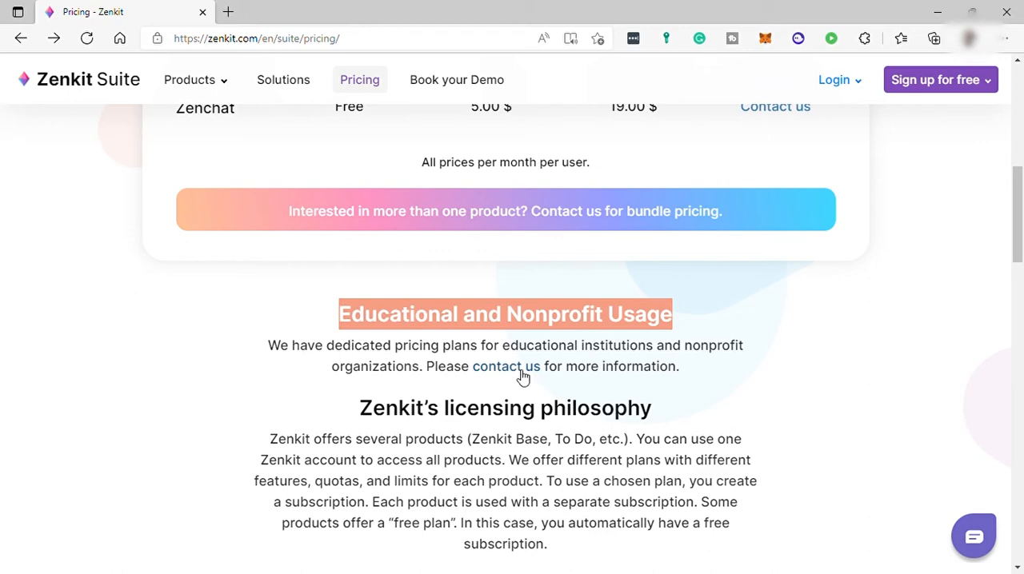
scroll("up", 3)
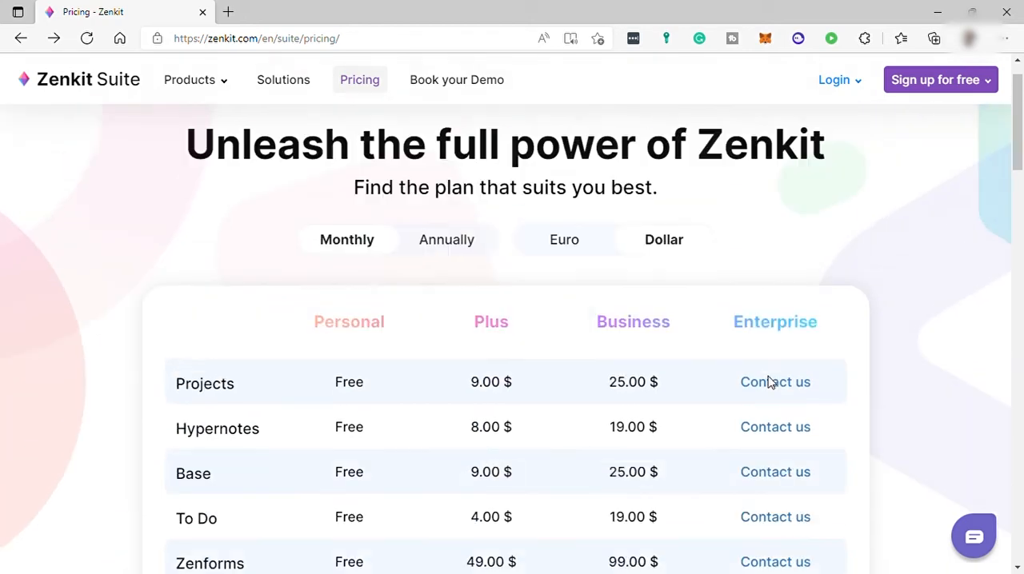
scroll("down", 3)
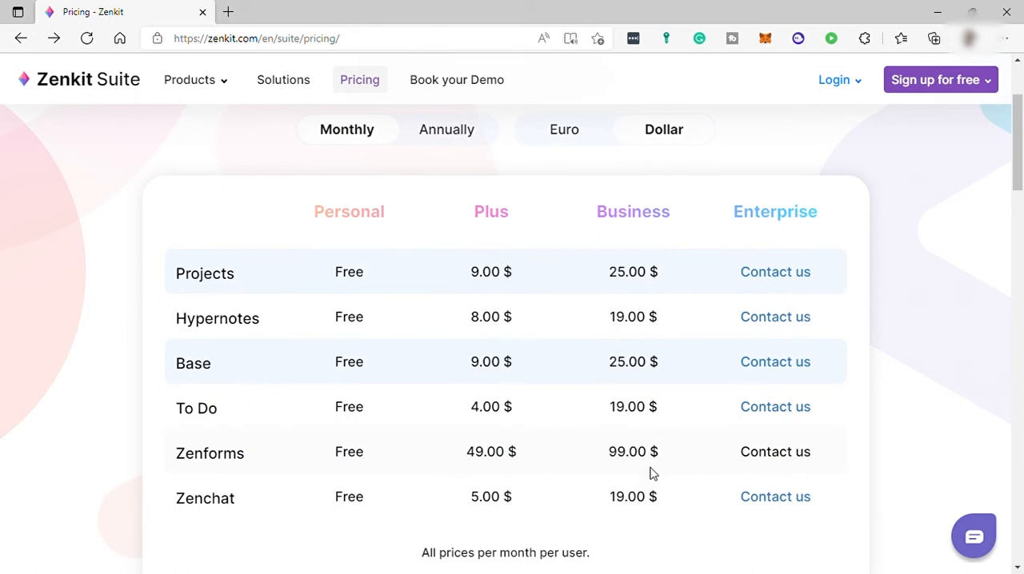
mouse_move(644, 474)
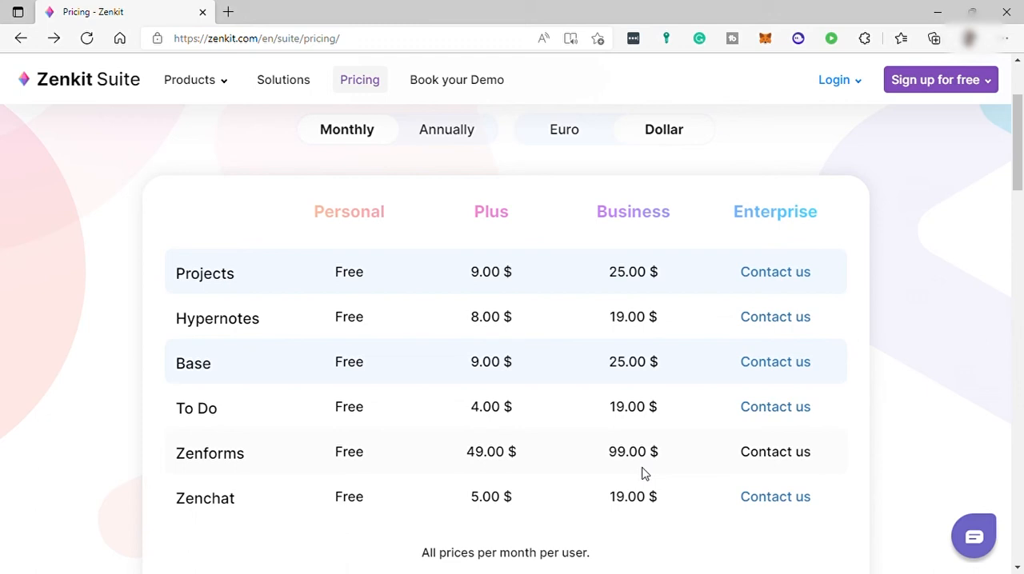
mouse_move(543, 441)
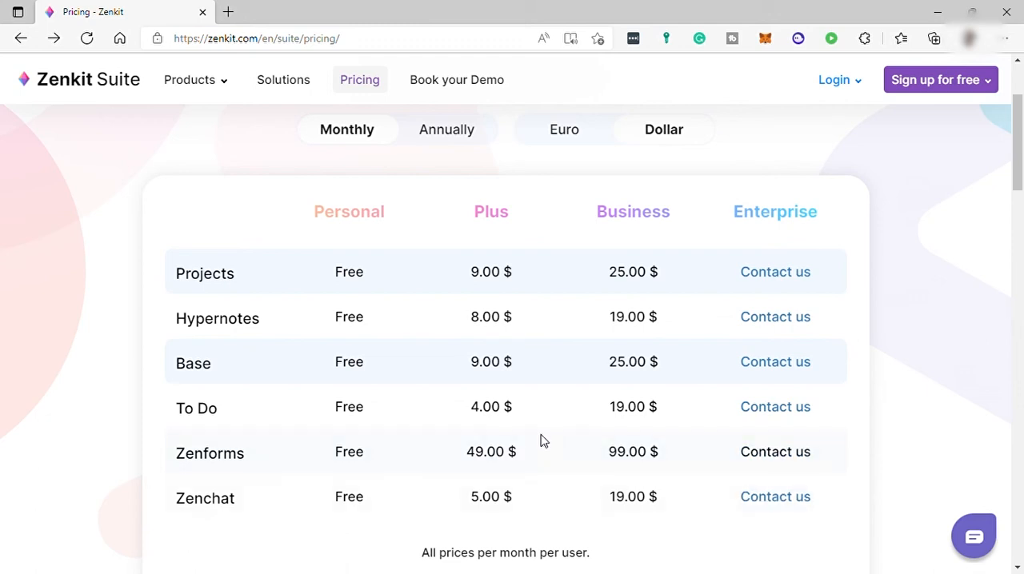
mouse_move(538, 411)
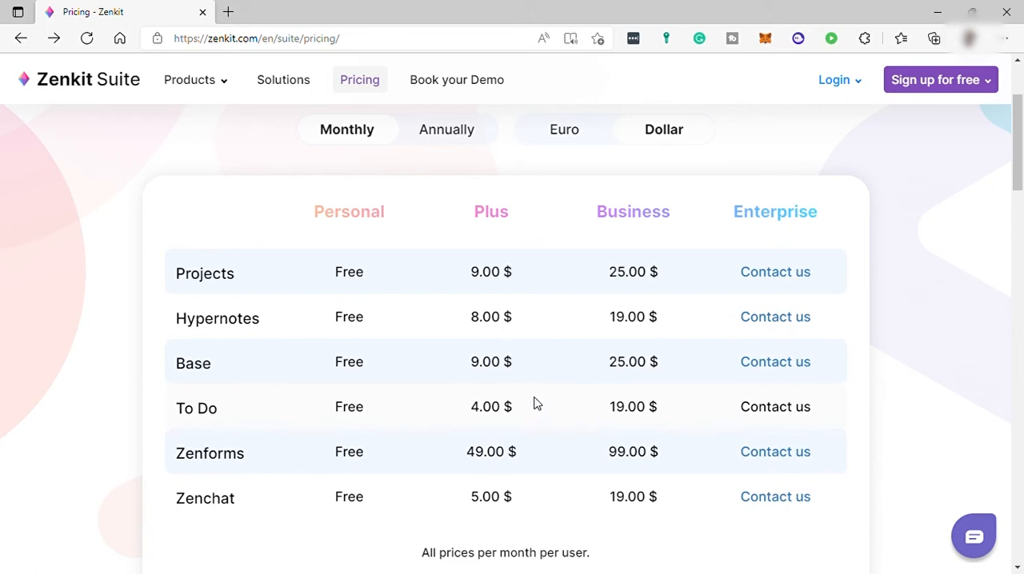
mouse_move(605, 339)
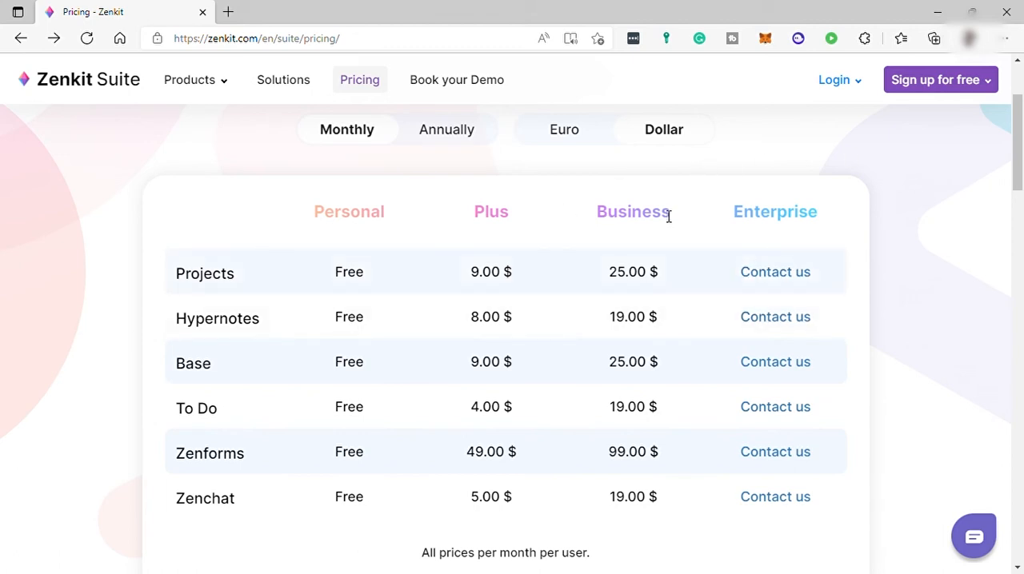
left_click(833, 79)
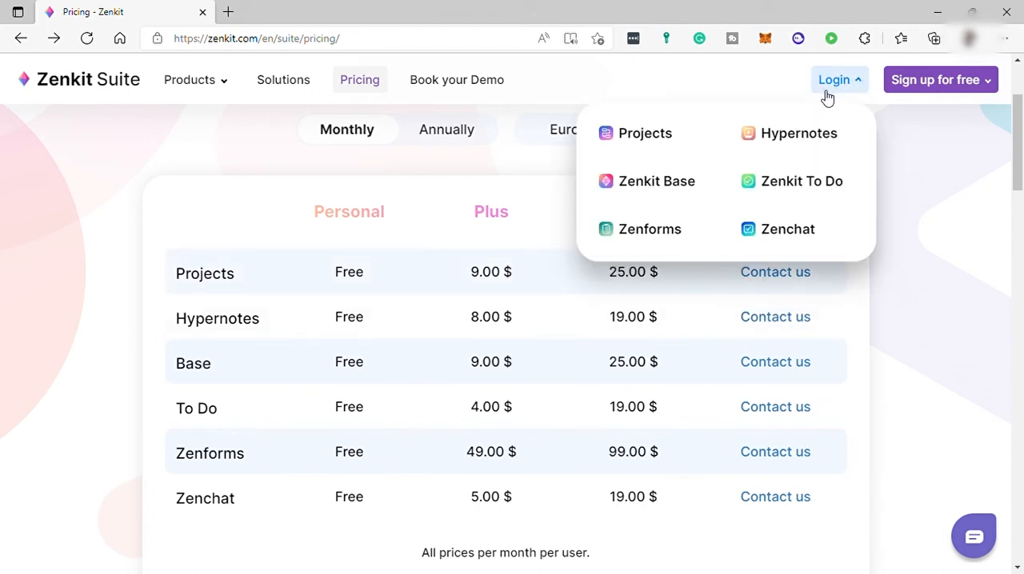
mouse_move(822, 94)
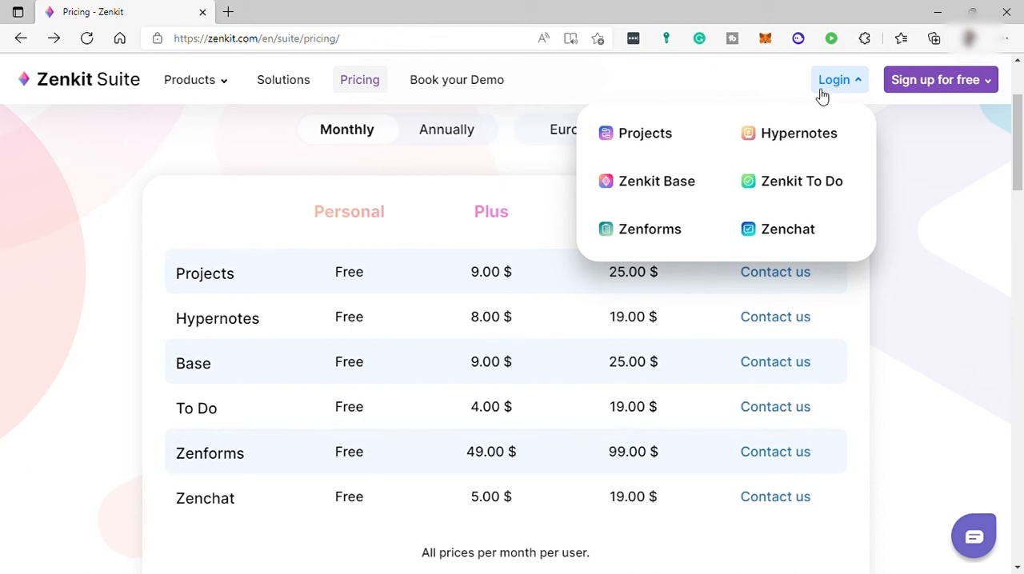
mouse_move(826, 88)
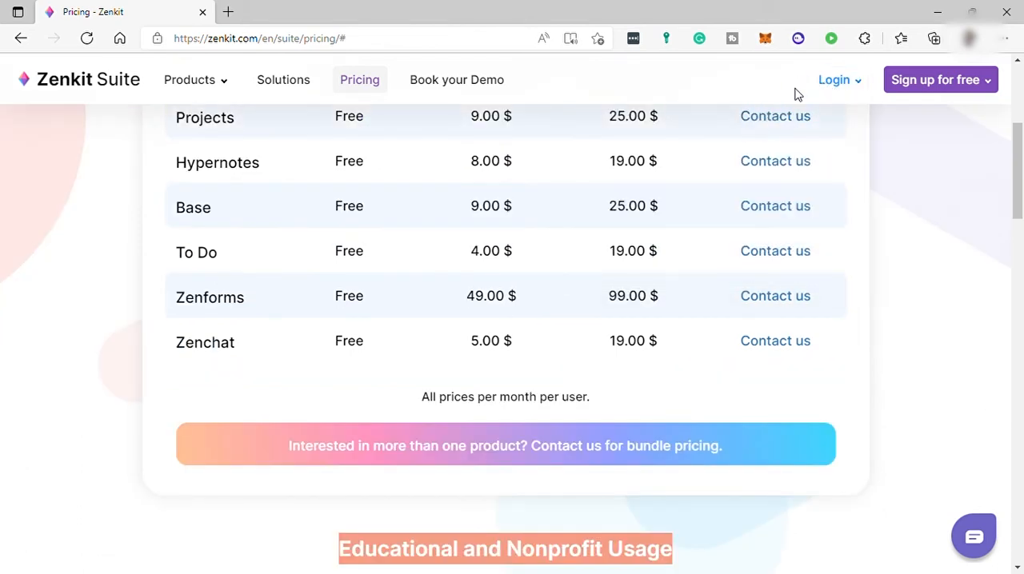
Sign in to Zenkit Projects, reaching the overview dashboard with My First Project.
left_click(839, 79)
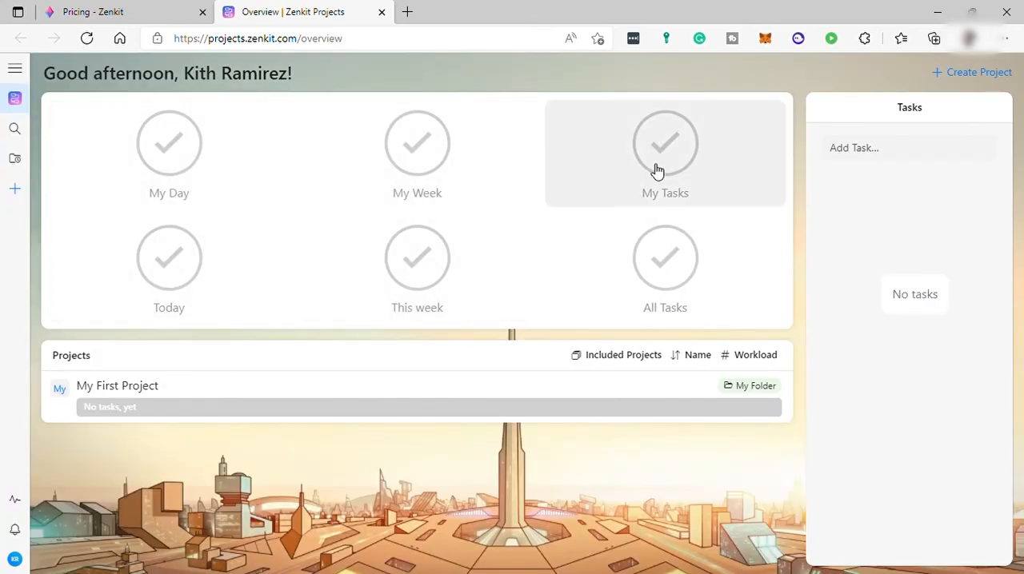
mouse_move(327, 228)
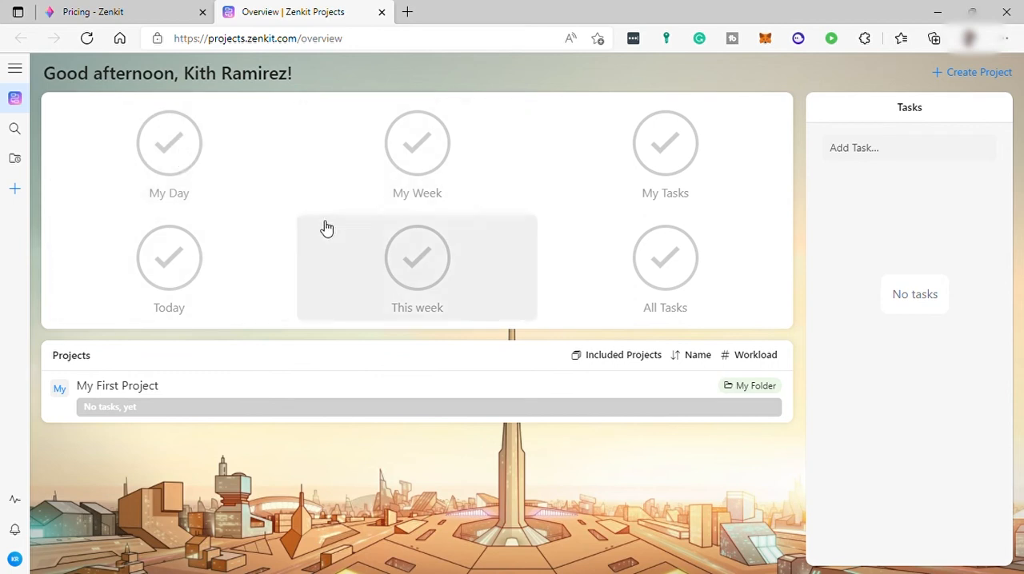
mouse_move(234, 232)
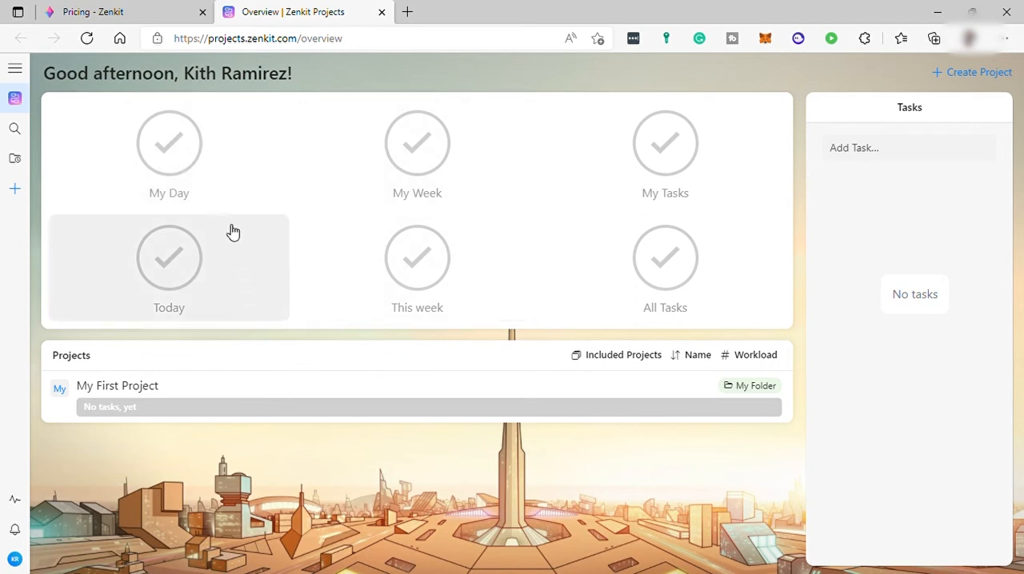
mouse_move(228, 189)
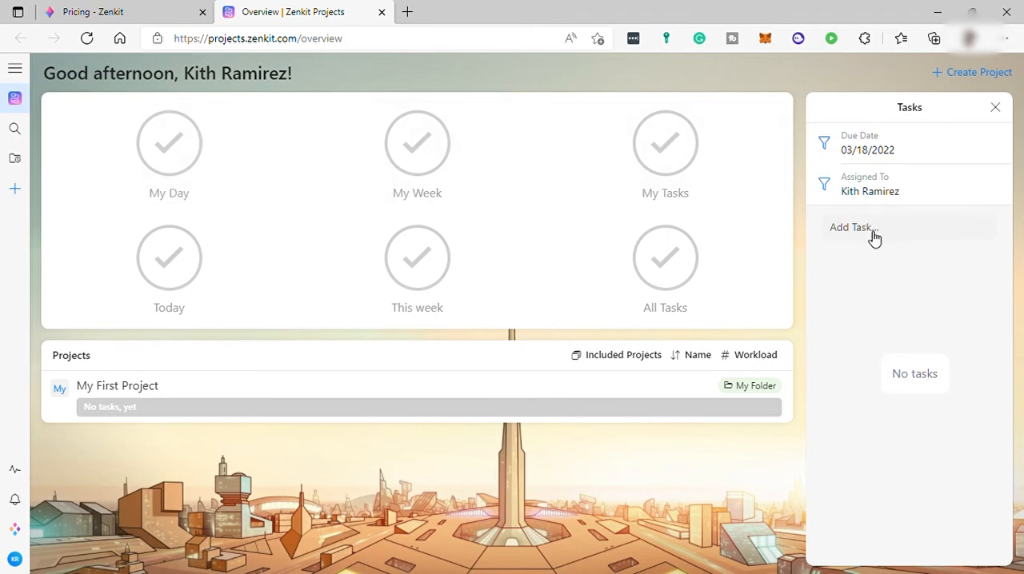
mouse_move(580, 253)
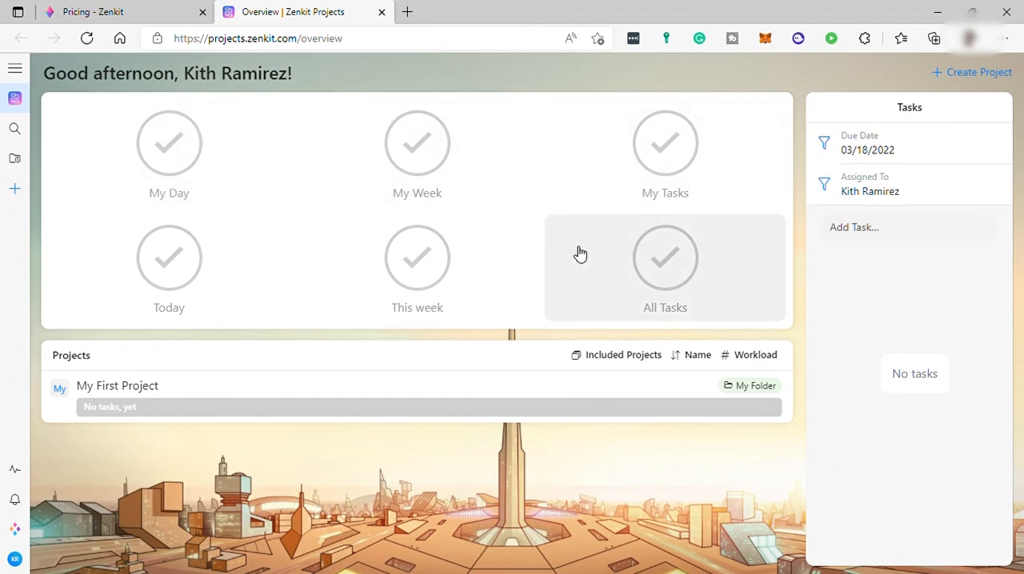
mouse_move(117, 391)
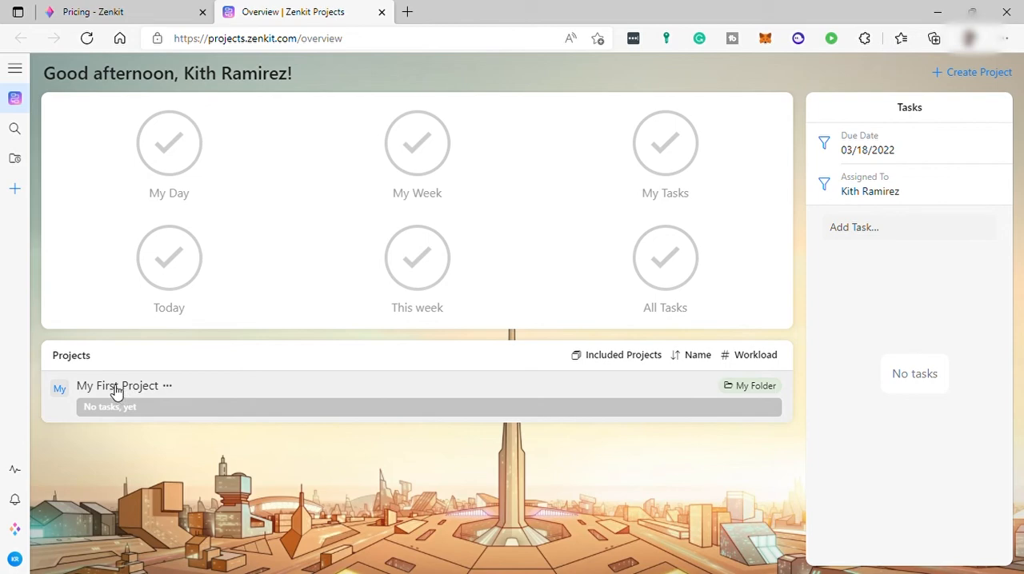
Open My First Project and dismiss the sidebar to show its empty To-Do/In Progress/Done board.
left_click(117, 387)
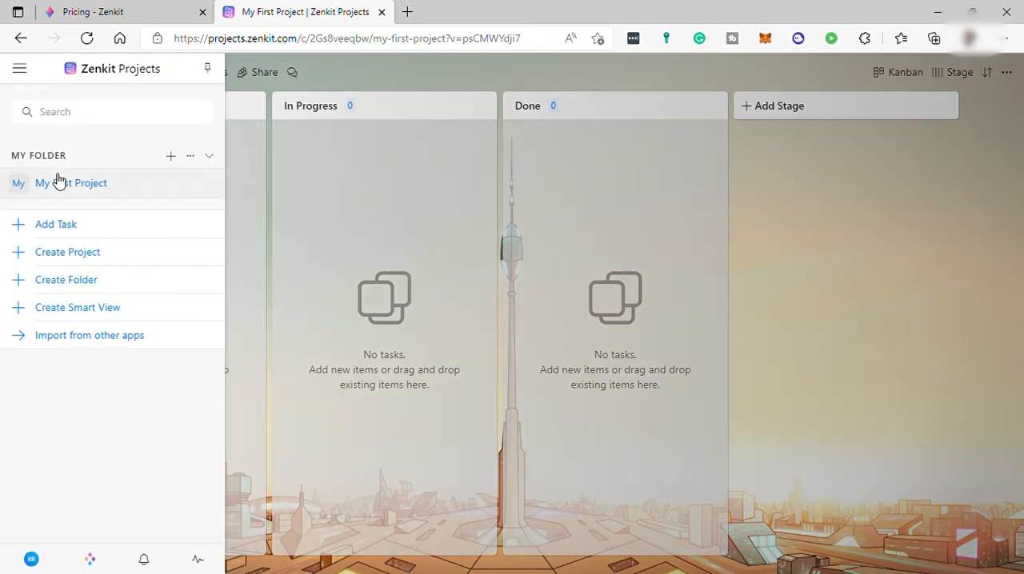
mouse_move(94, 232)
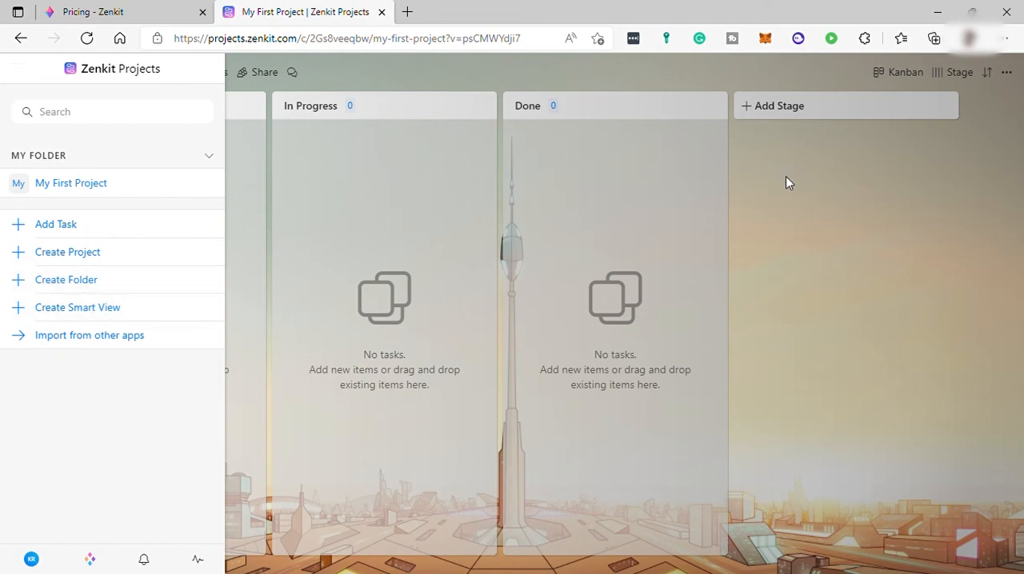
left_click(10, 69)
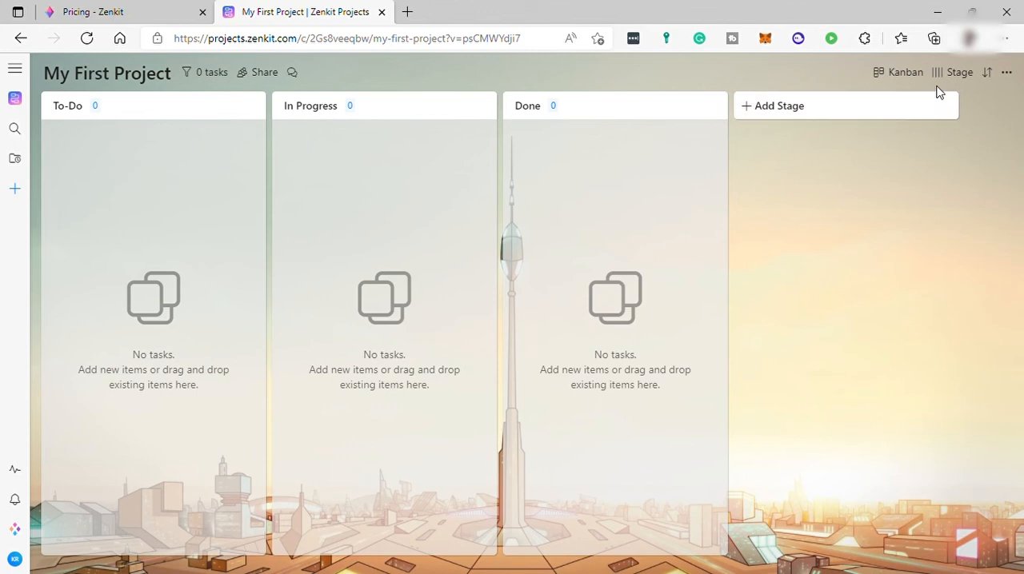
mouse_move(861, 91)
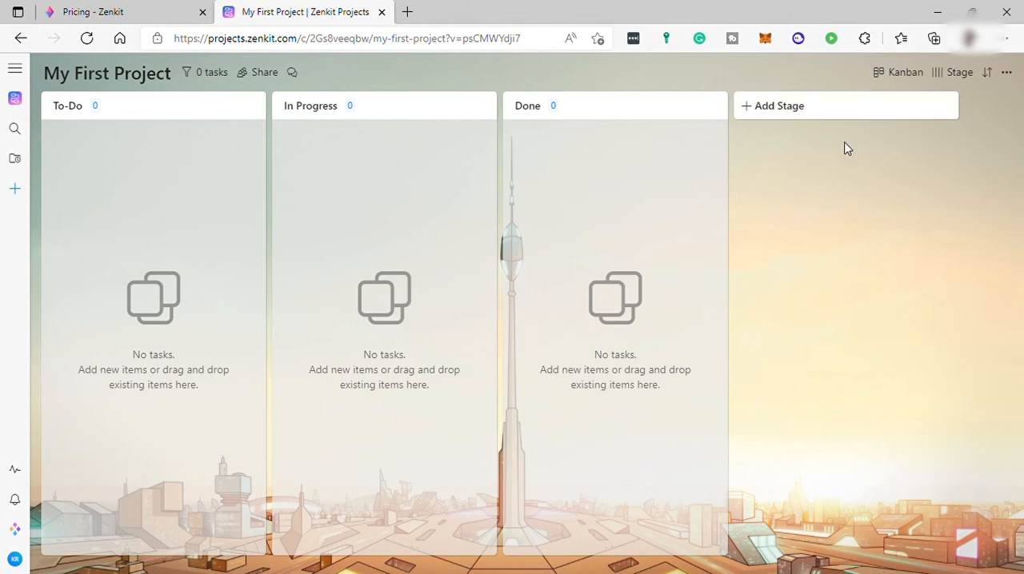
mouse_move(873, 178)
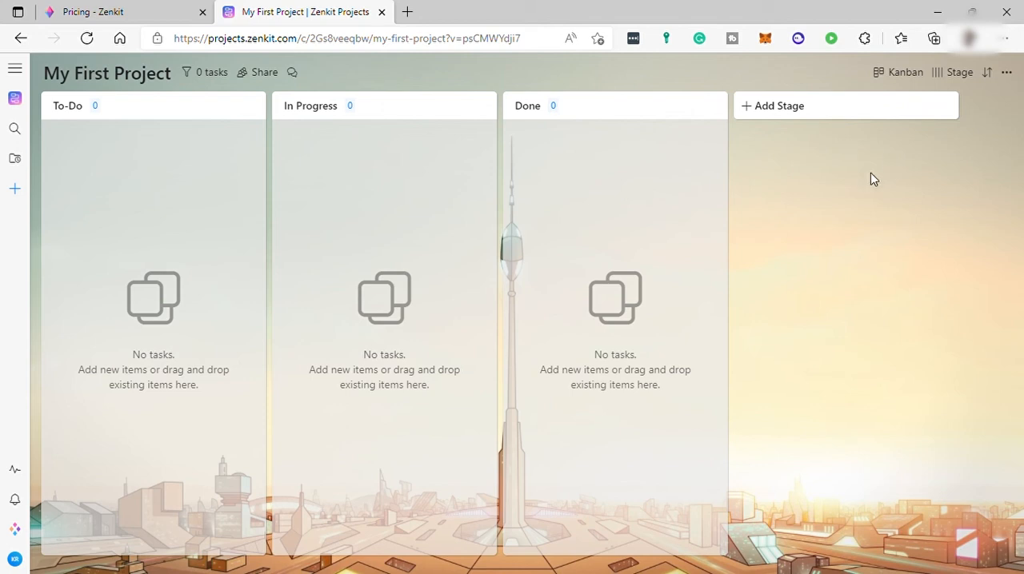
mouse_move(695, 76)
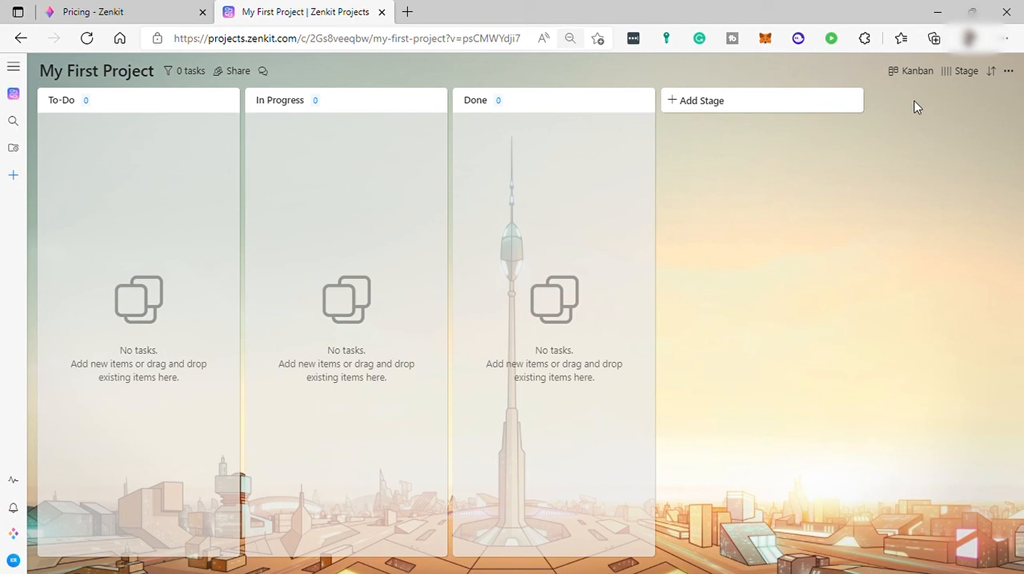
mouse_move(927, 102)
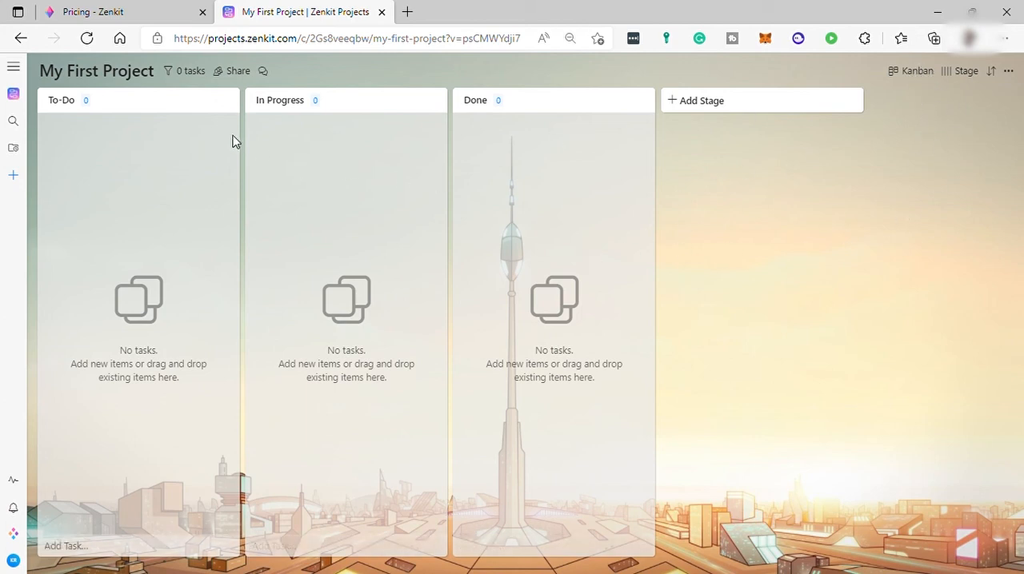
mouse_move(157, 321)
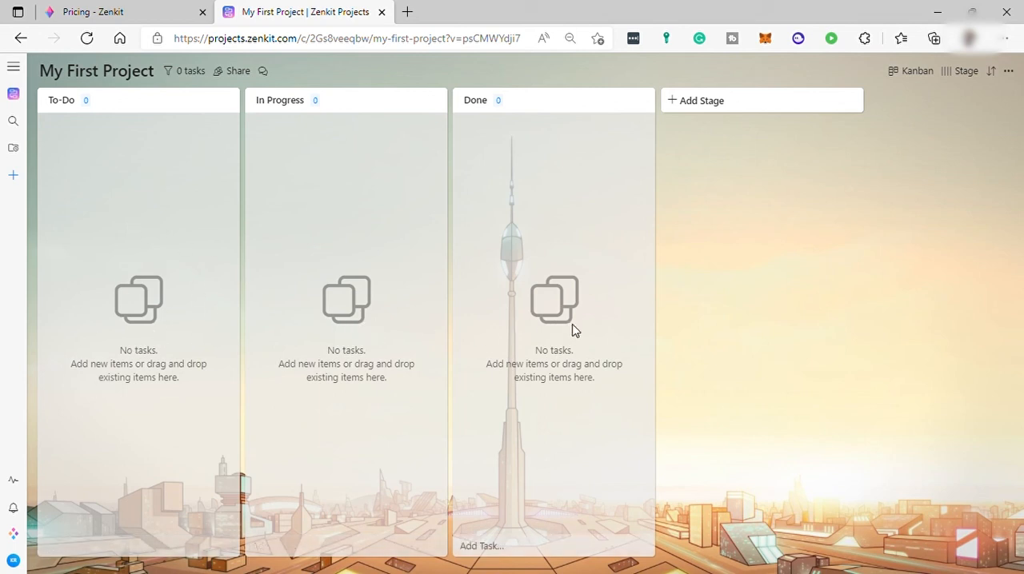
mouse_move(10, 207)
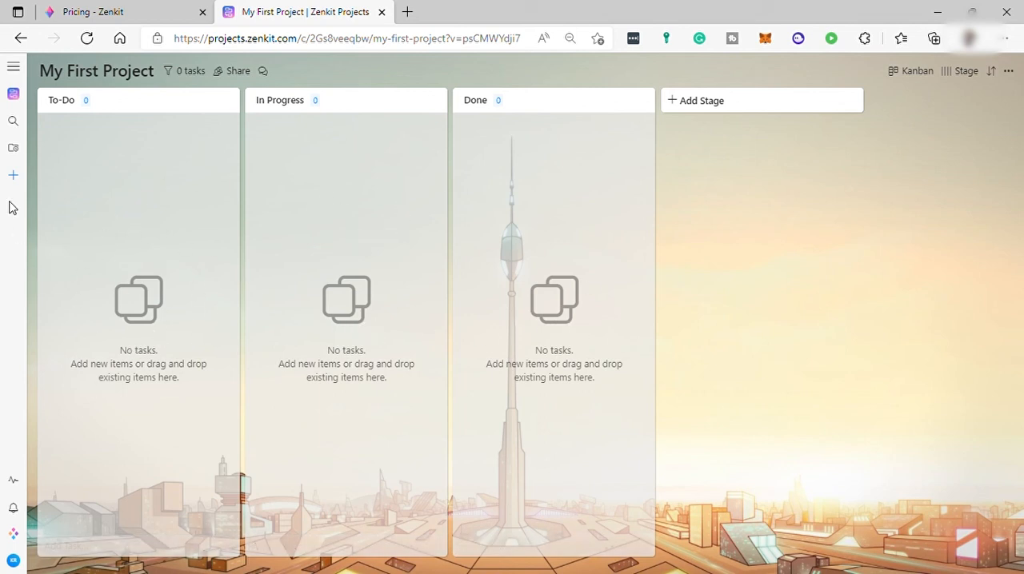
mouse_move(11, 83)
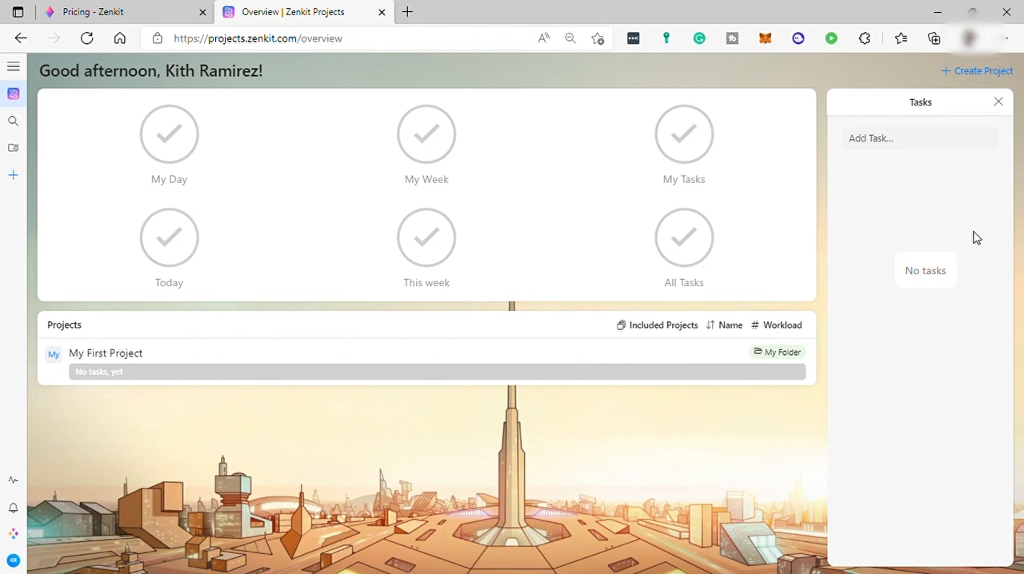
mouse_move(922, 146)
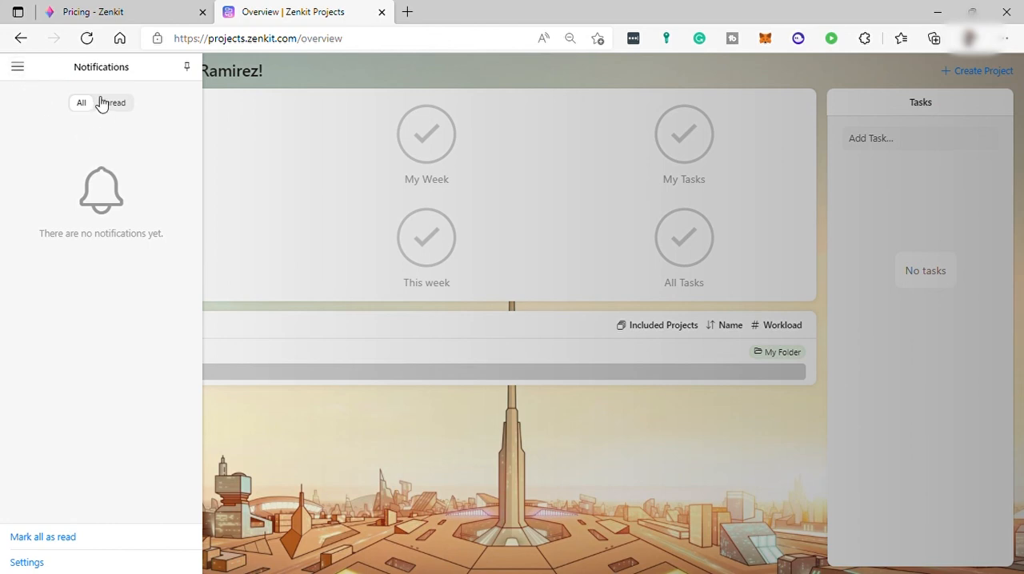
mouse_move(144, 548)
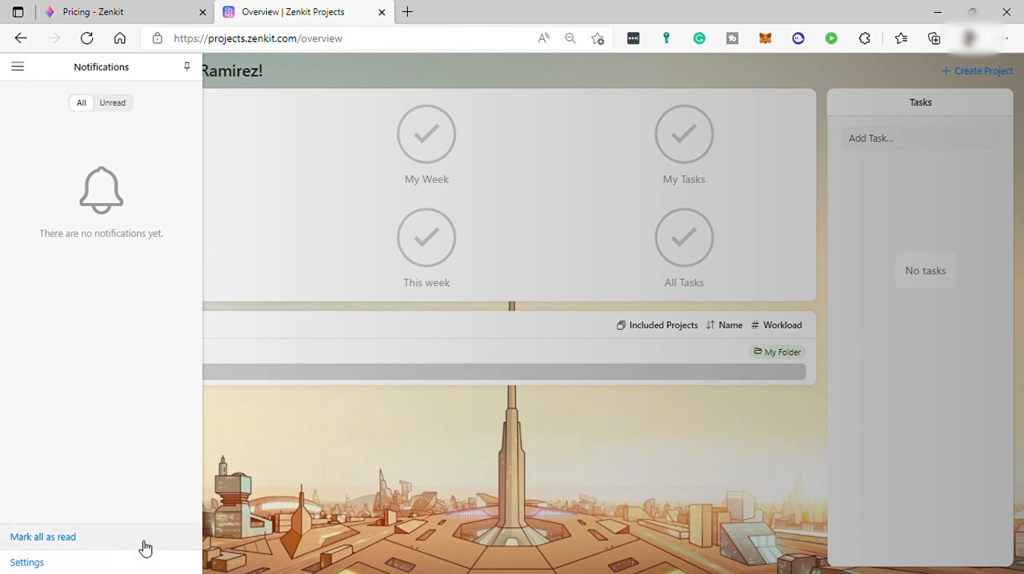
Close the empty Notifications panel, leaving the overview dashboard with no tasks.
left_click(16, 65)
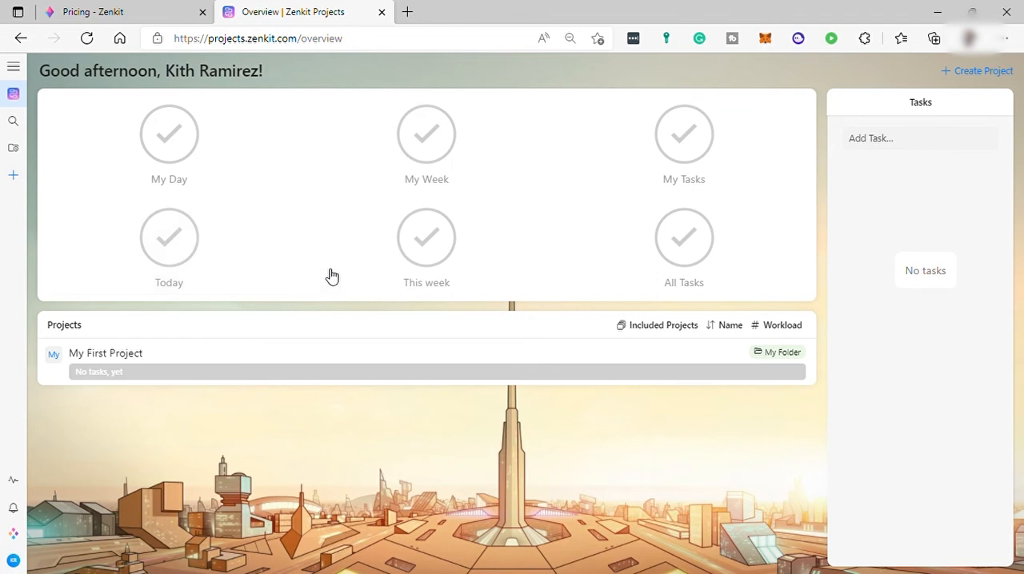
mouse_move(768, 291)
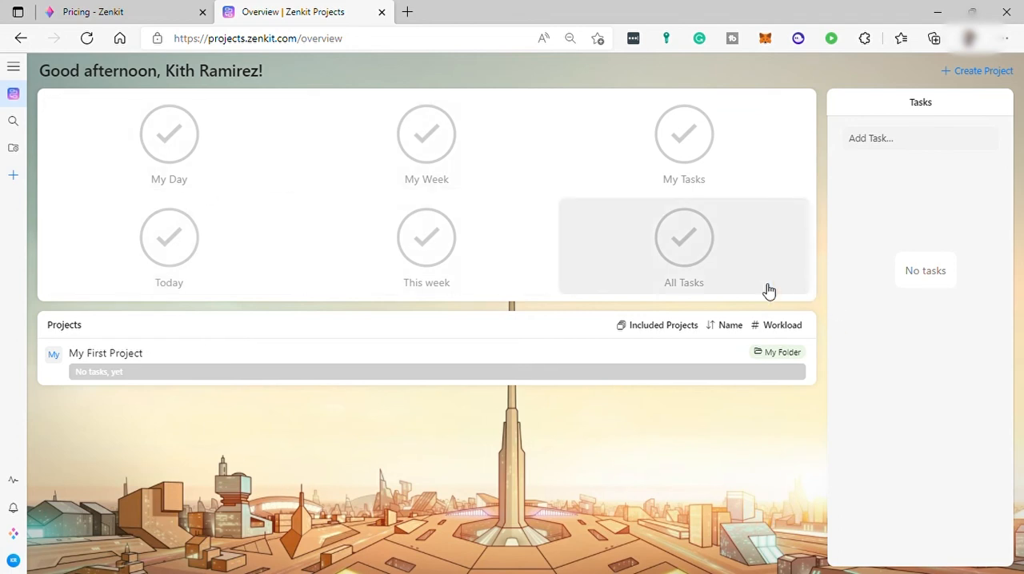
mouse_move(302, 448)
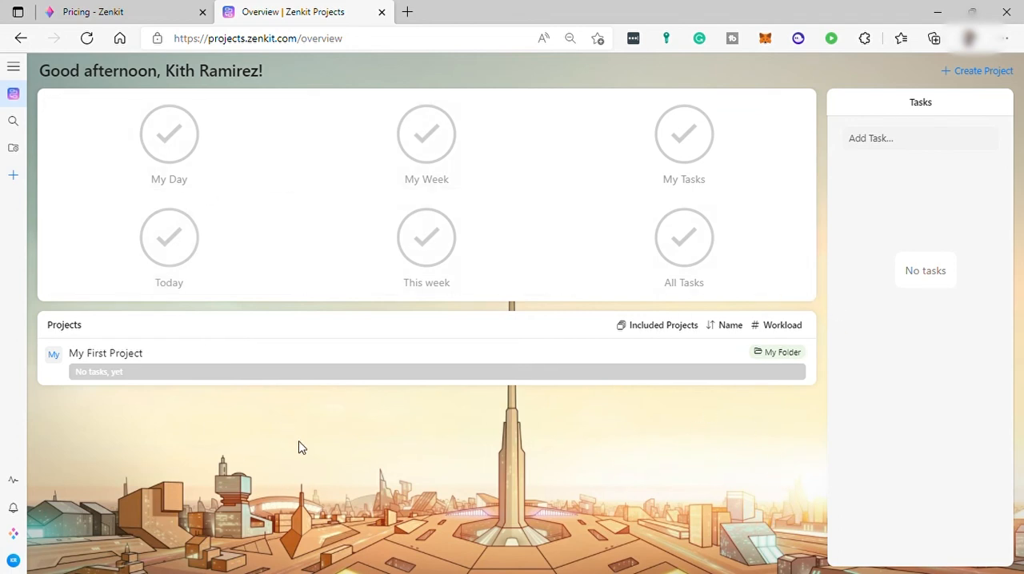
mouse_move(13, 176)
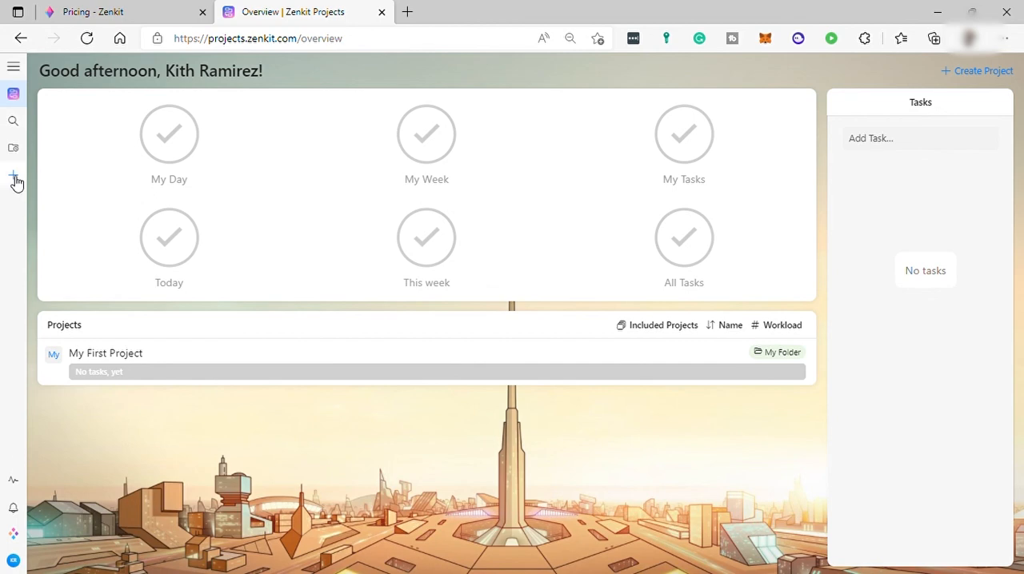
left_click(13, 173)
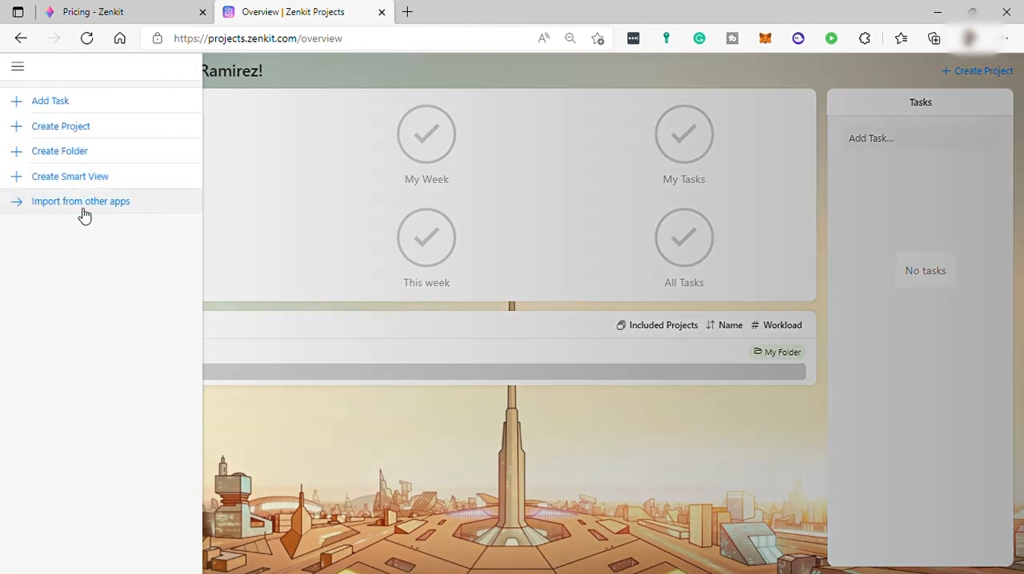
mouse_move(262, 231)
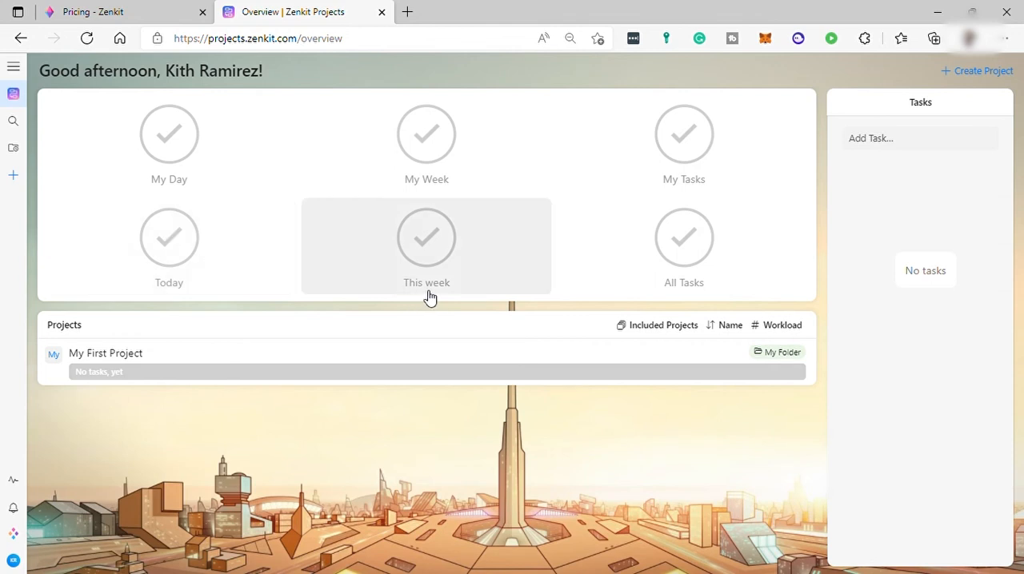
mouse_move(314, 164)
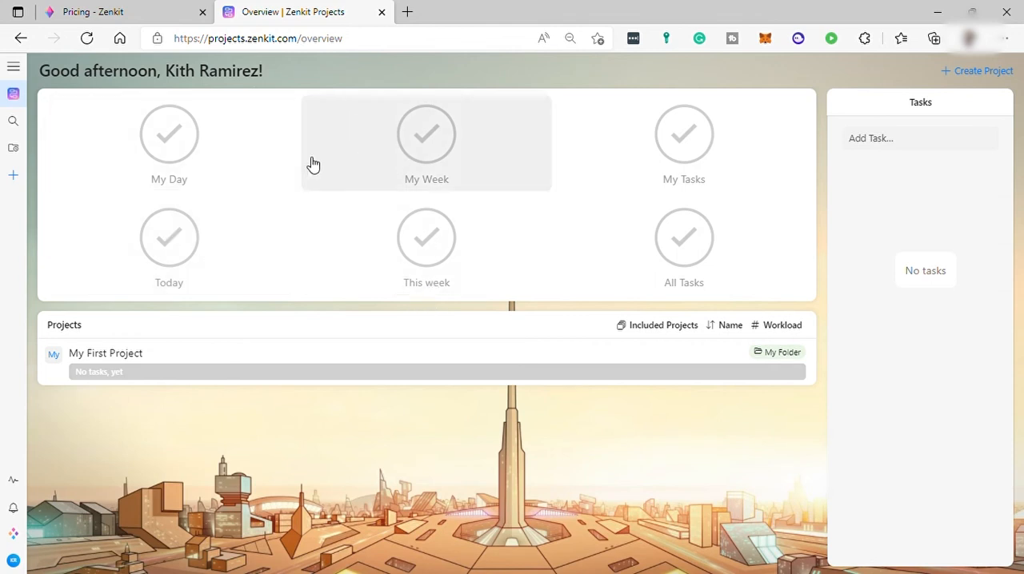
mouse_move(450, 320)
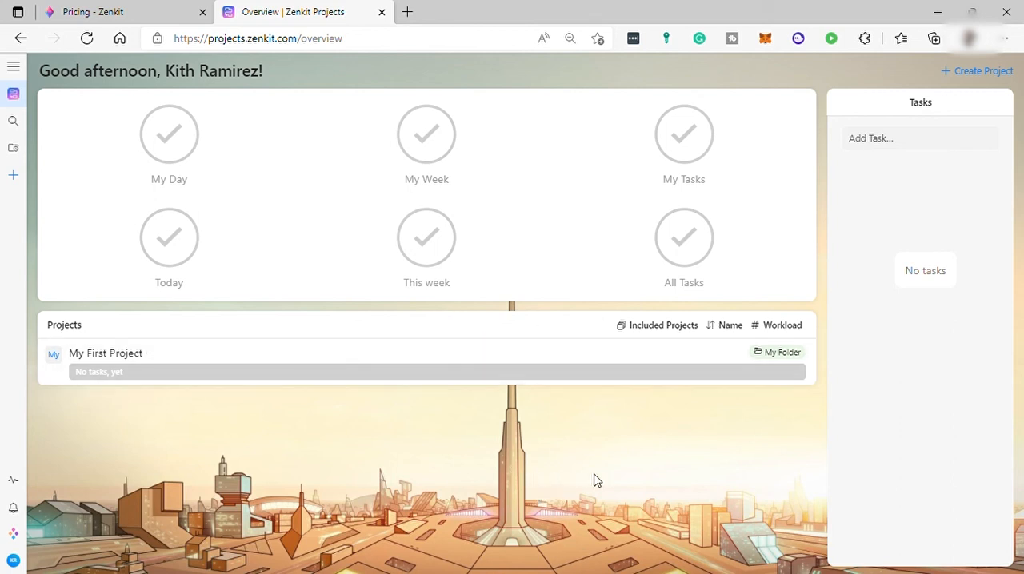
mouse_move(599, 474)
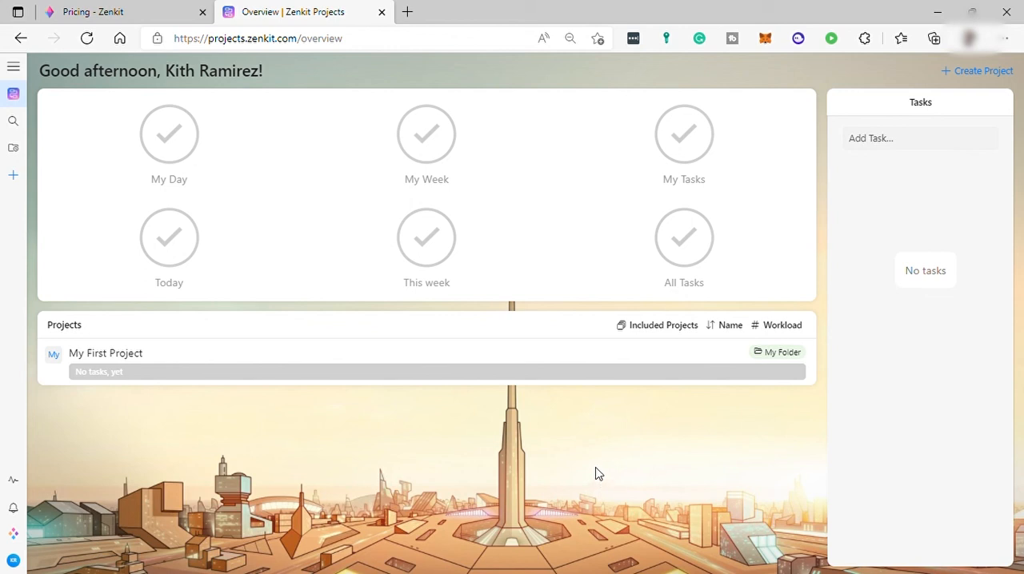
mouse_move(562, 468)
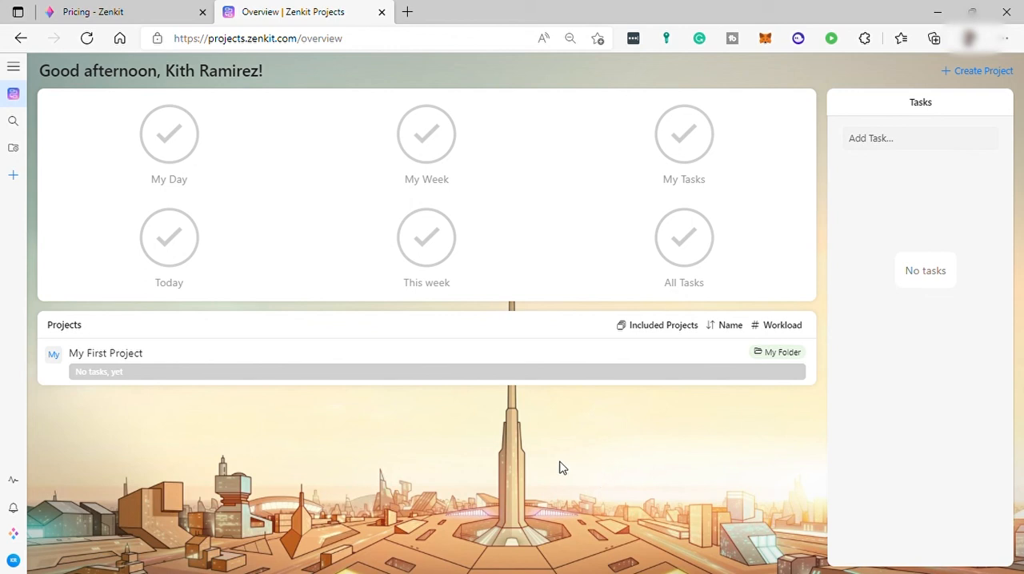